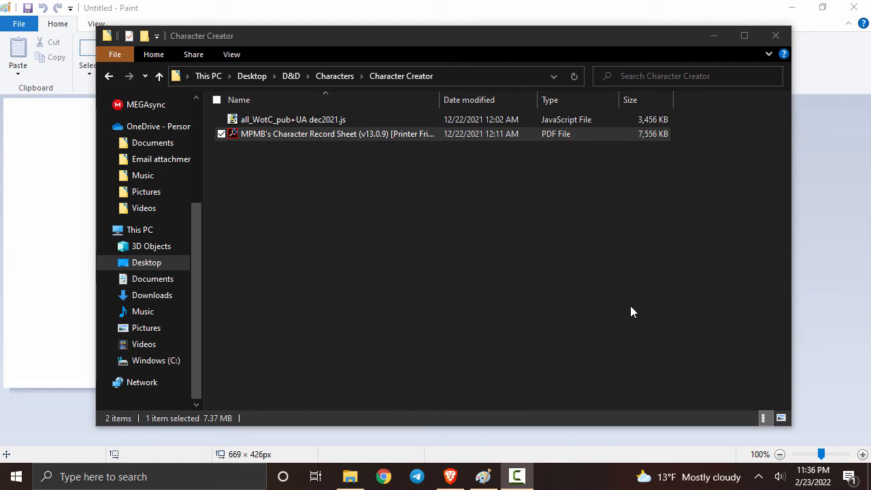
pyautogui.moveTo(388, 150)
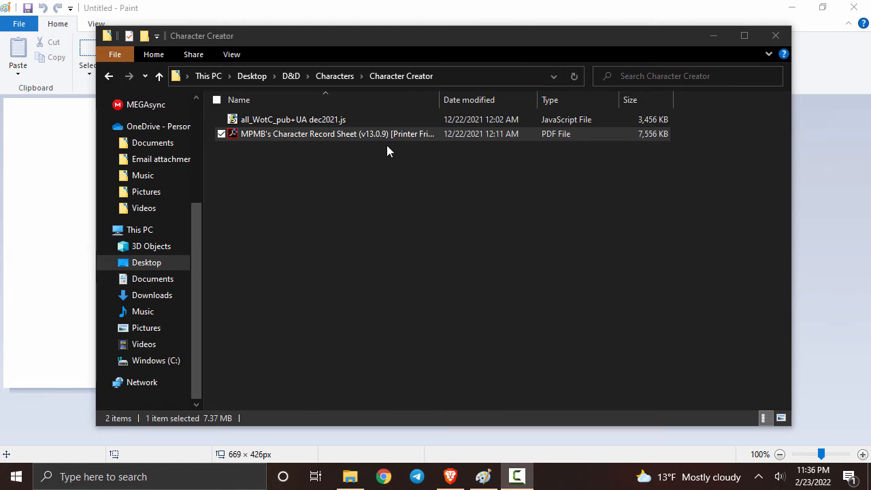
# Step: Launch MPMB's Character Record Sheet PDF from the Character Creator folder into Acrobat
pyautogui.doubleClick(327, 134)
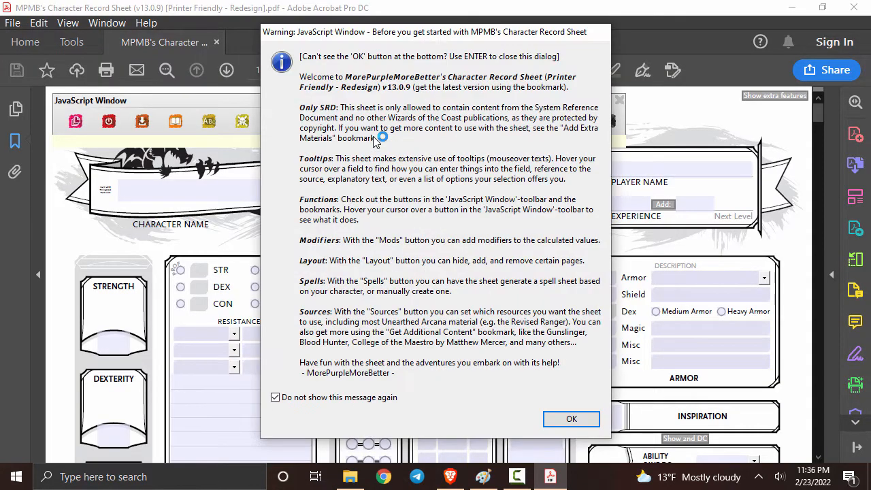
pyautogui.moveTo(466, 88)
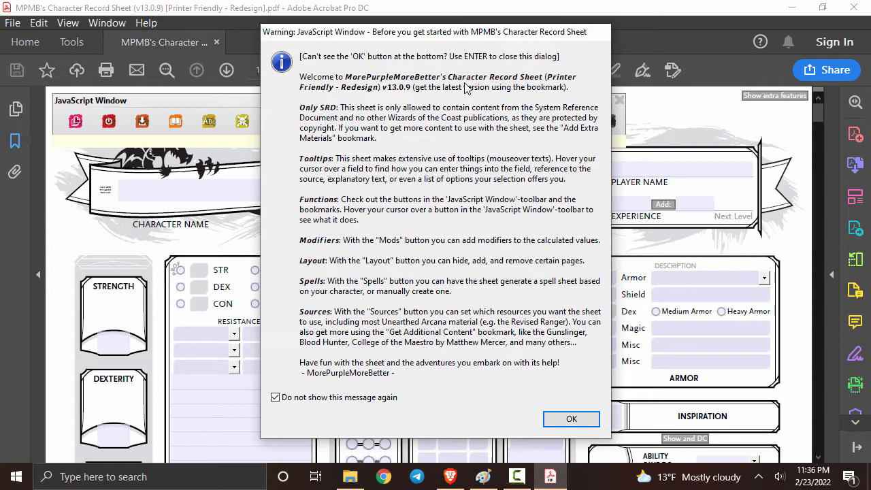
pyautogui.moveTo(561, 285)
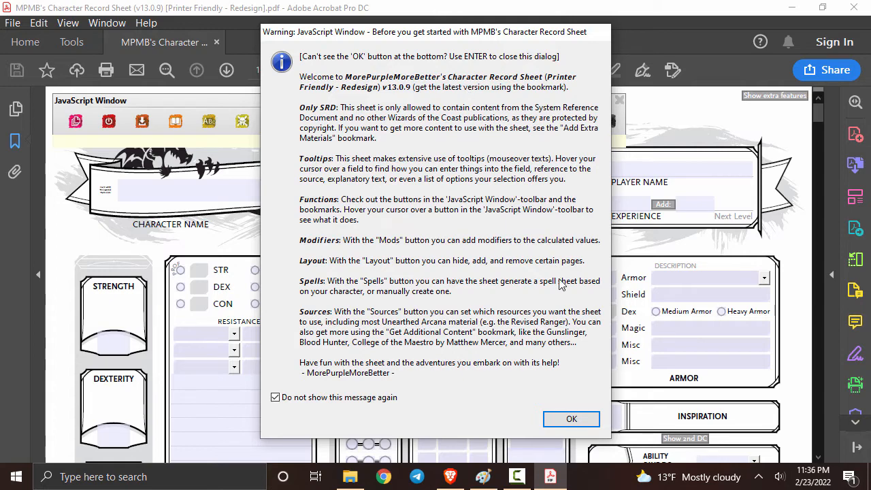
# Step: Dismiss the JavaScript welcome notice to reveal the blank character sheet
pyautogui.click(572, 419)
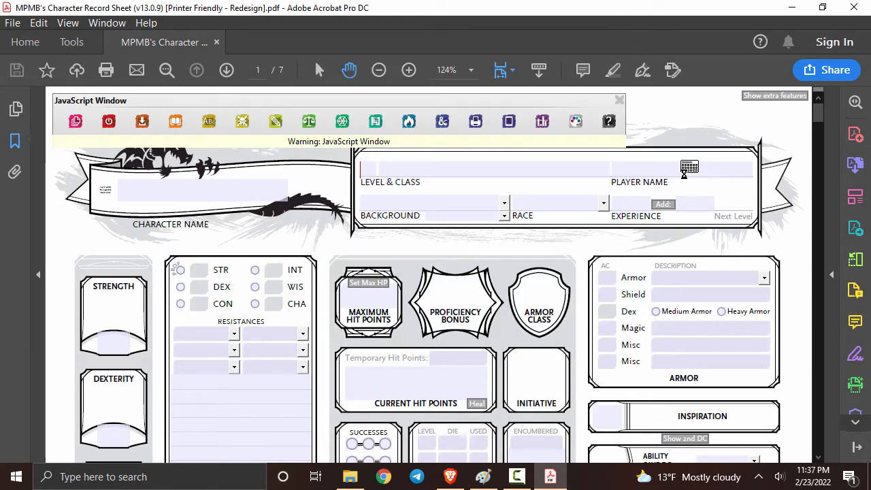
# Step: Import the all_WotC_pub+UA dec2021.js script via Sources > Get more and apply the changes
pyautogui.click(174, 121)
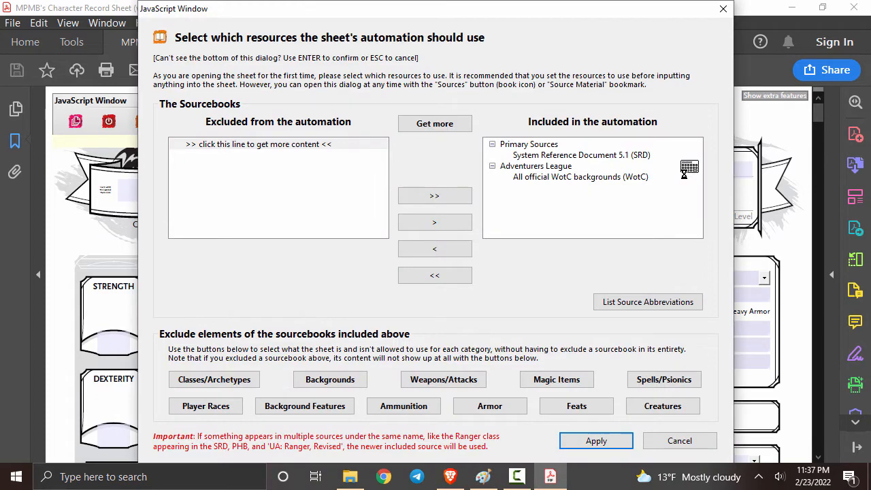
pyautogui.click(434, 123)
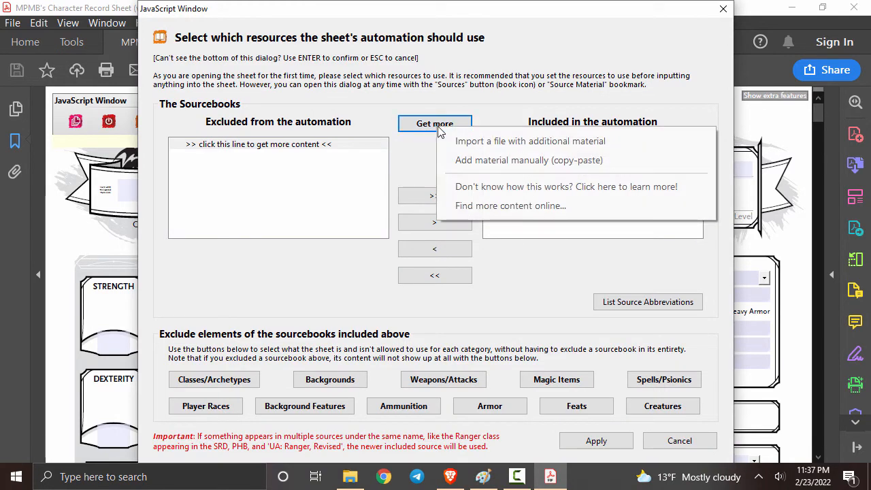
pyautogui.moveTo(493, 140)
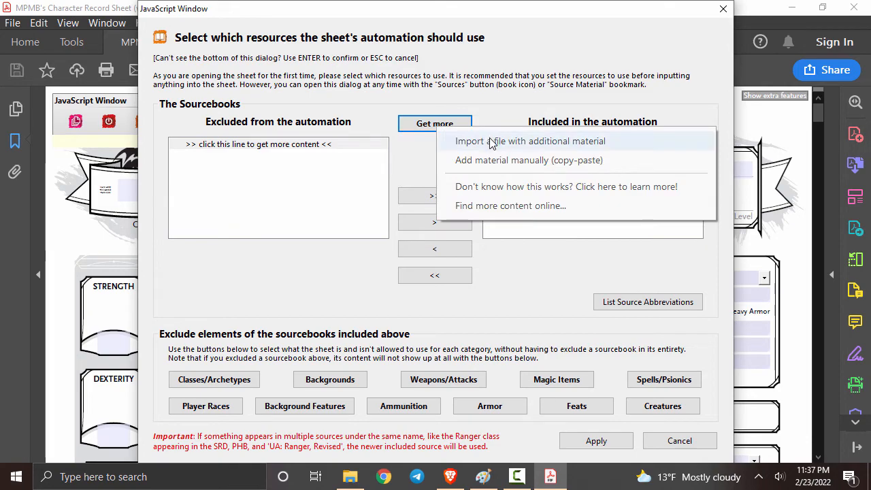
pyautogui.click(531, 140)
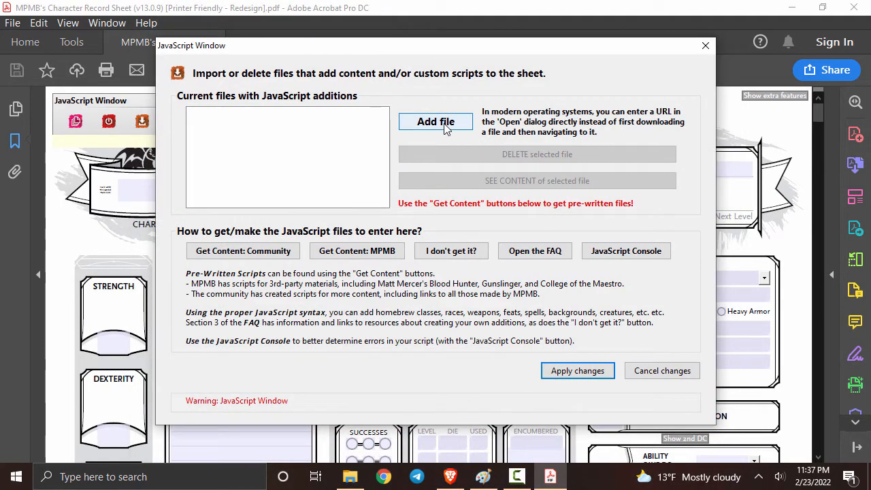
pyautogui.click(436, 121)
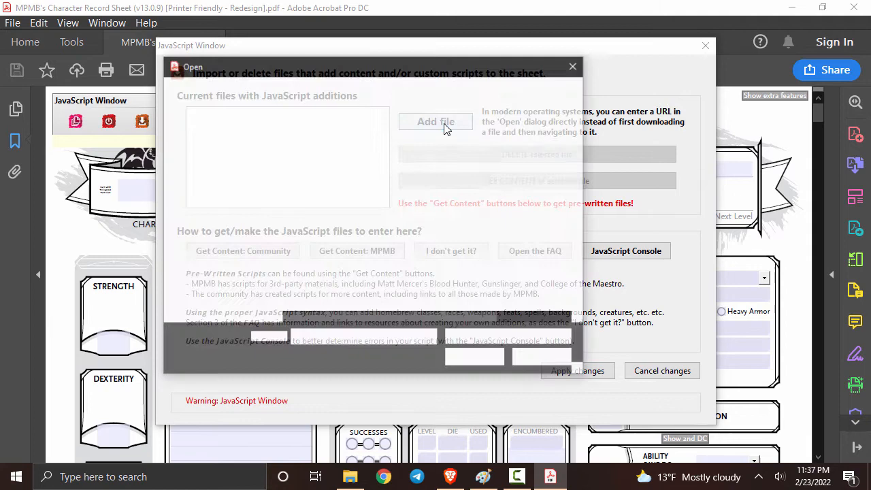
pyautogui.click(436, 121)
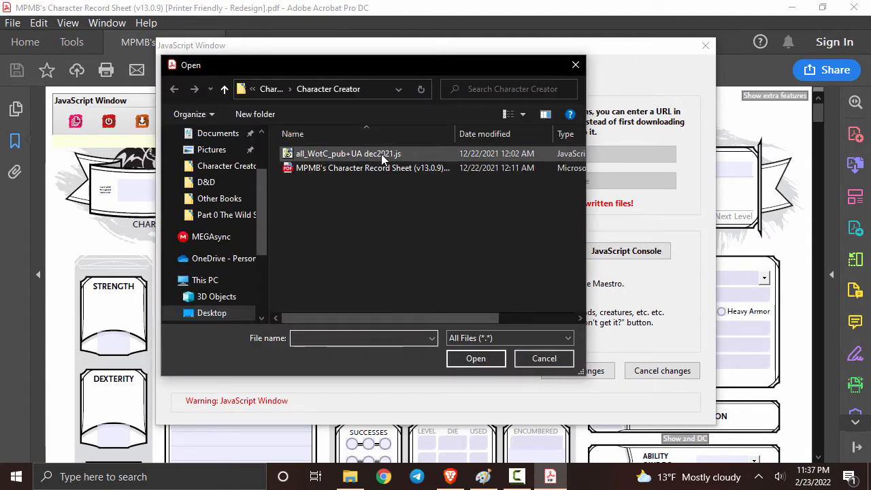
pyautogui.click(545, 358)
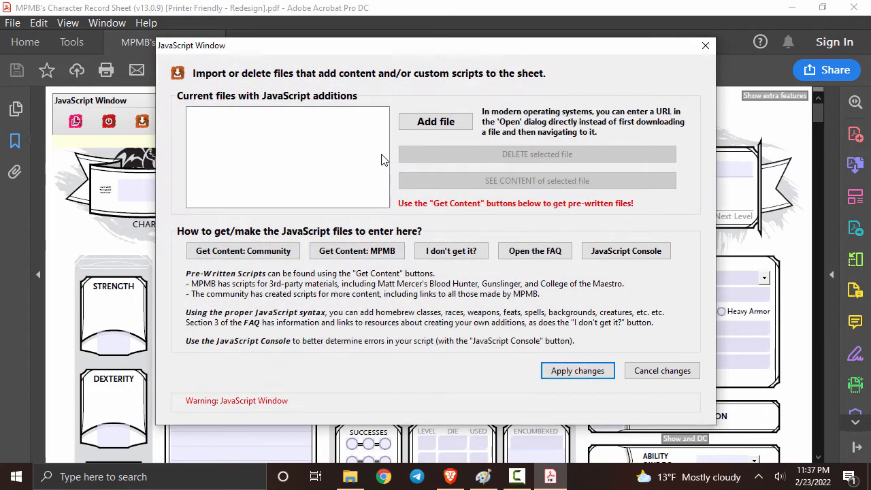
pyautogui.click(436, 122)
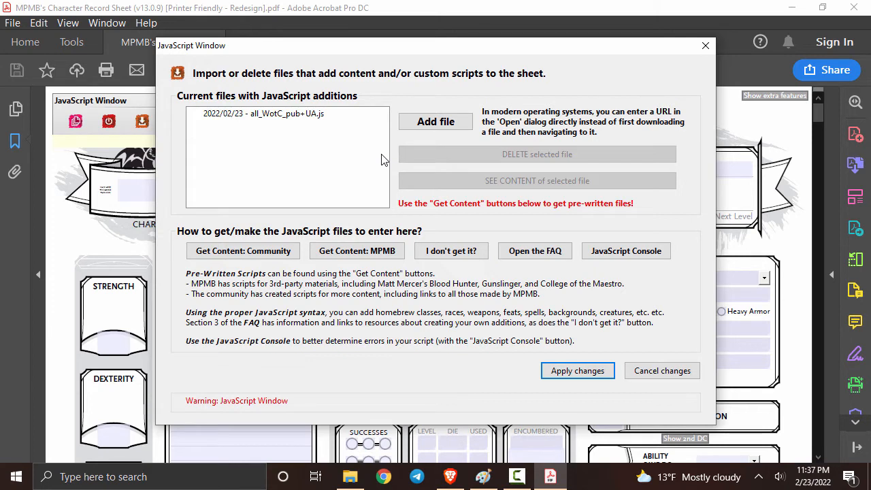
pyautogui.moveTo(498, 236)
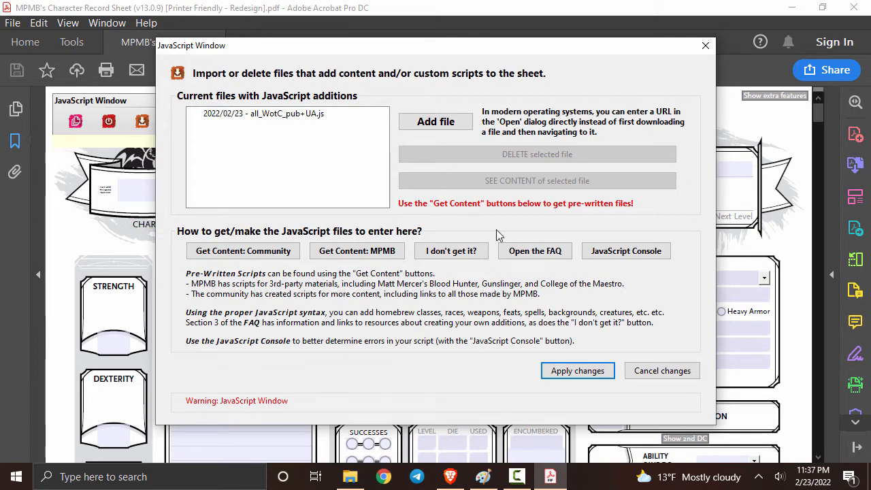
pyautogui.moveTo(578, 370)
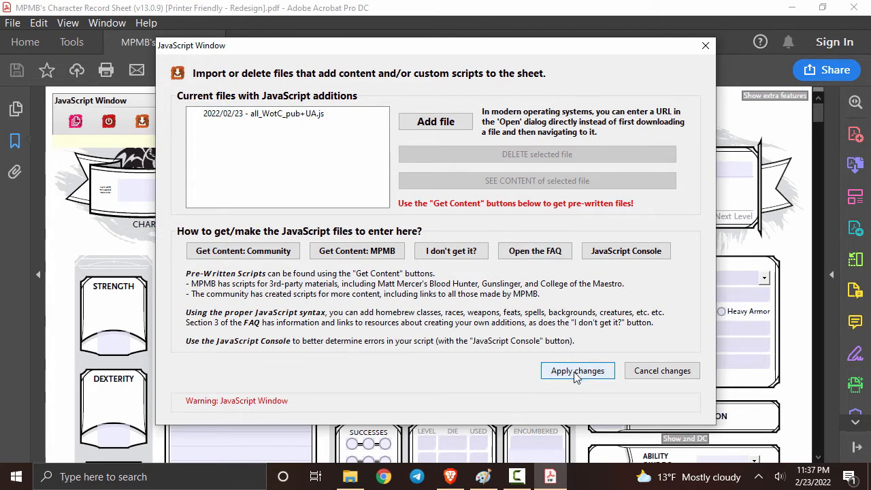
pyautogui.click(577, 370)
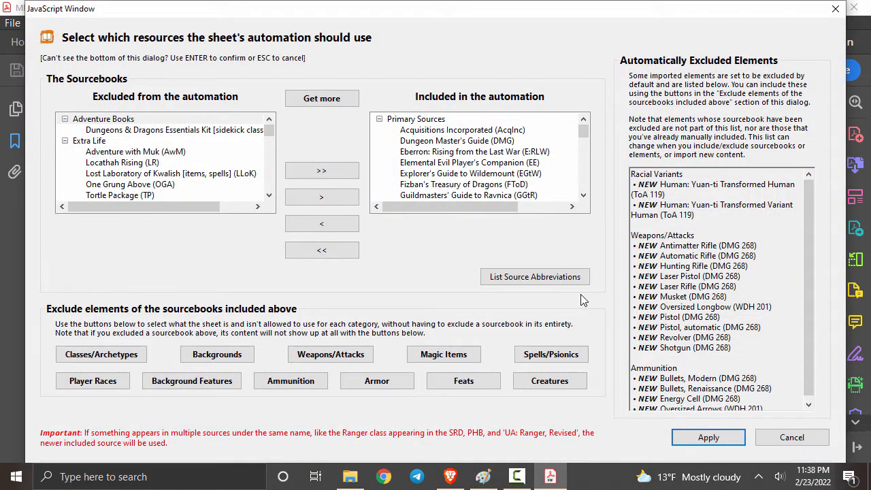
pyautogui.moveTo(102, 109)
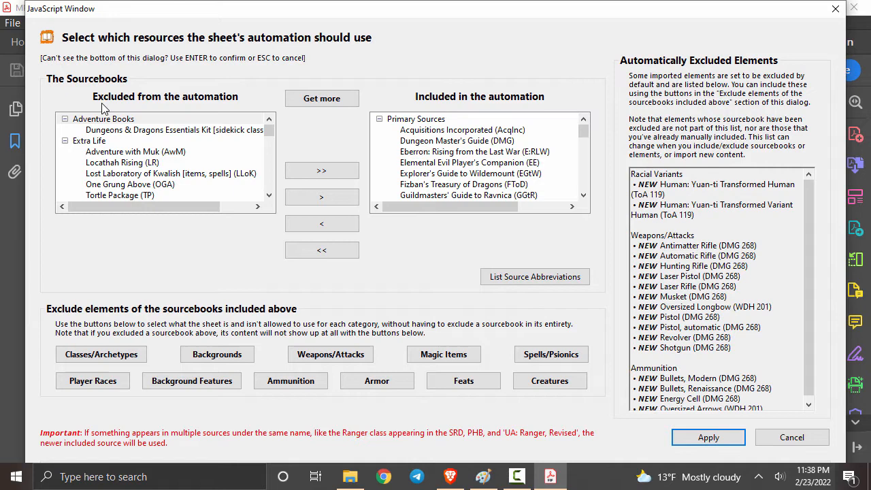
pyautogui.moveTo(164, 162)
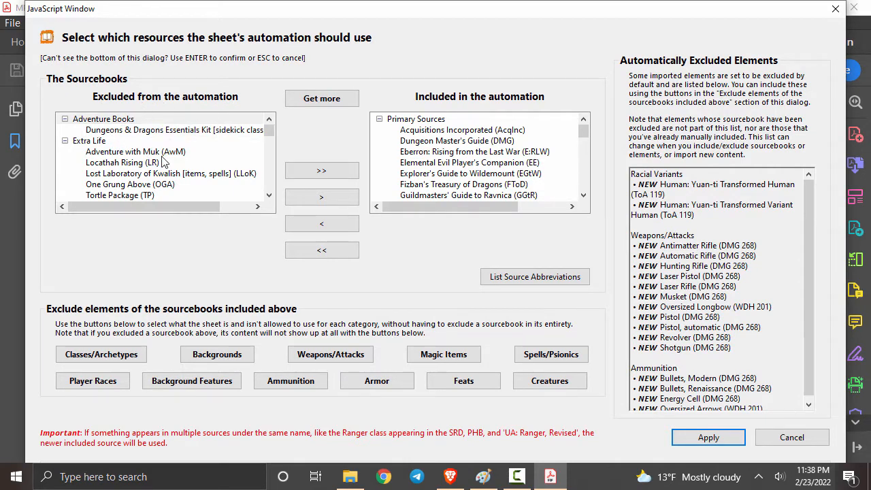
# Step: Review the Excluded and Included sourcebook lists and apply the selection
pyautogui.scroll(-3)
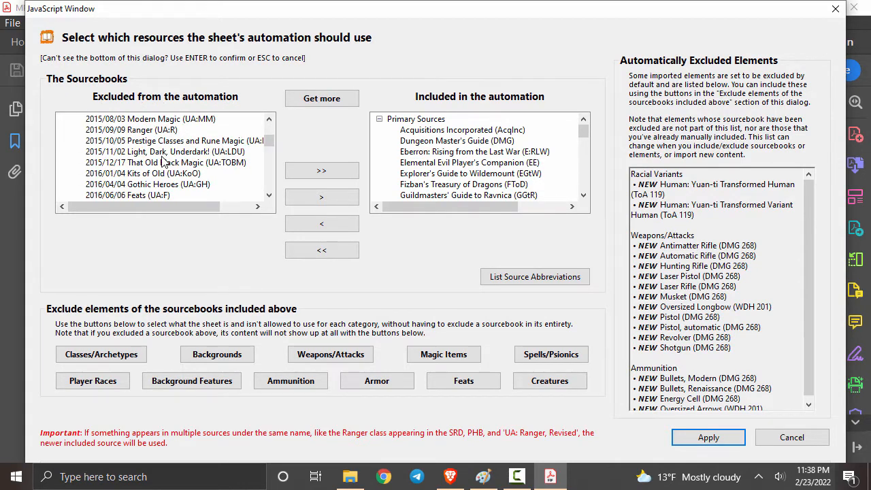
pyautogui.scroll(-3)
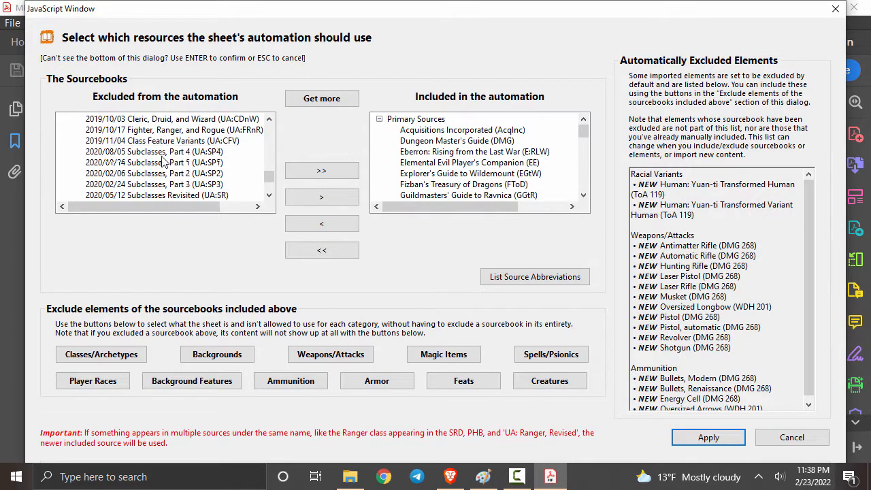
pyautogui.scroll(-3)
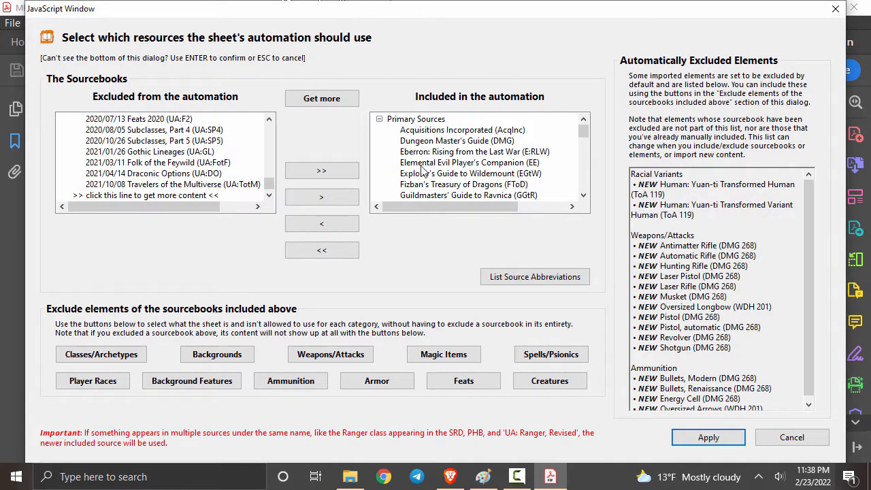
pyautogui.scroll(-3)
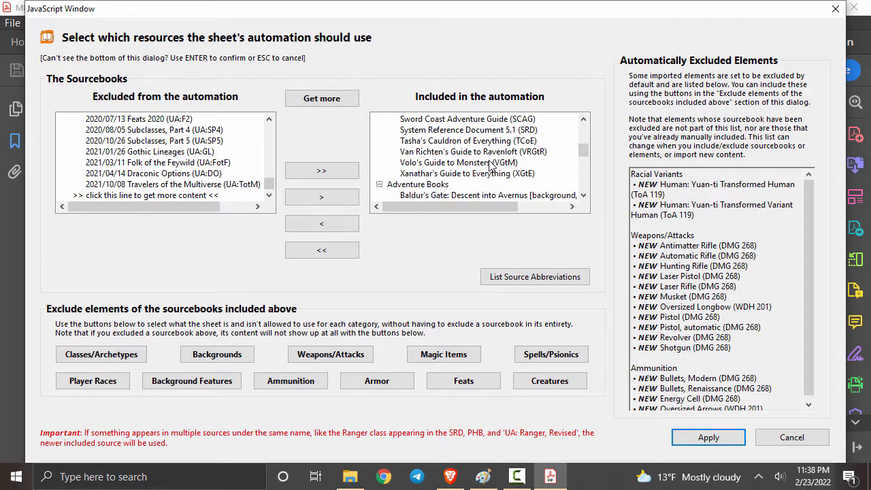
pyautogui.scroll(-3)
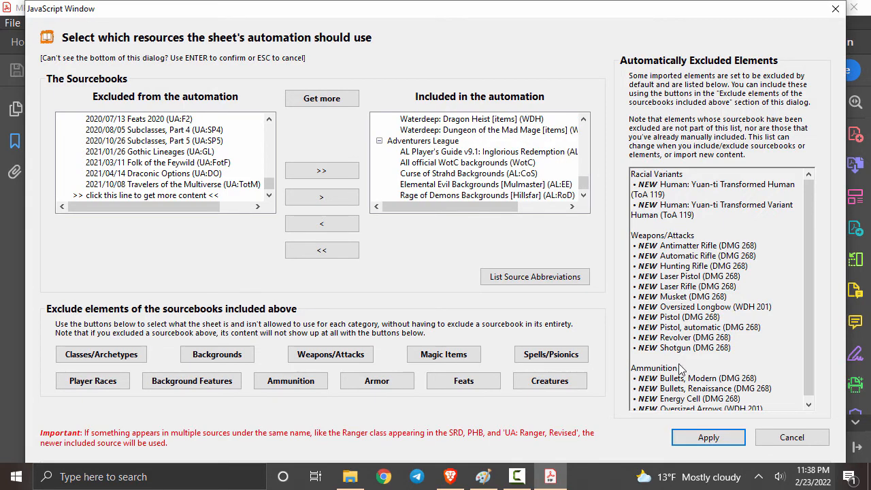
pyautogui.moveTo(708, 437)
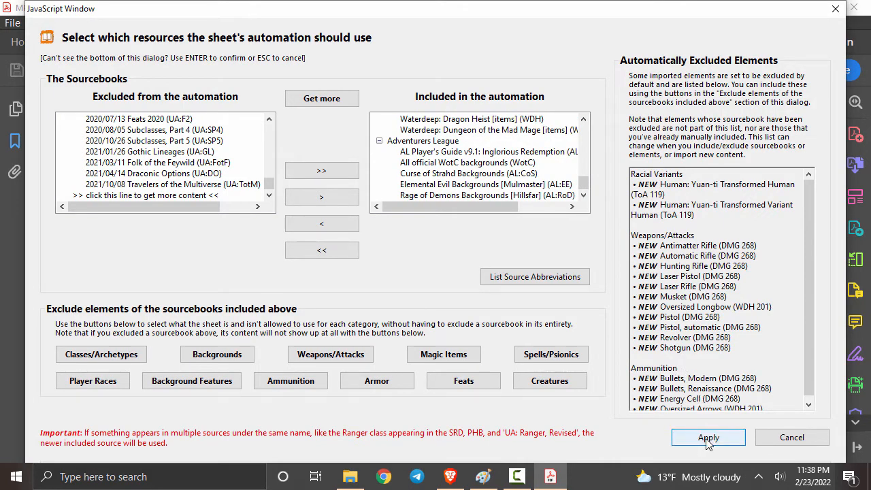
pyautogui.click(708, 437)
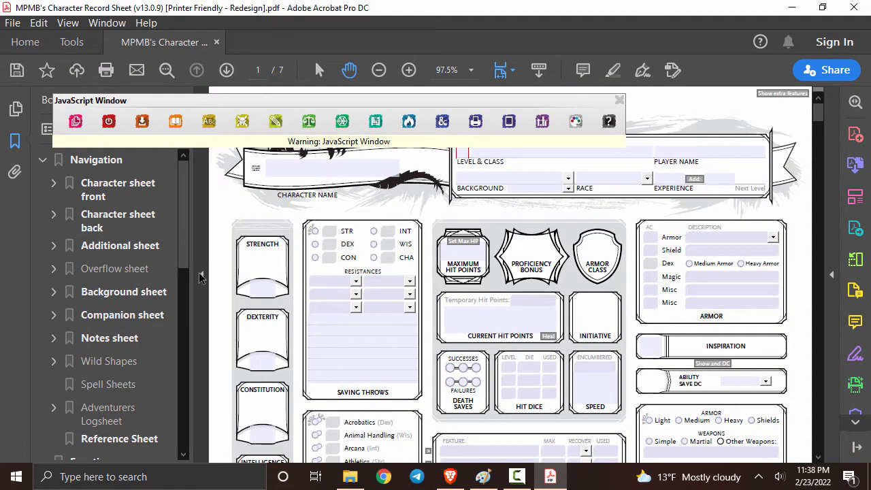
# Step: Hide the sheet sections list and enter 'Brandon' as the player name
pyautogui.click(408, 70)
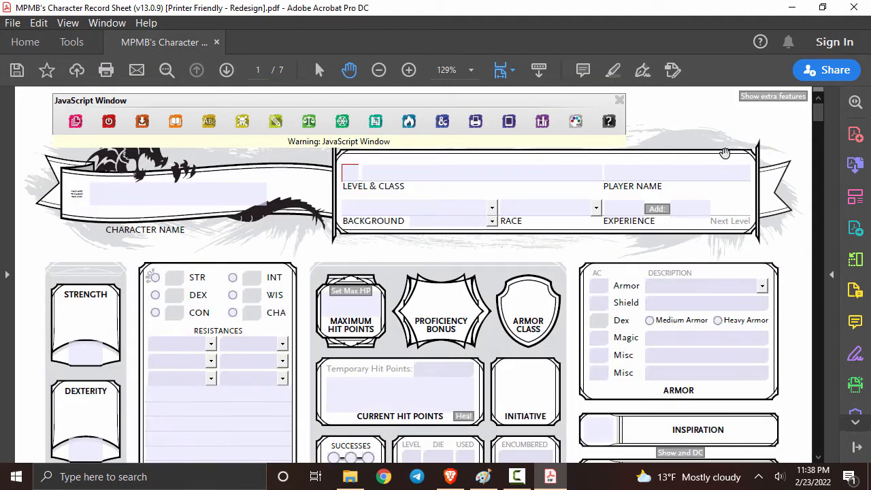
pyautogui.write('B')
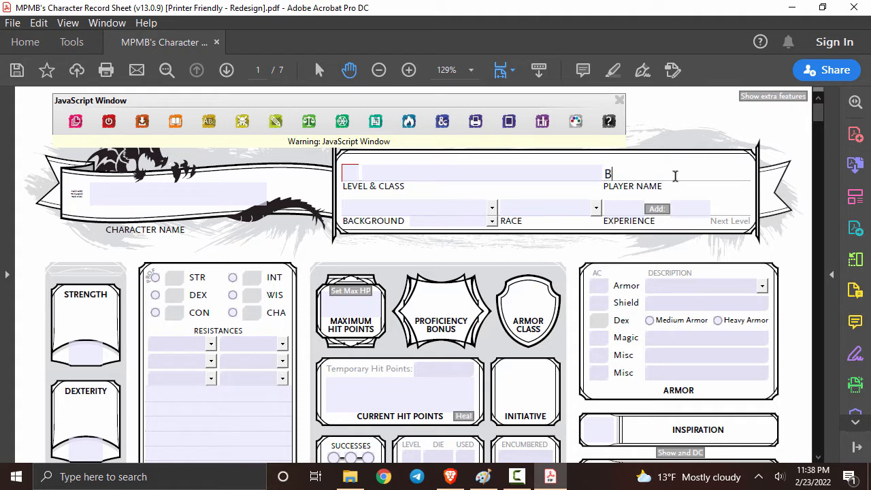
pyautogui.write('randon')
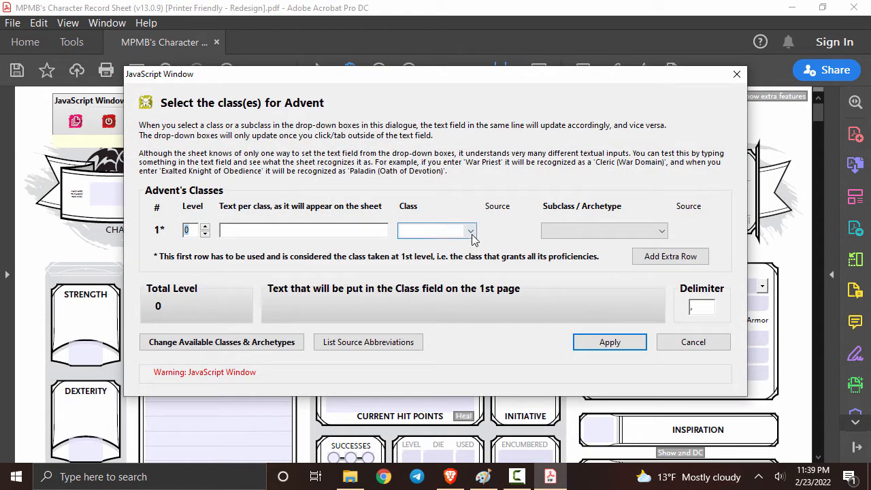
# Step: Make Advent a level 3 Rogue with the Arcane Trickster subclass and apply it
pyautogui.click(471, 232)
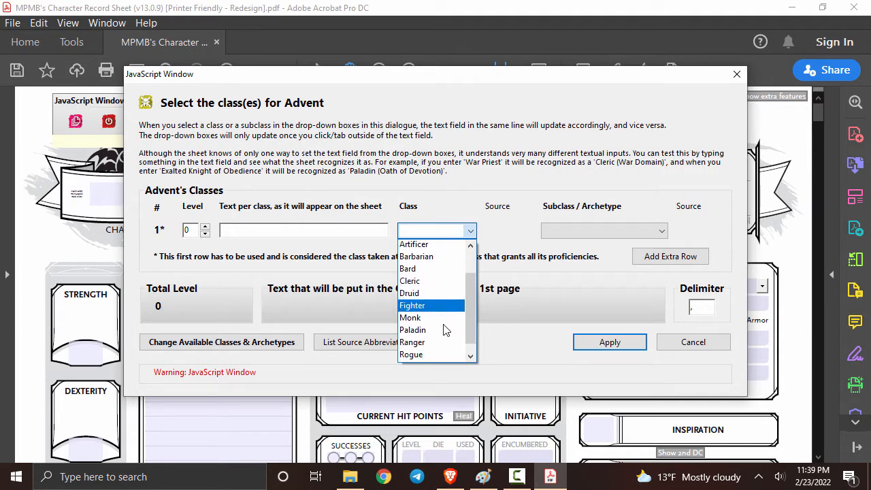
pyautogui.click(411, 354)
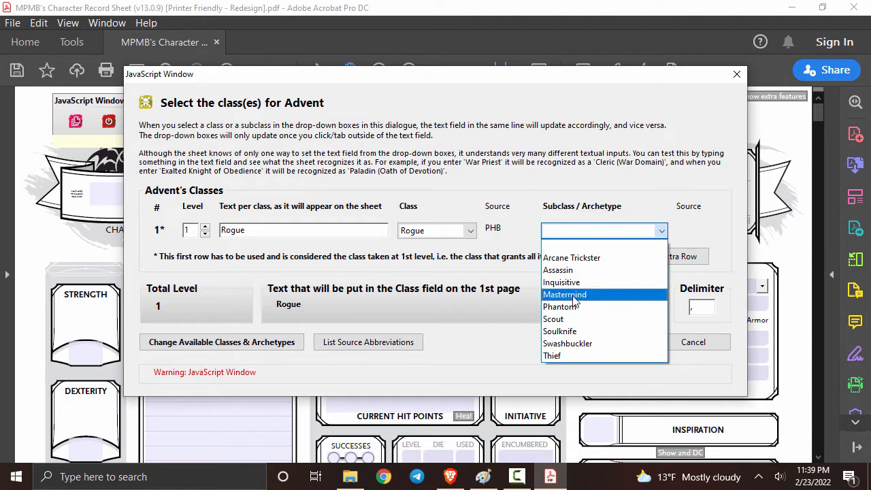
pyautogui.click(572, 257)
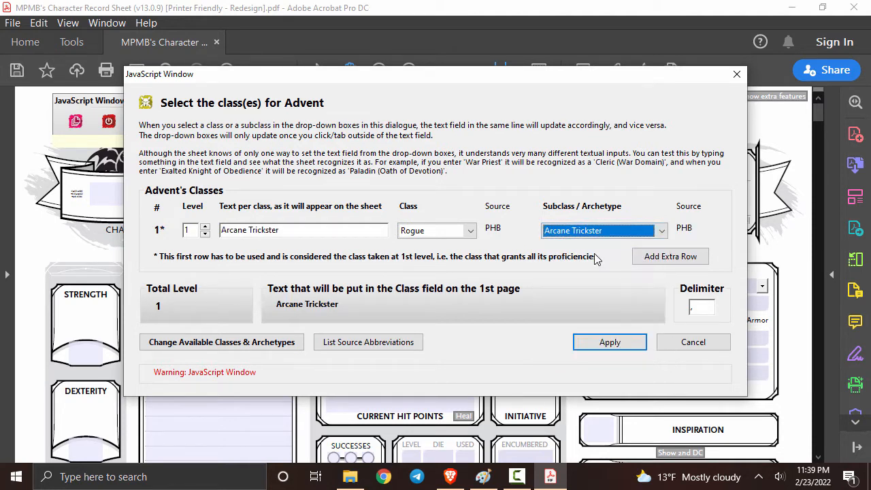
pyautogui.click(205, 226)
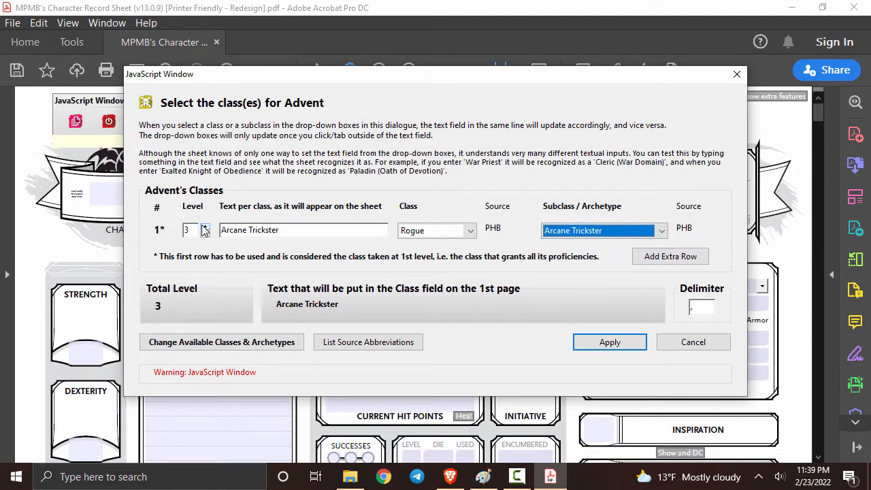
pyautogui.moveTo(559, 327)
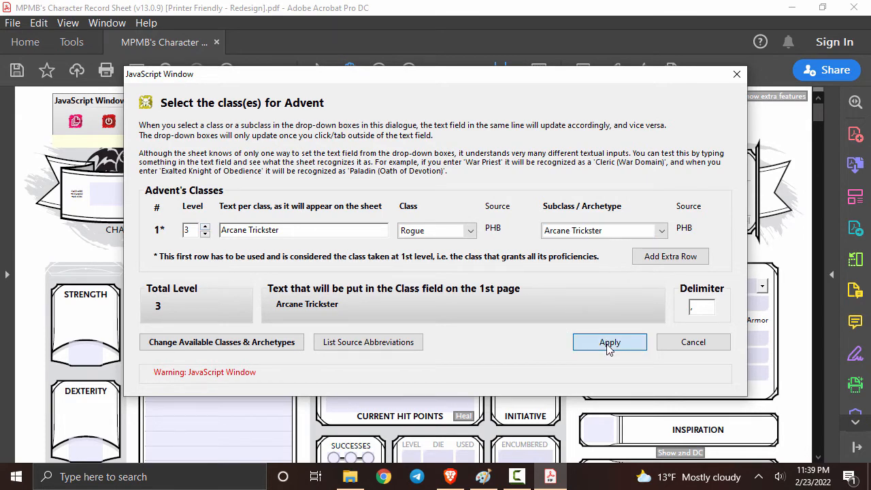
pyautogui.click(610, 342)
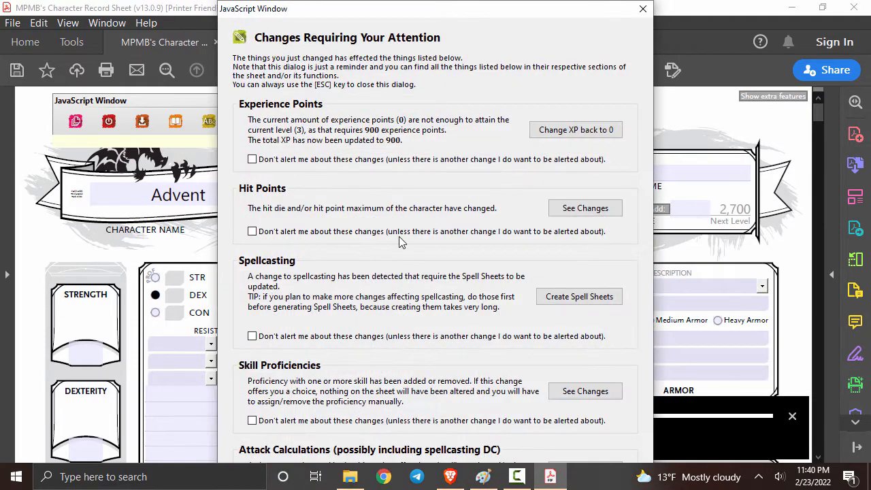
pyautogui.moveTo(420, 202)
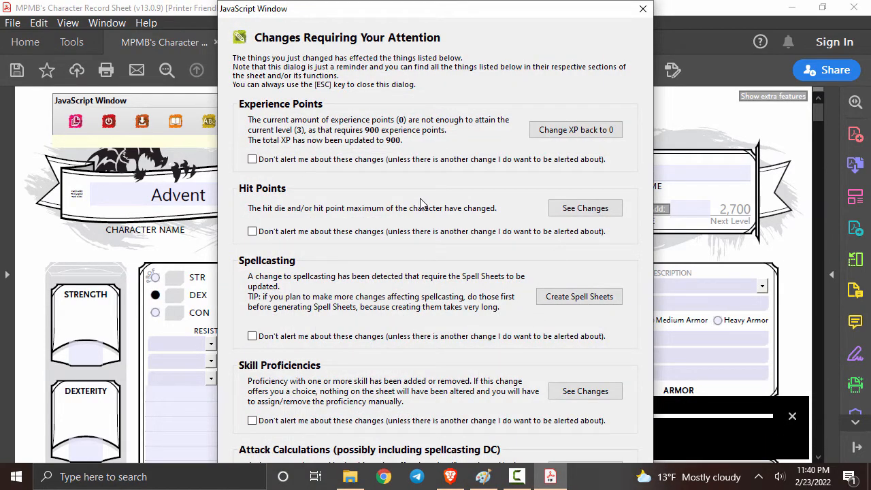
pyautogui.moveTo(585, 391)
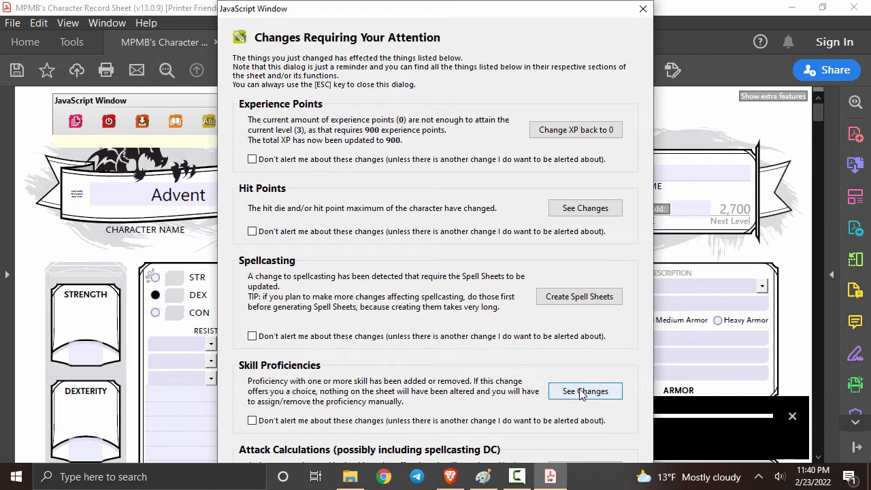
# Step: Review the Rogue skill proficiency changes and dismiss the changes notice
pyautogui.click(585, 391)
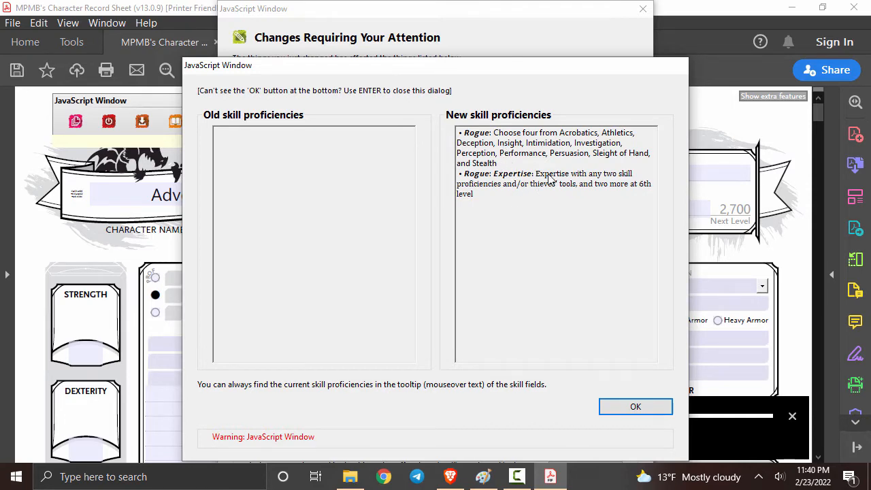
pyautogui.click(635, 406)
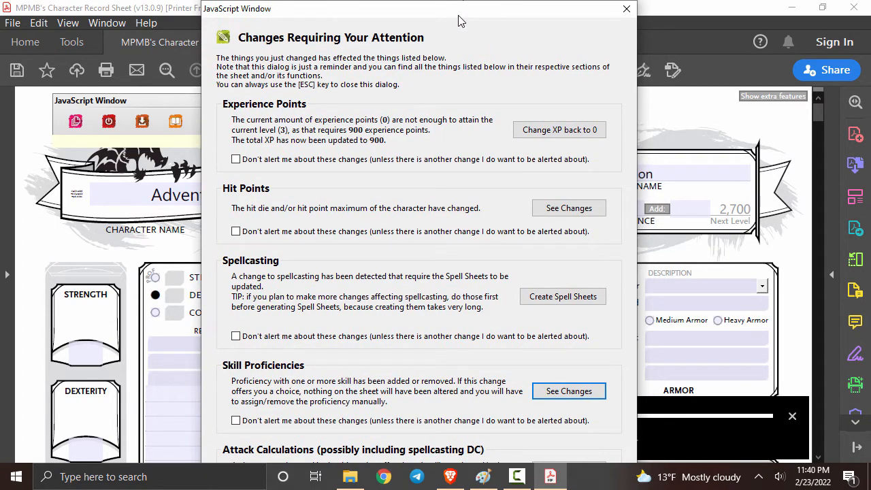
pyautogui.click(626, 9)
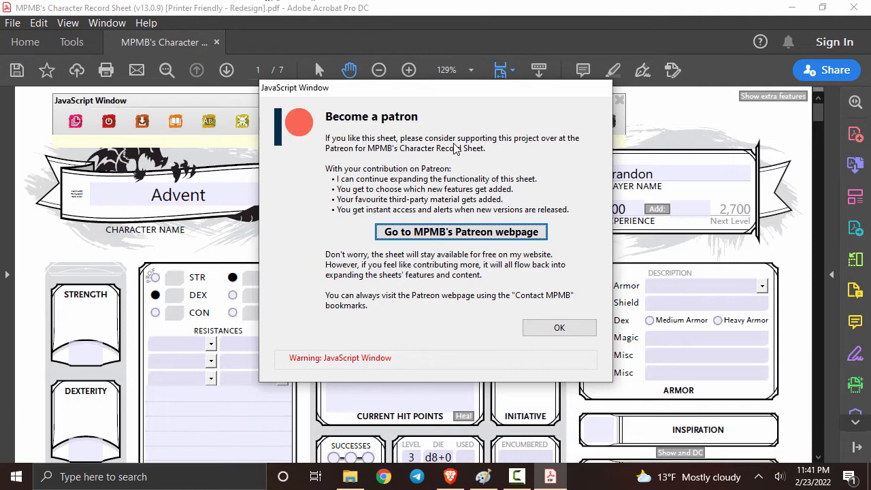
# Step: Dismiss the Patreon prompt, set the race to variant Human and add Infernal as the extra language
pyautogui.click(559, 326)
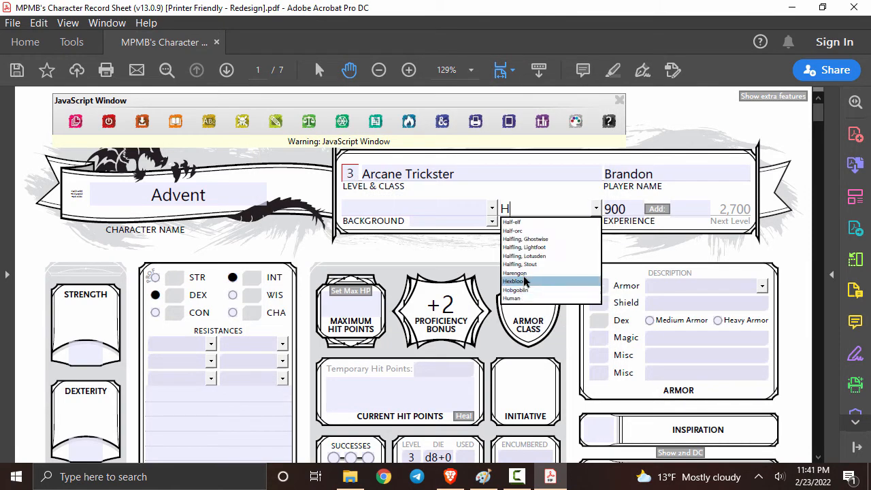
pyautogui.click(512, 298)
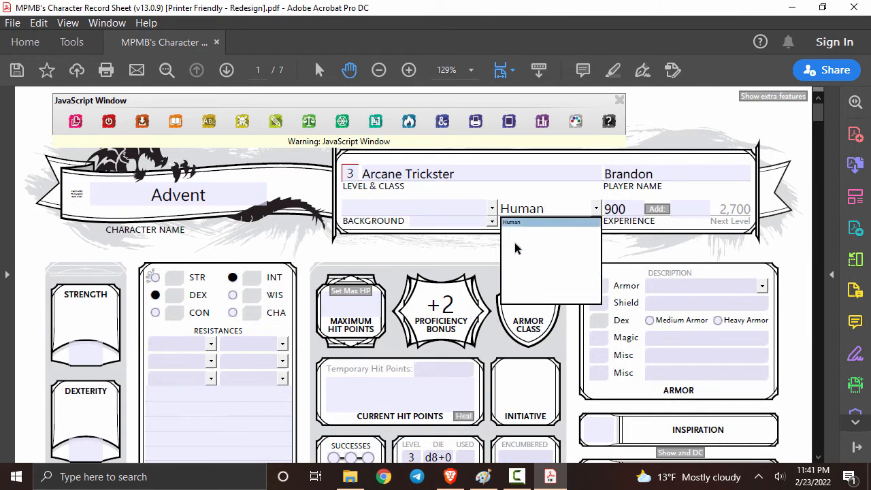
pyautogui.click(512, 221)
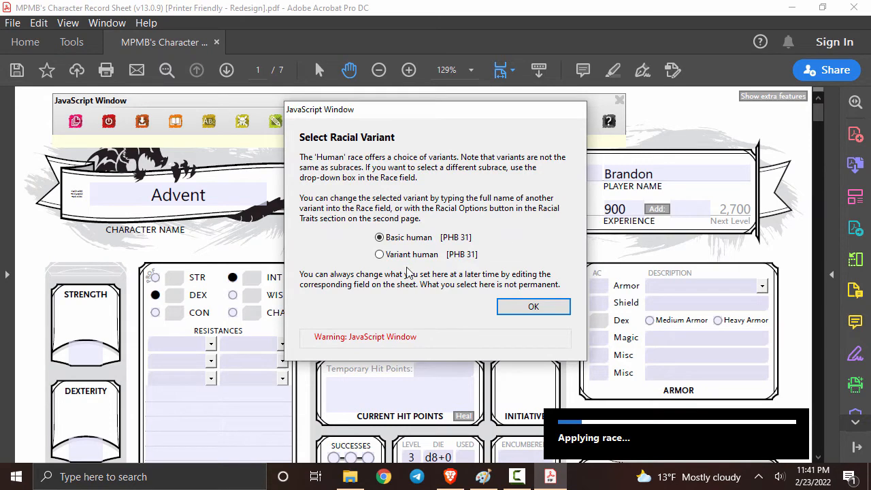
pyautogui.moveTo(373, 256)
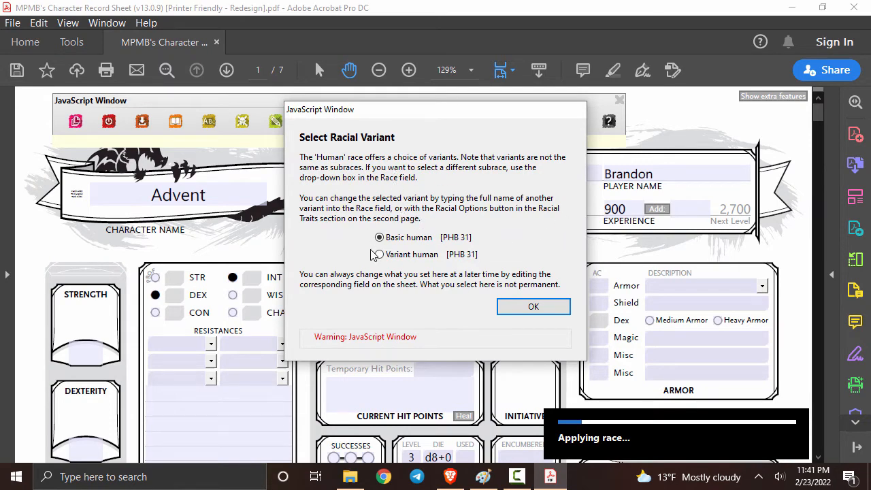
pyautogui.click(534, 307)
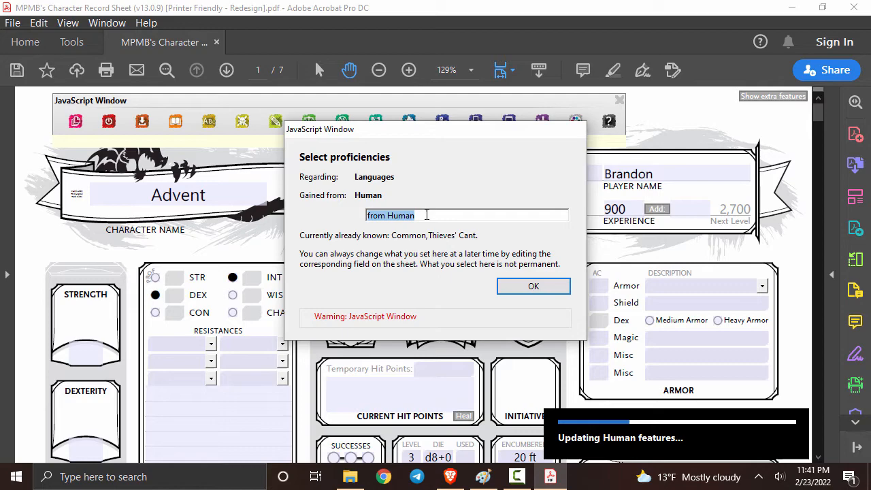
pyautogui.write('Infernal')
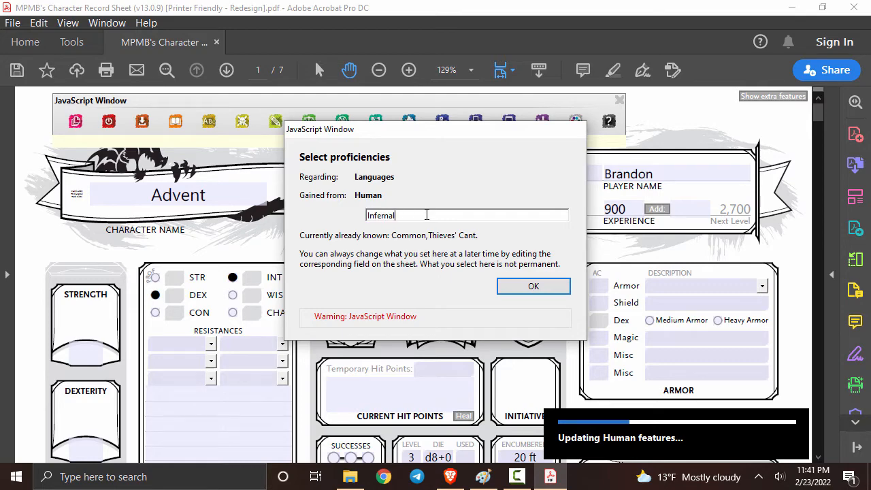
pyautogui.click(533, 286)
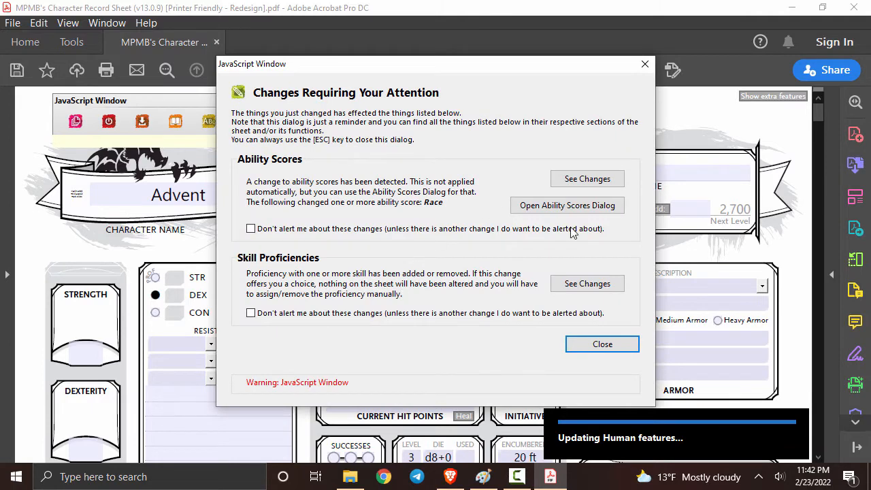
# Step: Review the Human skill proficiency changes and dismiss the changes notice
pyautogui.click(587, 283)
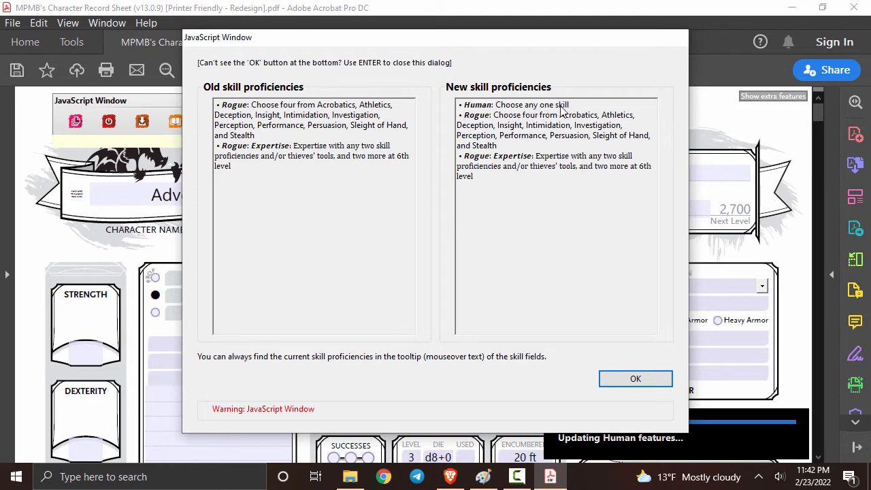
pyautogui.click(635, 378)
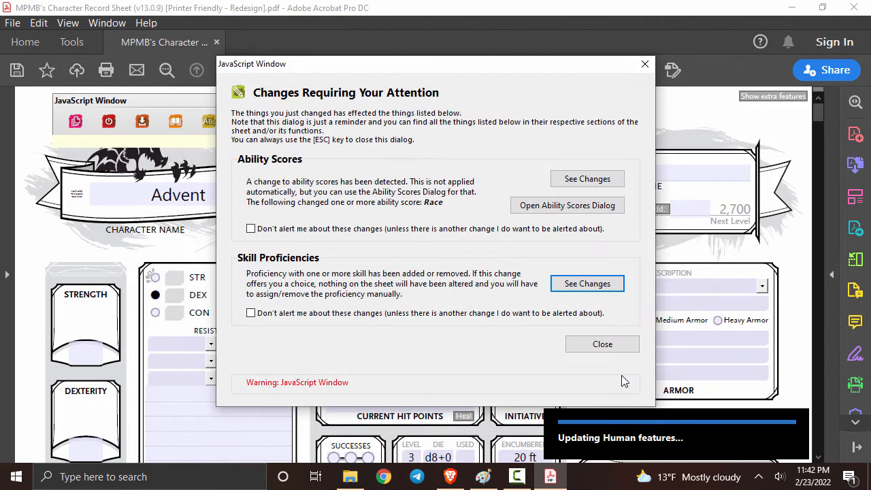
pyautogui.click(602, 343)
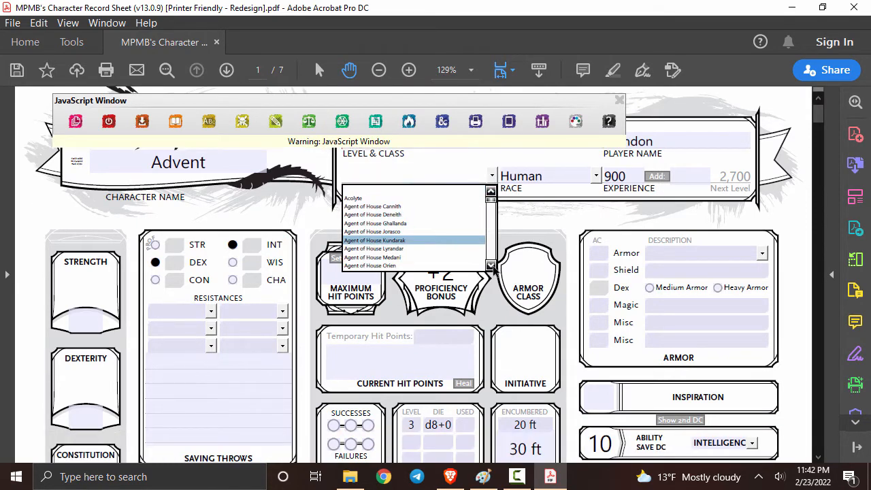
# Step: Set the background to Charlatan with the sleight-of-hand con specialty
pyautogui.scroll(-3)
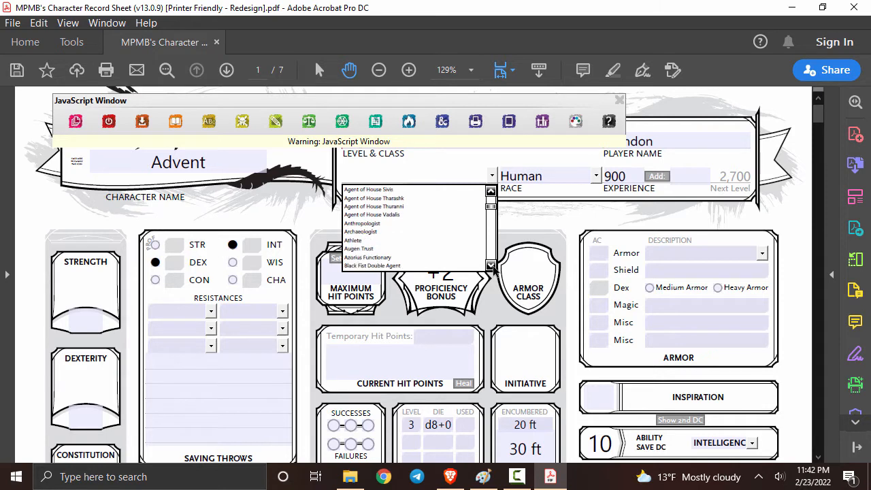
pyautogui.scroll(-3)
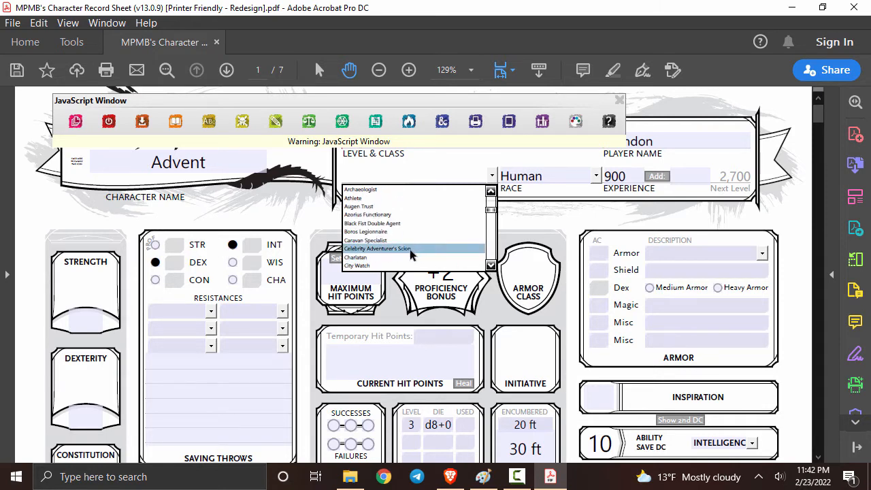
pyautogui.click(355, 257)
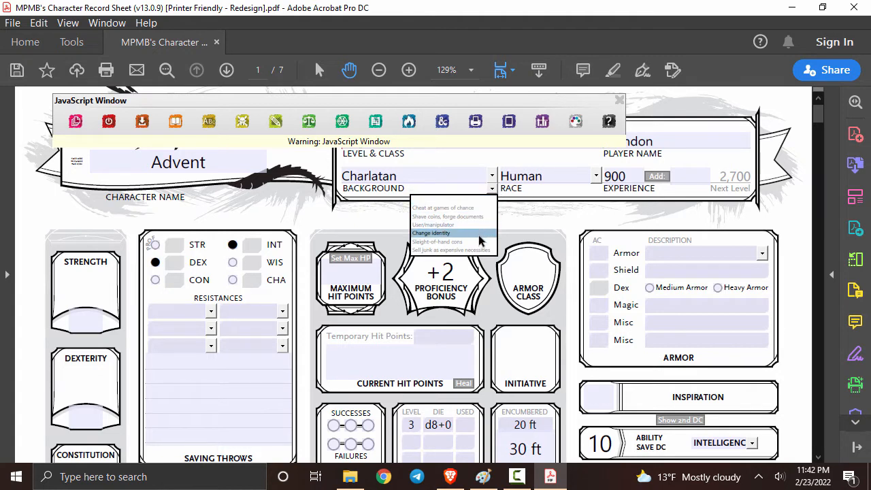
pyautogui.click(452, 242)
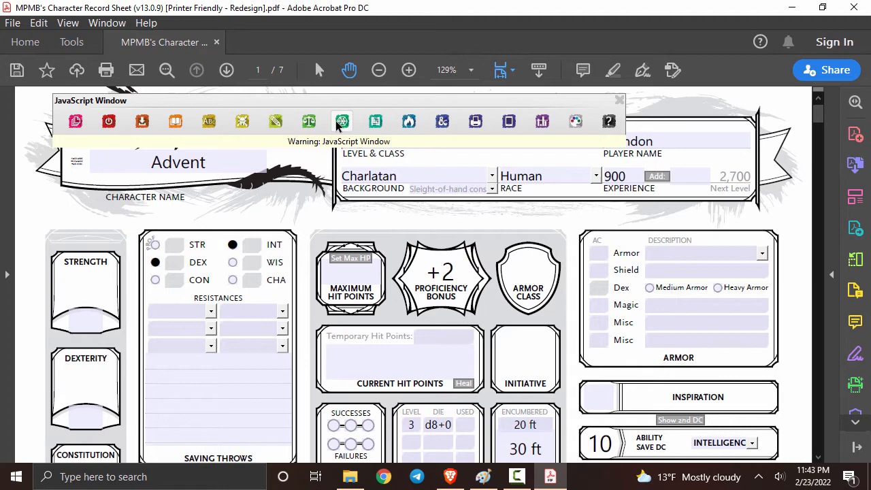
# Step: Set base ability scores Str 10, Dex 15, Con 10, Int 13, Wis 10, Cha 14 and apply them
pyautogui.click(342, 121)
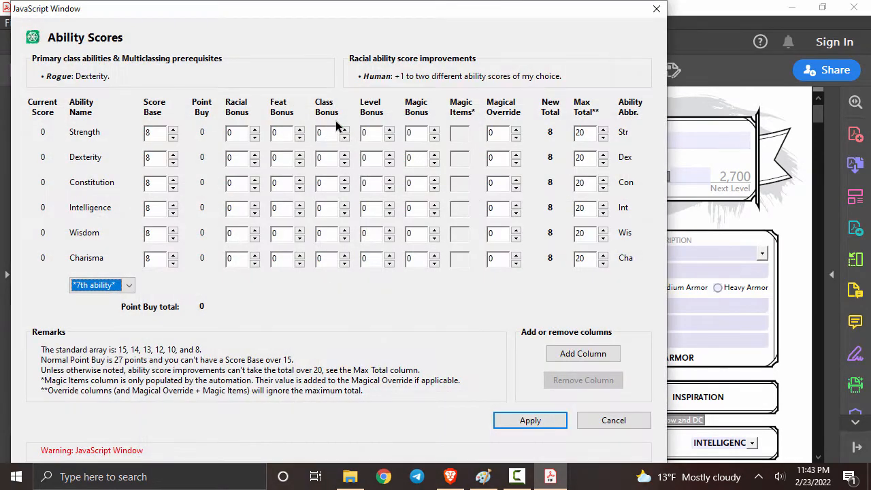
pyautogui.moveTo(79, 357)
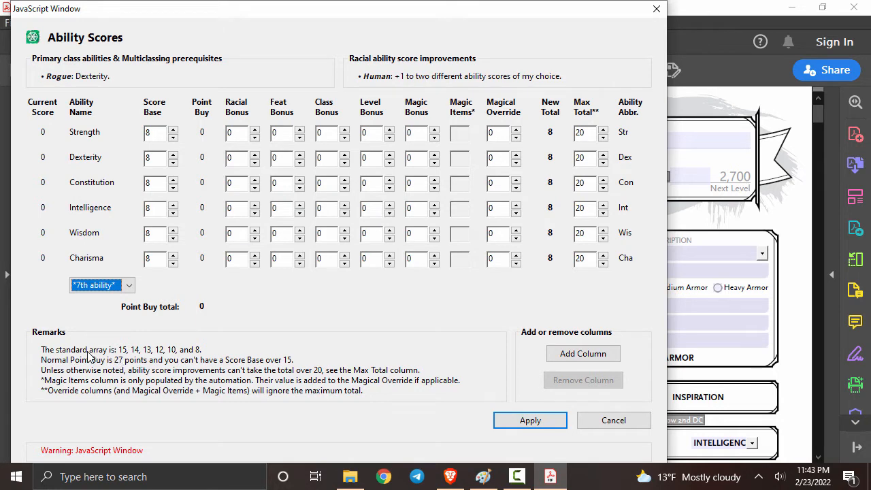
pyautogui.moveTo(211, 338)
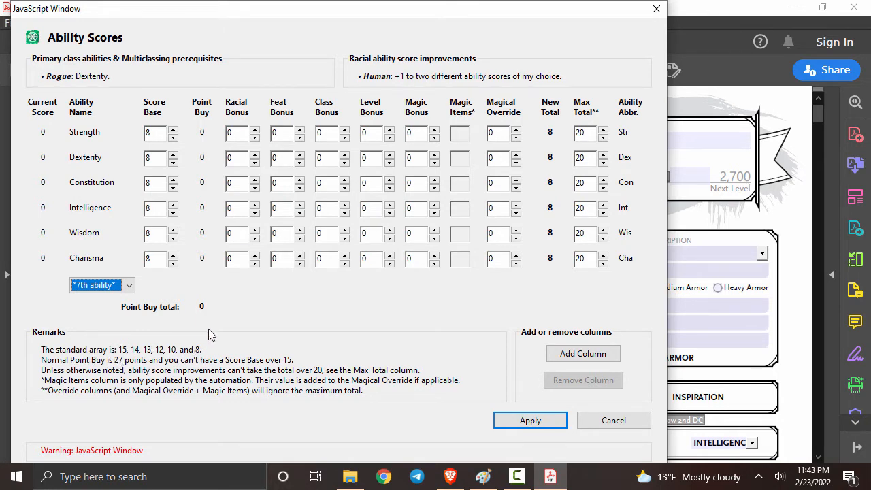
pyautogui.moveTo(177, 297)
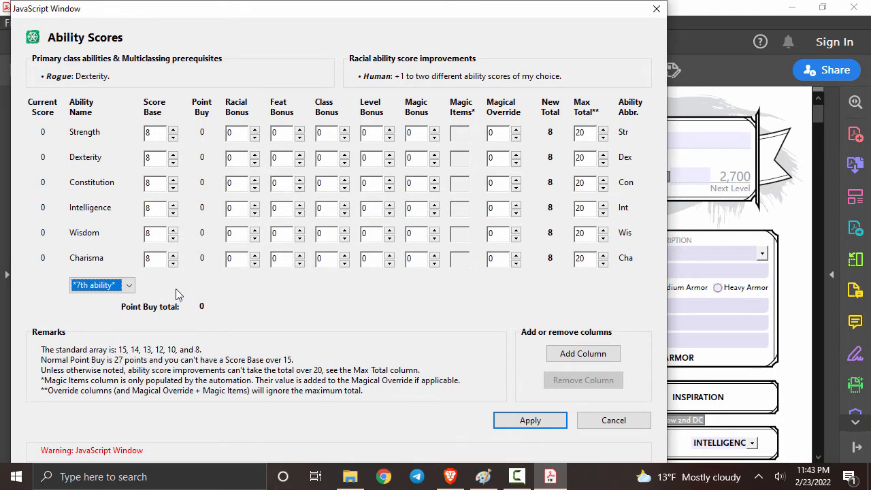
pyautogui.click(173, 256)
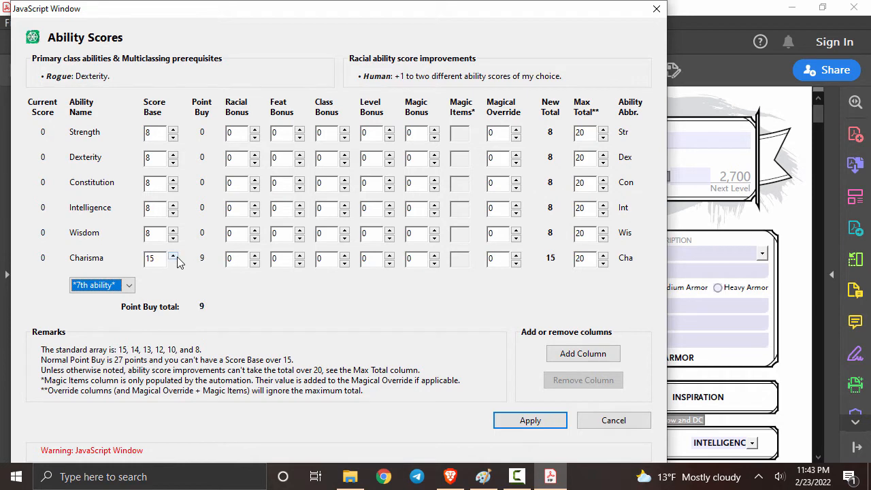
pyautogui.moveTo(174, 235)
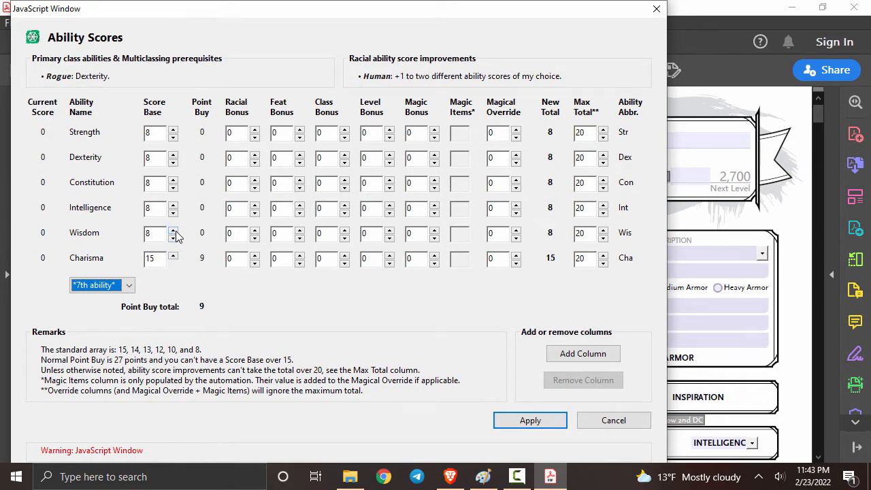
pyautogui.click(174, 206)
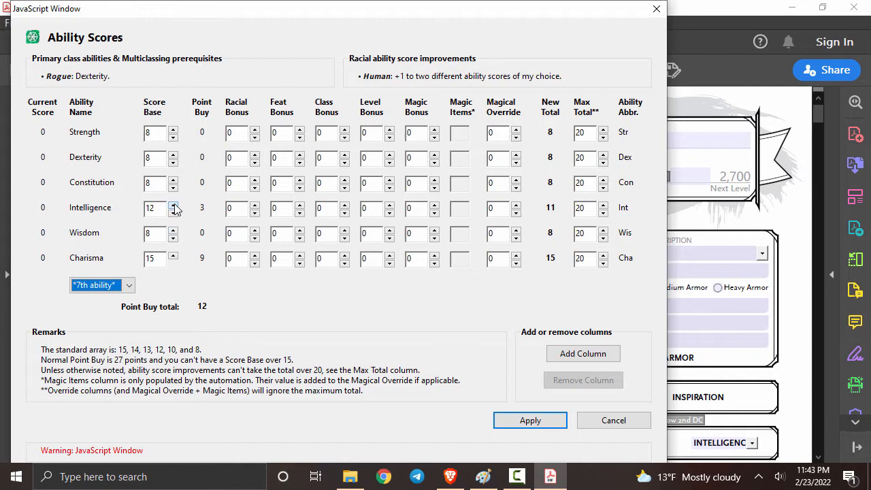
pyautogui.click(174, 204)
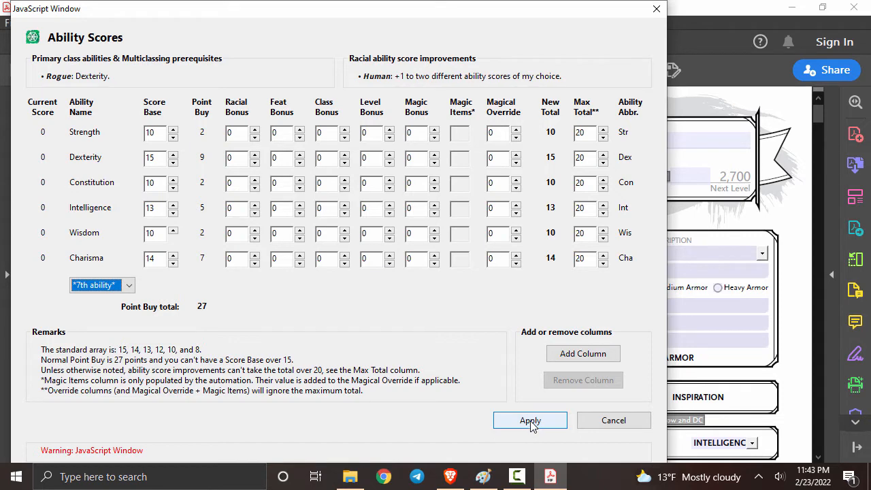
pyautogui.click(531, 419)
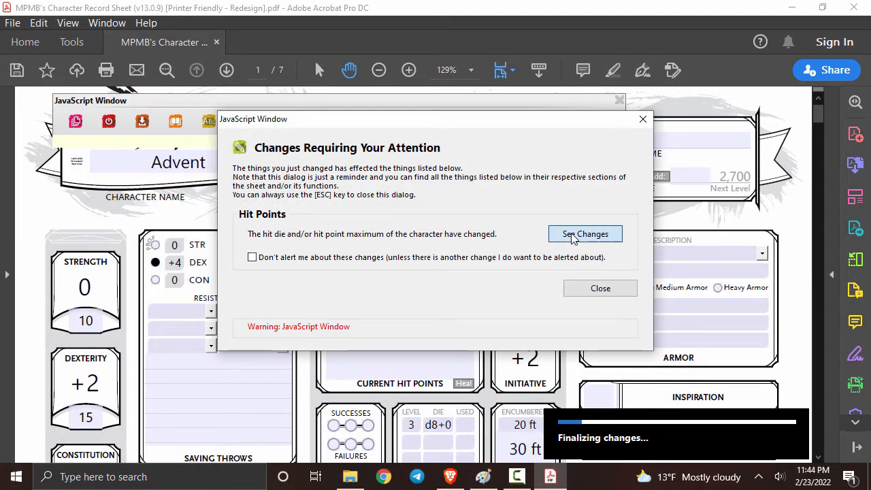
# Step: Review the hit-point calculation changes and dismiss the changes notice
pyautogui.click(586, 234)
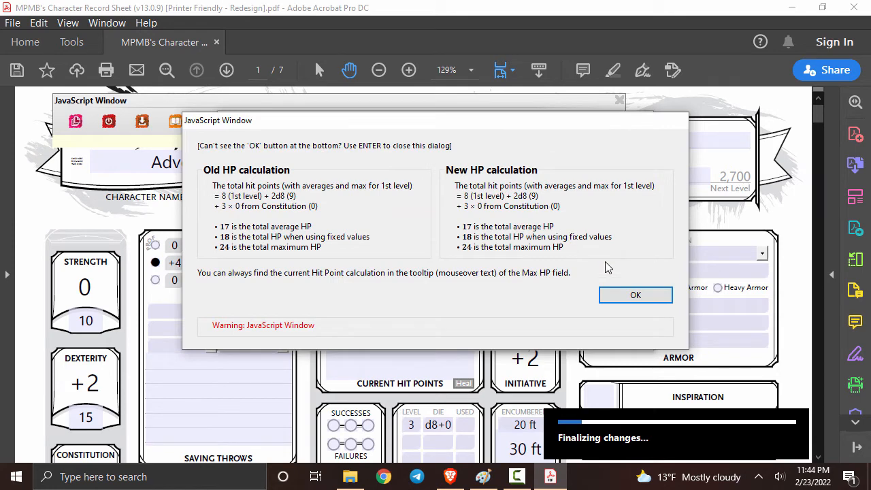
pyautogui.click(634, 294)
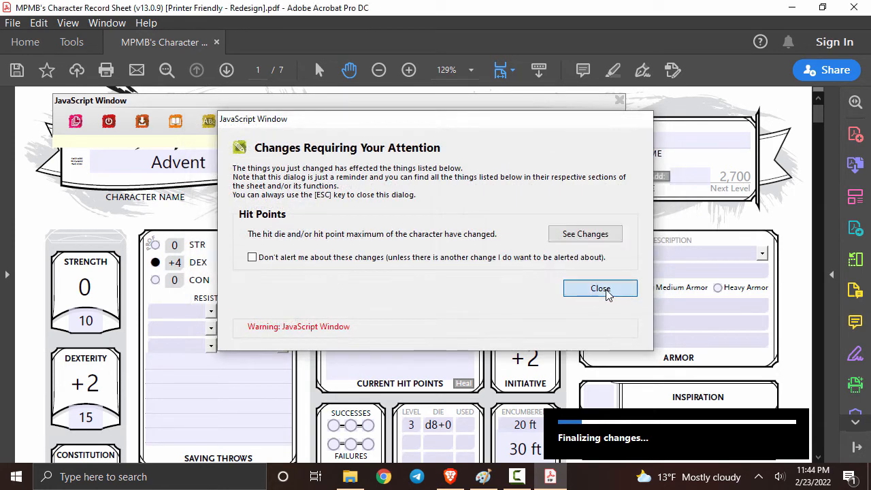
pyautogui.click(601, 288)
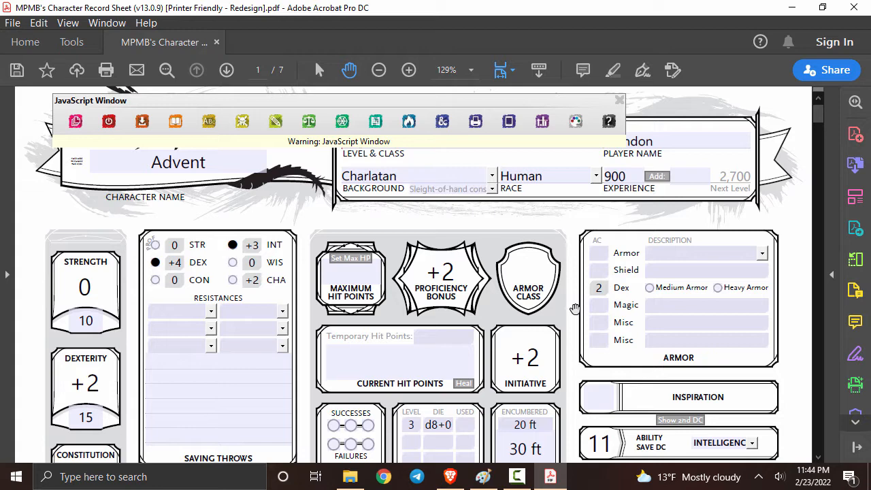
# Step: Scroll down to the Skills section showing Perception +2 and Persuasion +4 proficiencies
pyautogui.scroll(-3)
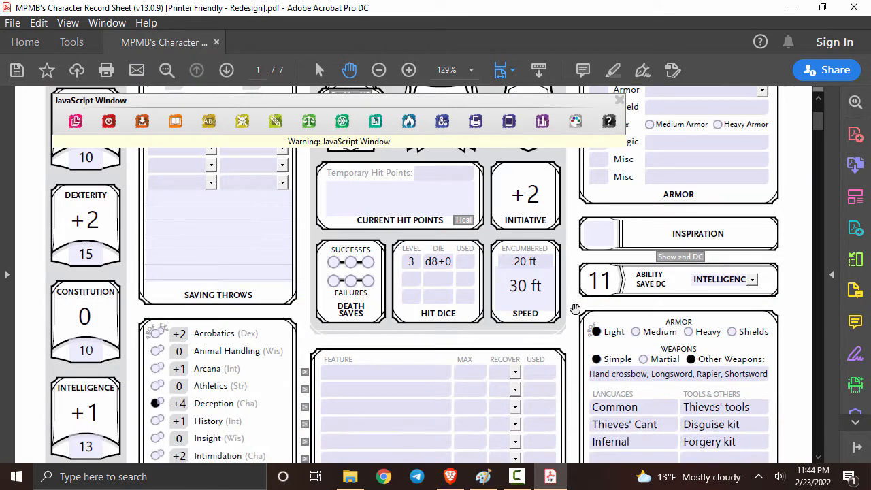
pyautogui.scroll(-3)
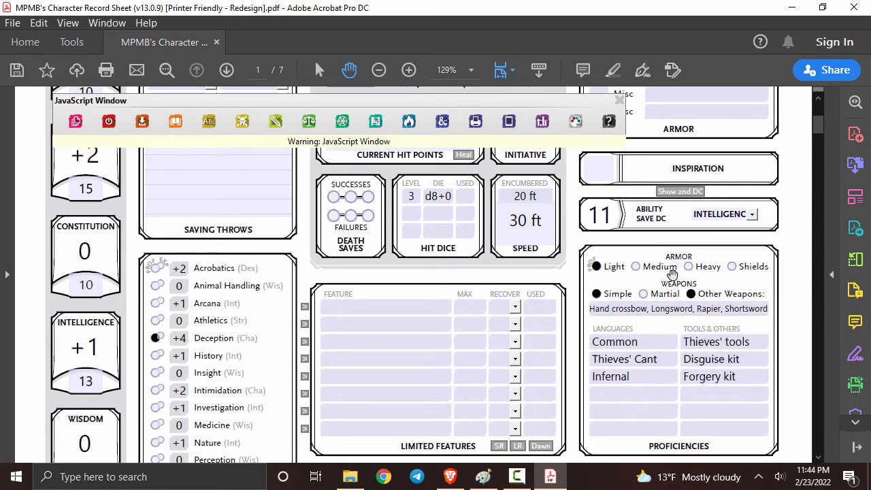
pyautogui.moveTo(719, 289)
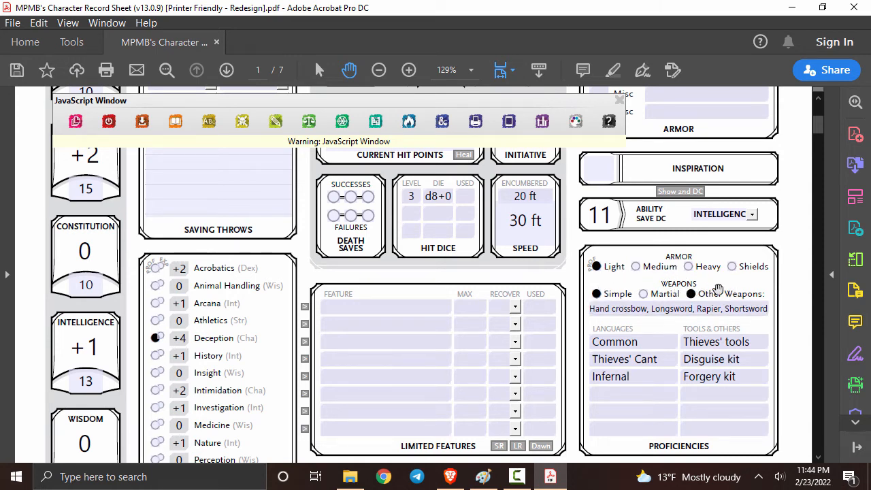
pyautogui.scroll(-3)
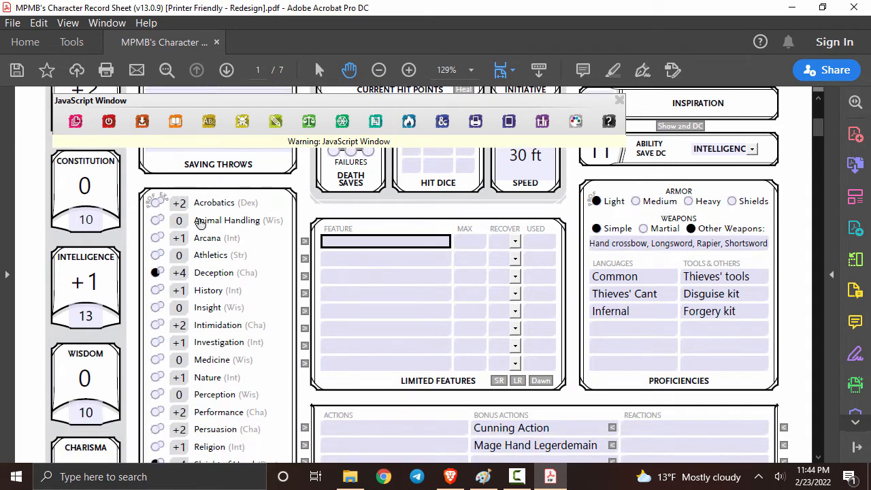
pyautogui.scroll(-3)
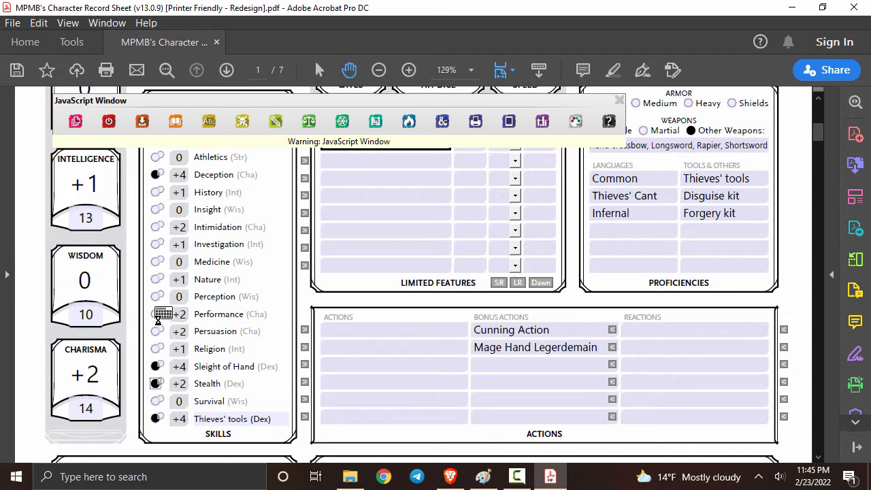
pyautogui.moveTo(161, 293)
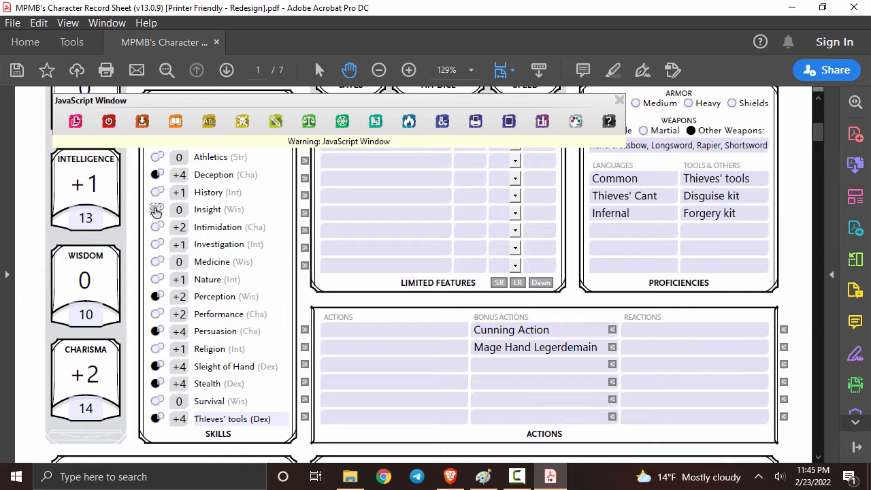
pyautogui.scroll(-3)
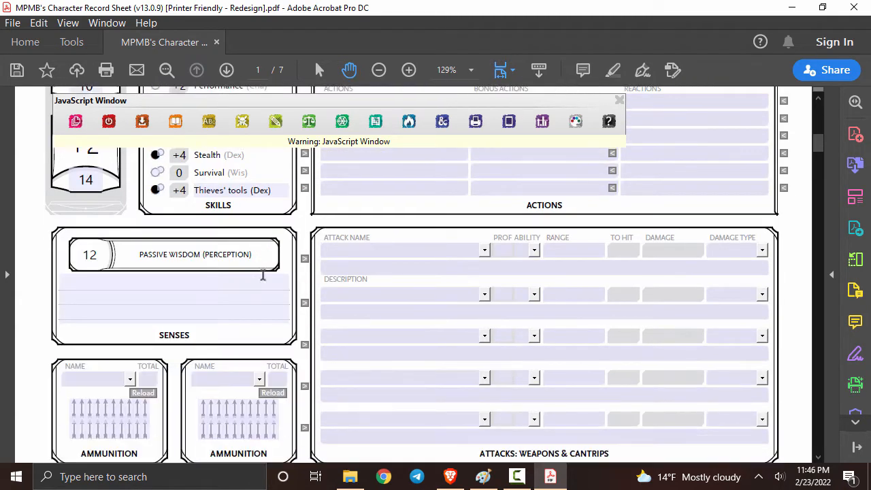
pyautogui.click(226, 71)
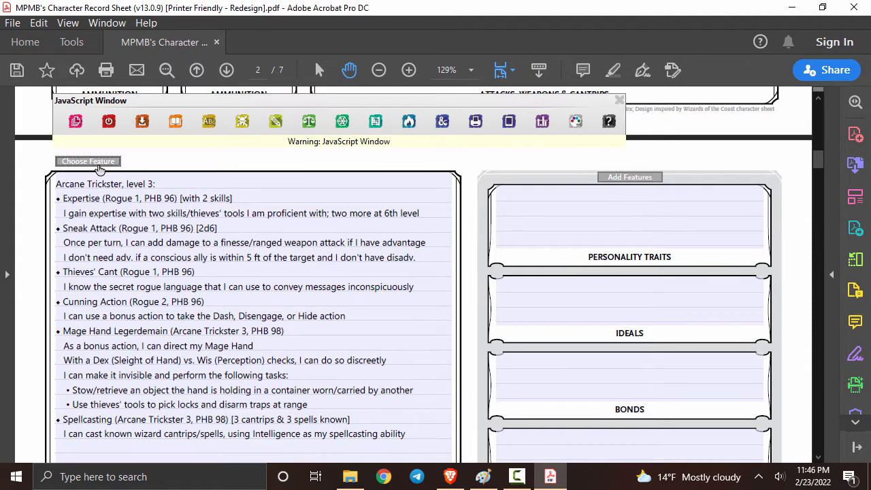
pyautogui.click(87, 161)
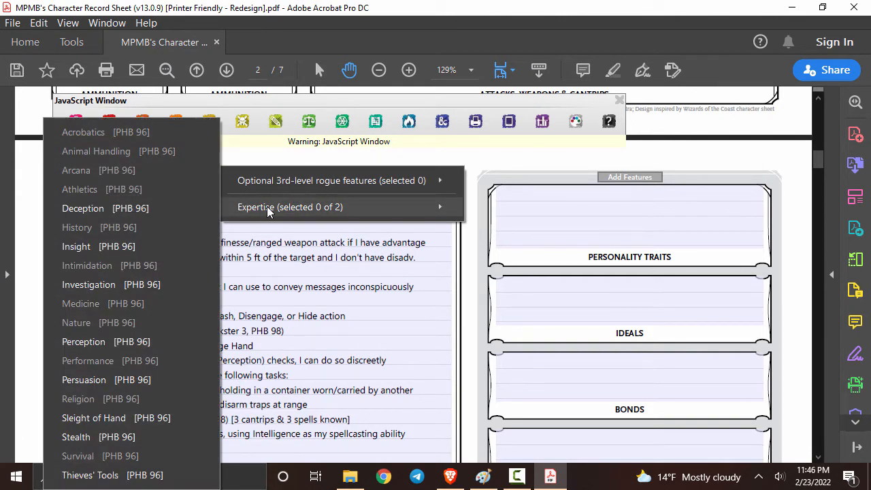
pyautogui.moveTo(169, 238)
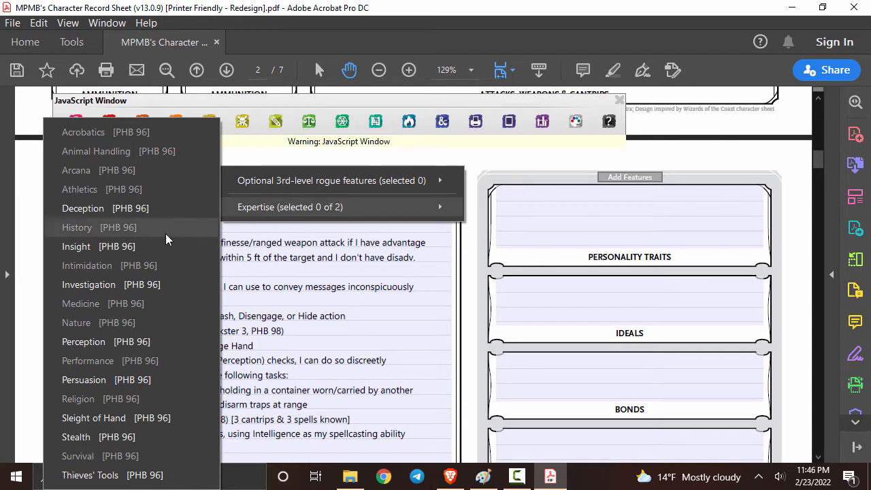
pyautogui.moveTo(123, 418)
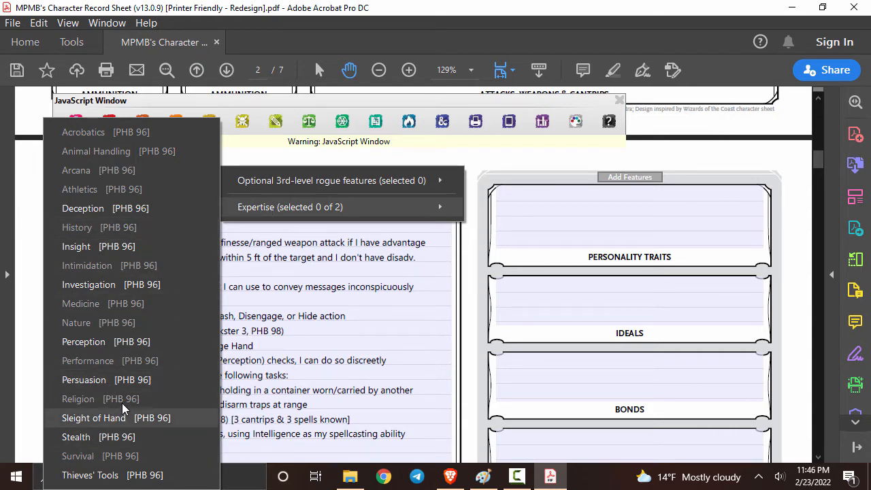
pyautogui.click(76, 436)
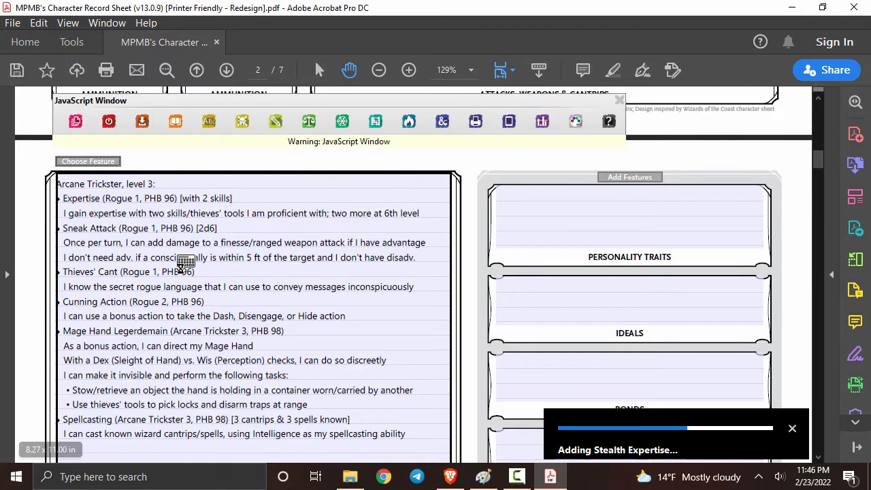
pyautogui.click(87, 161)
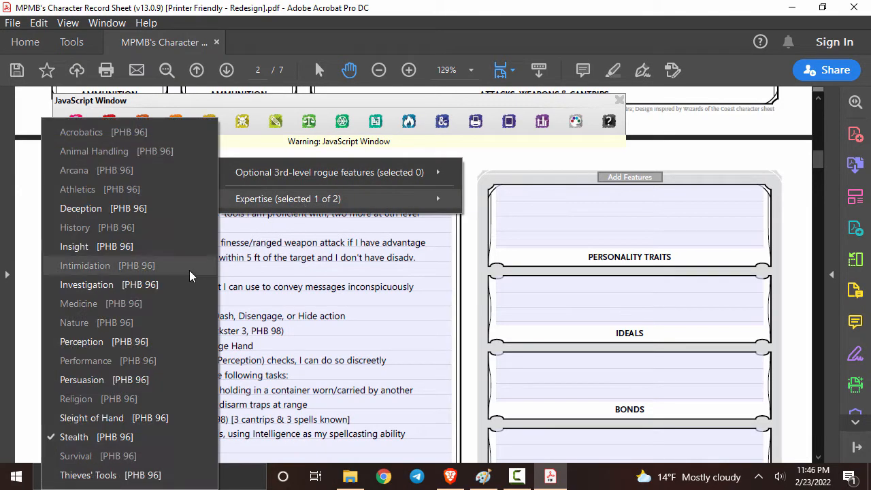
pyautogui.moveTo(120, 327)
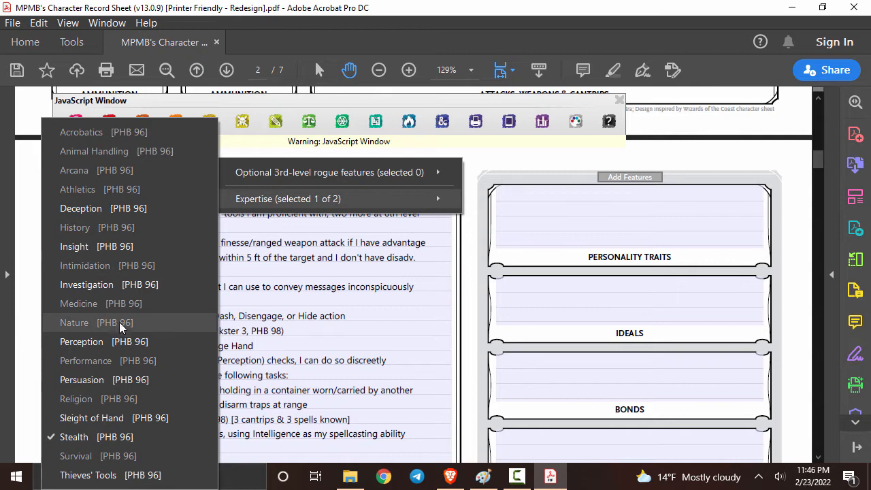
pyautogui.moveTo(147, 408)
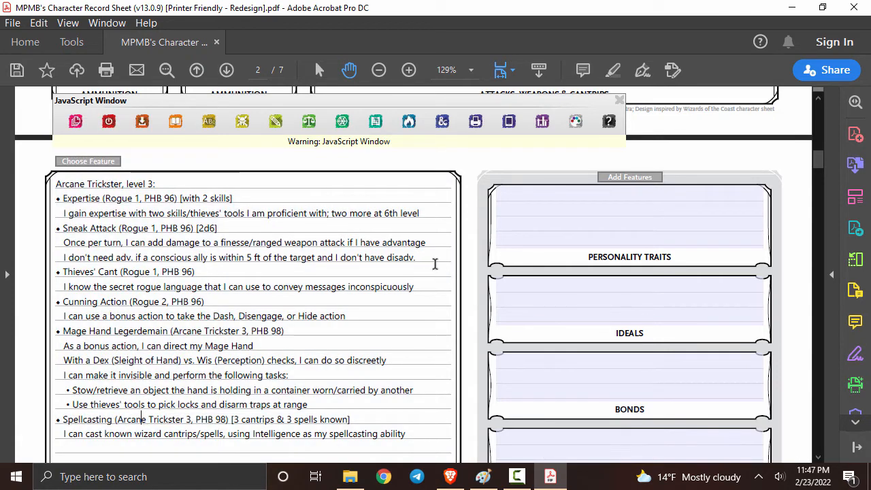
pyautogui.click(629, 217)
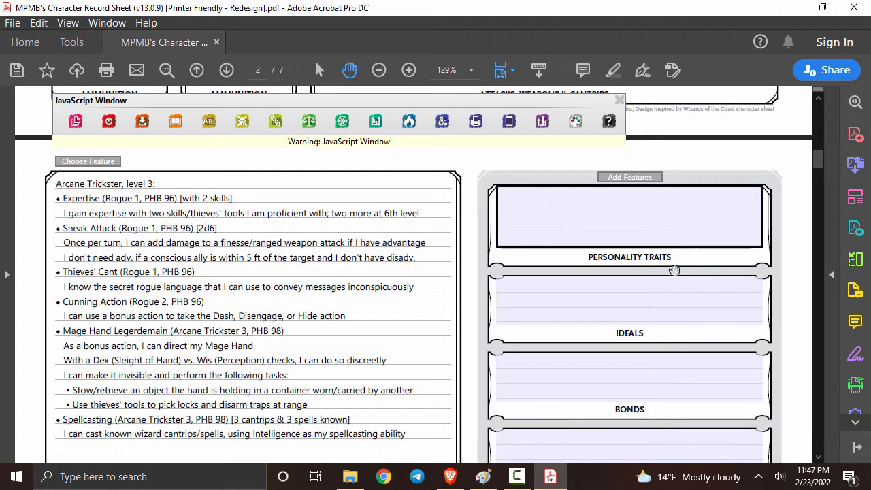
pyautogui.scroll(-3)
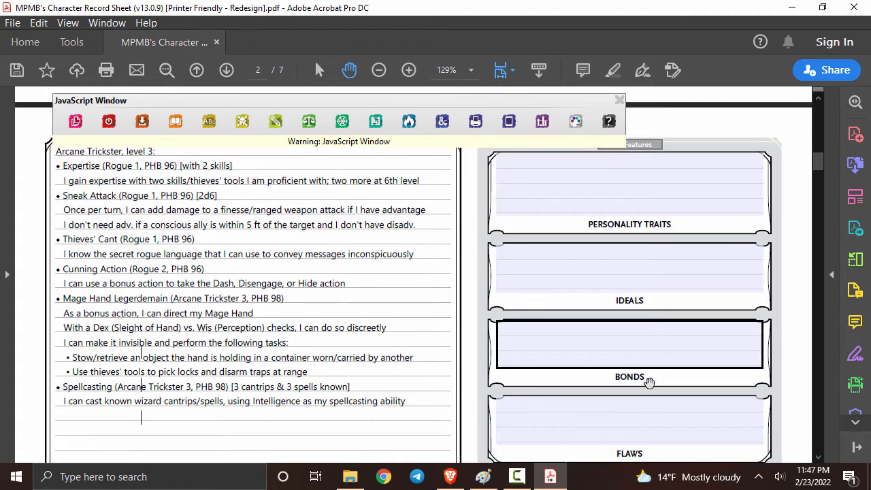
pyautogui.click(629, 177)
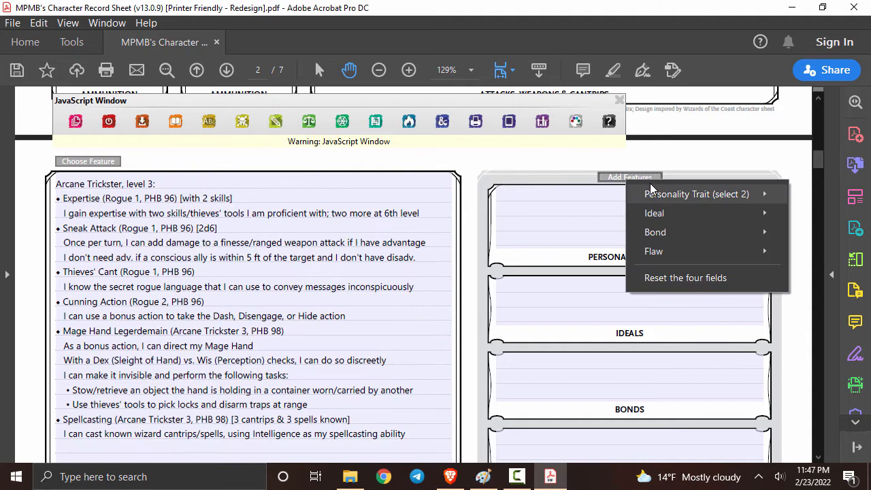
pyautogui.click(697, 193)
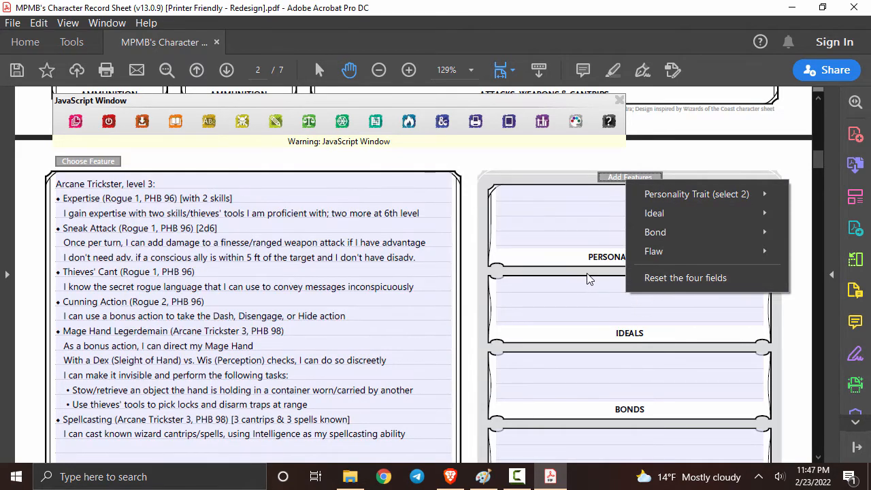
pyautogui.moveTo(300, 228)
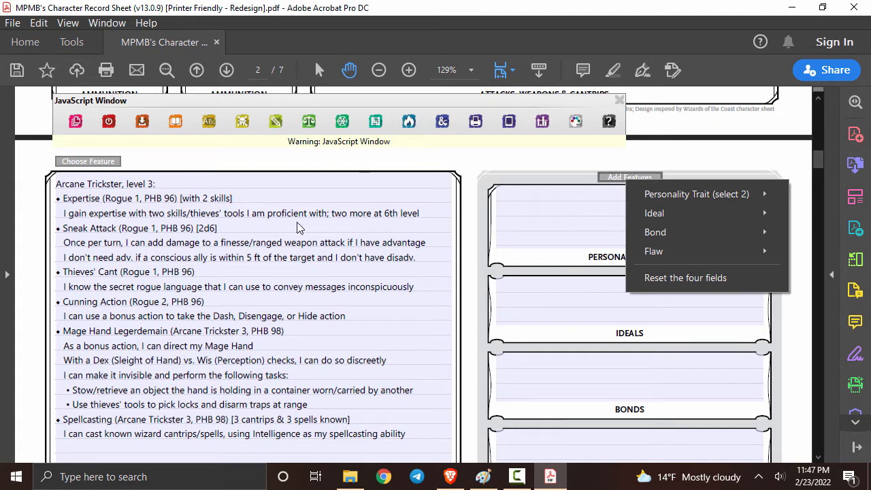
pyautogui.click(87, 161)
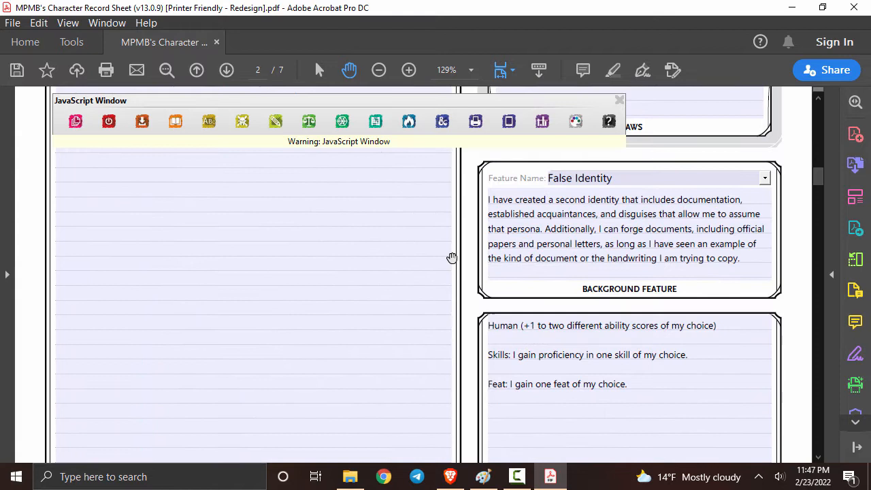
pyautogui.scroll(-3)
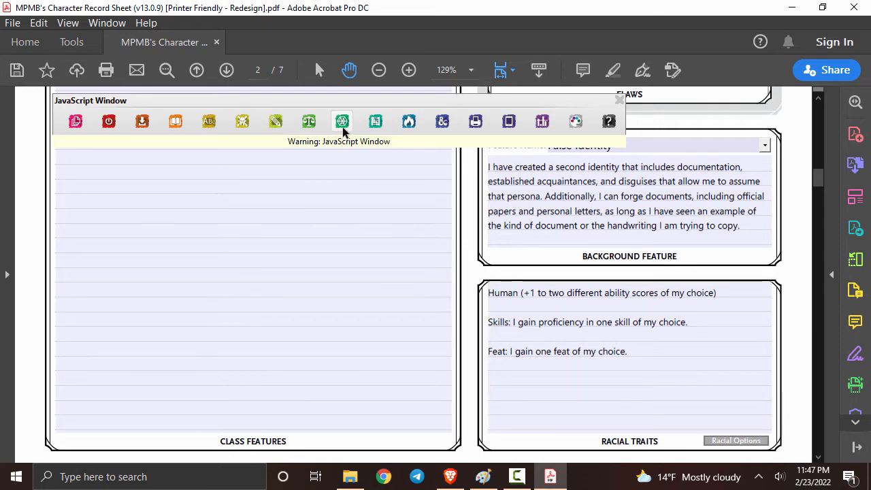
# Step: Apply +1 human racial bonuses to Intelligence (14) and Dexterity (16) in the Ability Scores dialog
pyautogui.click(342, 121)
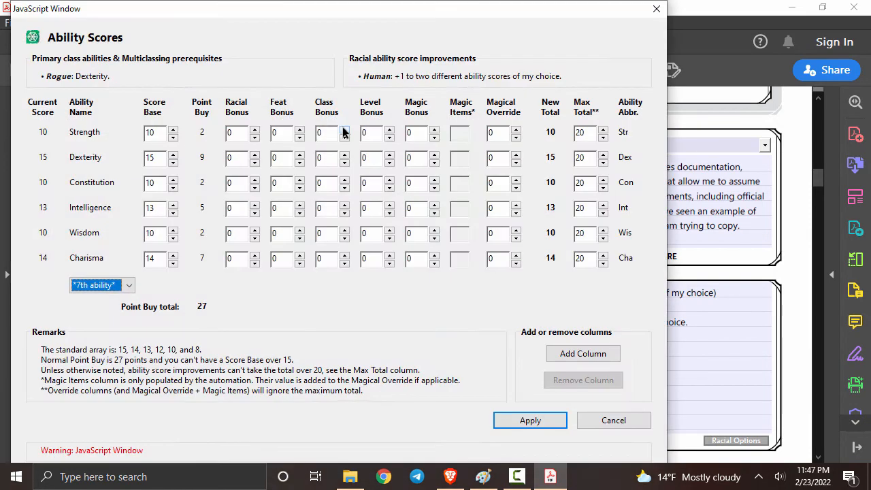
pyautogui.click(256, 206)
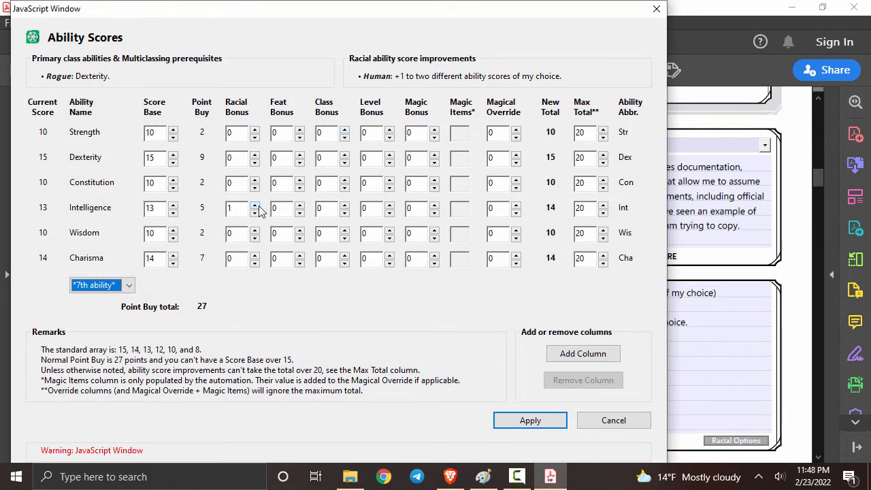
pyautogui.moveTo(261, 158)
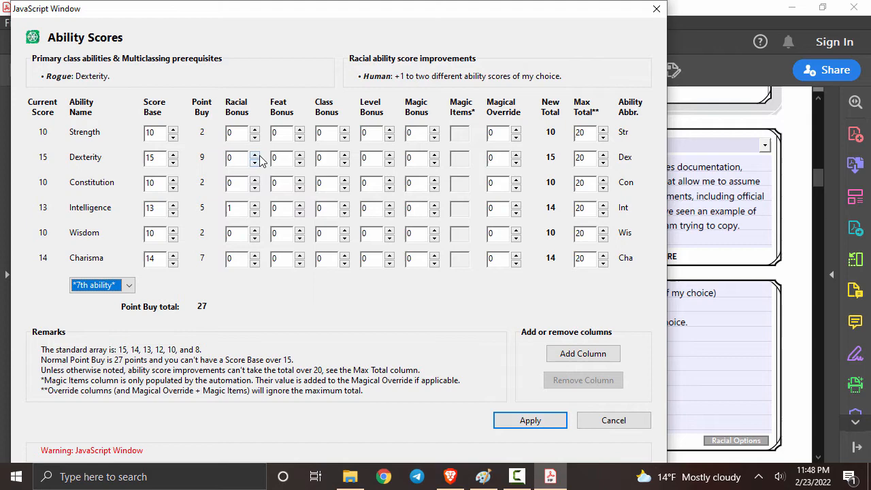
pyautogui.click(256, 155)
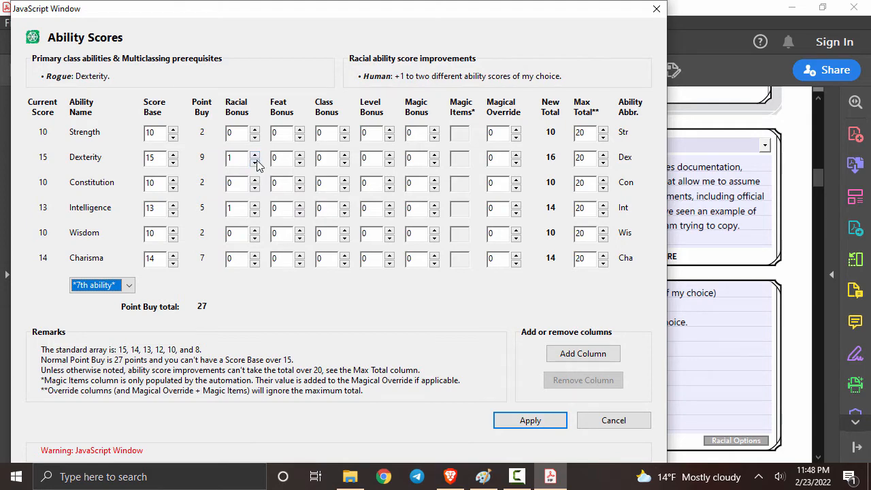
pyautogui.click(613, 420)
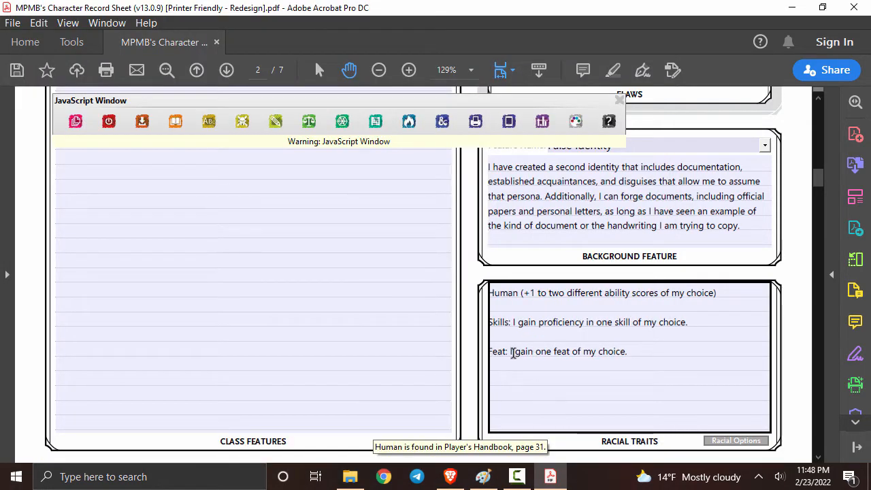
pyautogui.moveTo(573, 351)
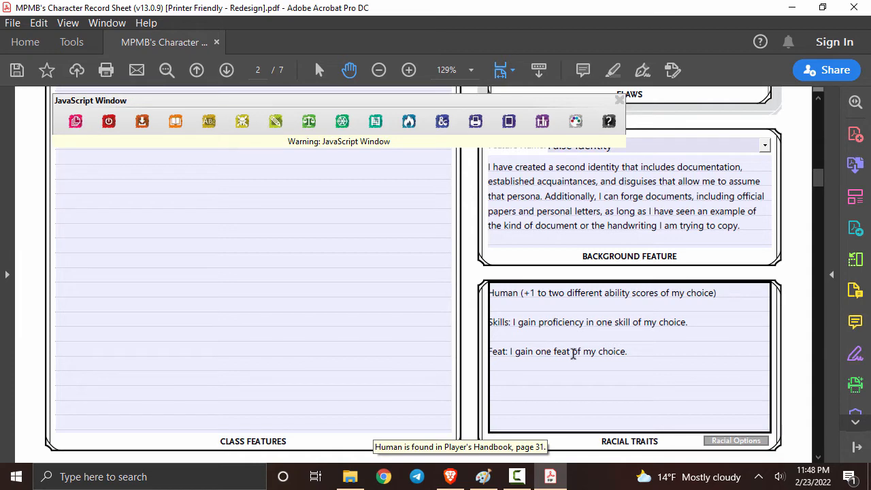
# Step: Choose Crossbow Expert in the first Feat dropdown on the feats page
pyautogui.scroll(-3)
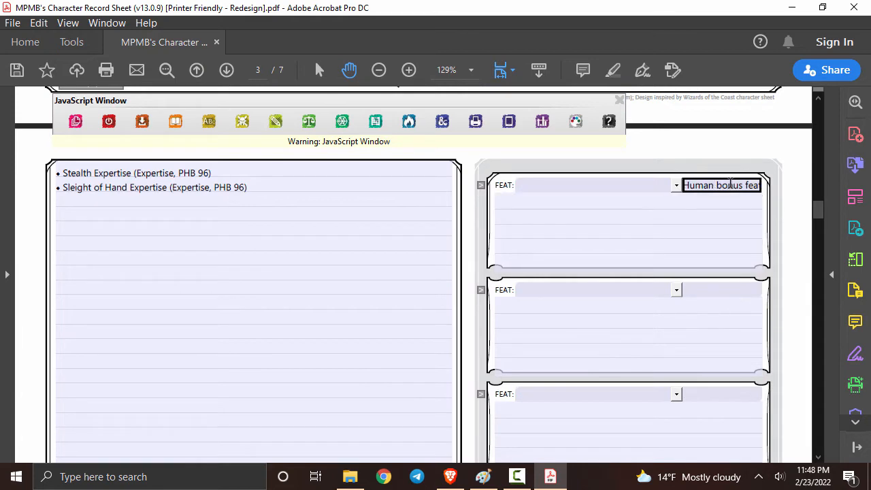
pyautogui.click(675, 185)
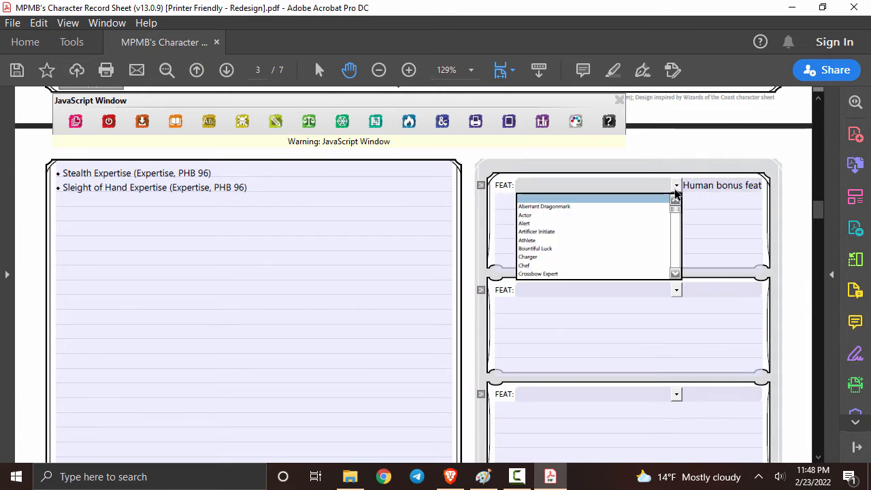
pyautogui.write('x')
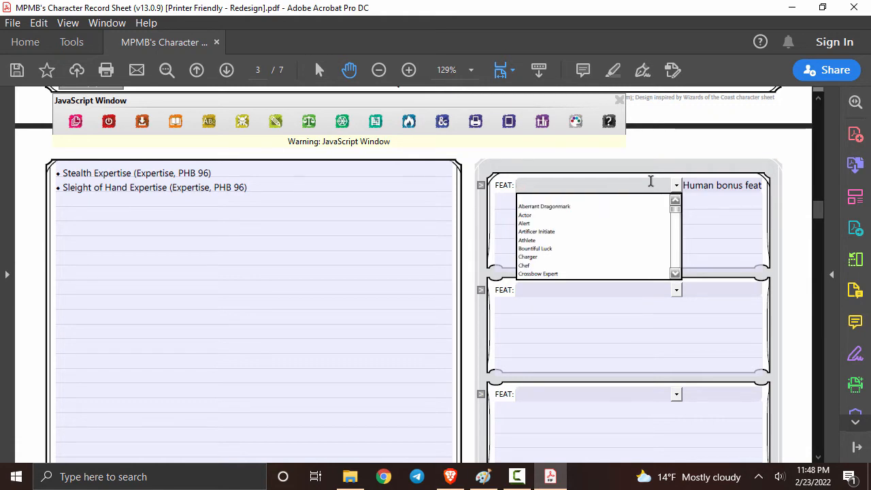
pyautogui.write('Cro')
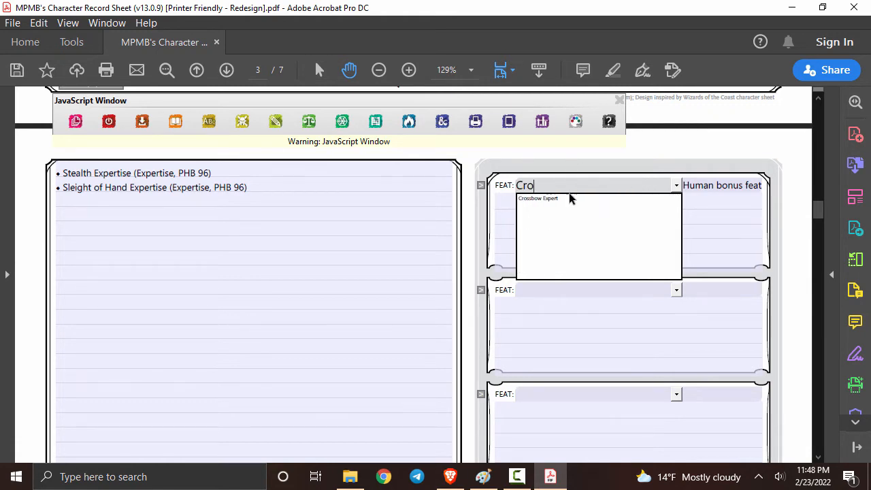
pyautogui.click(538, 199)
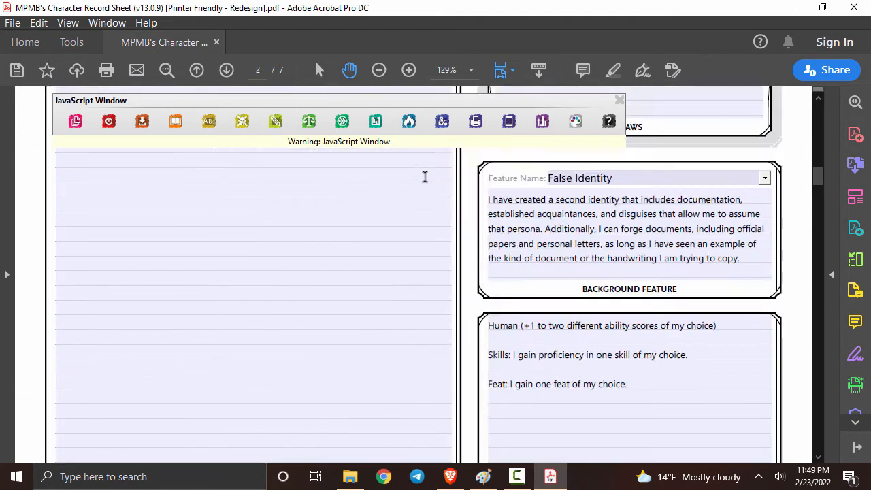
# Step: Select Crossbow, Hand as the first attack (+5 to hit, 1d6+3 piercing)
pyautogui.click(197, 71)
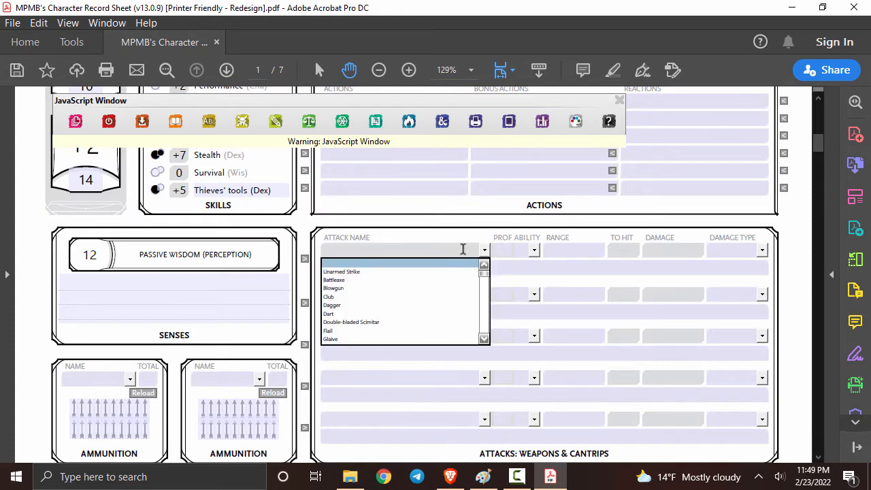
pyautogui.write('C')
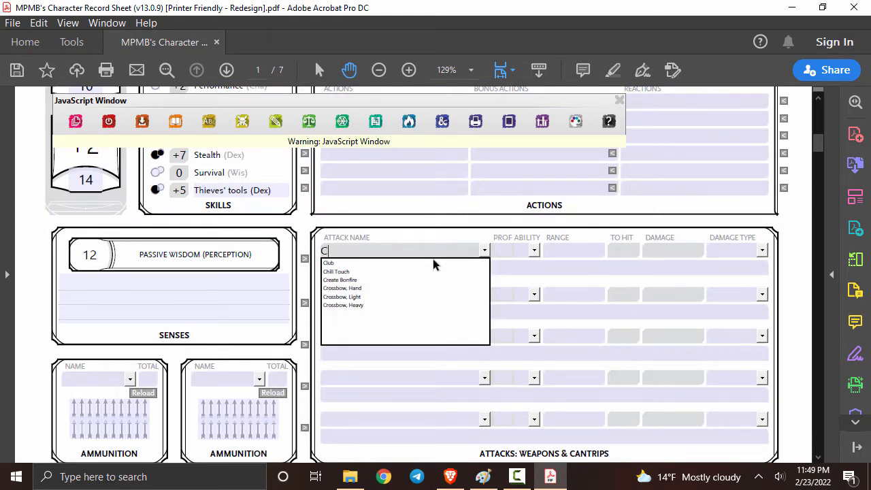
pyautogui.click(343, 289)
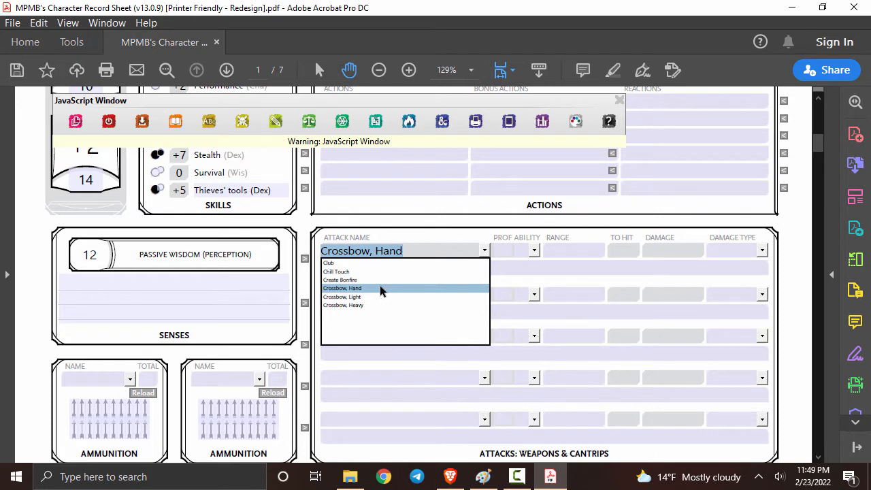
pyautogui.click(343, 289)
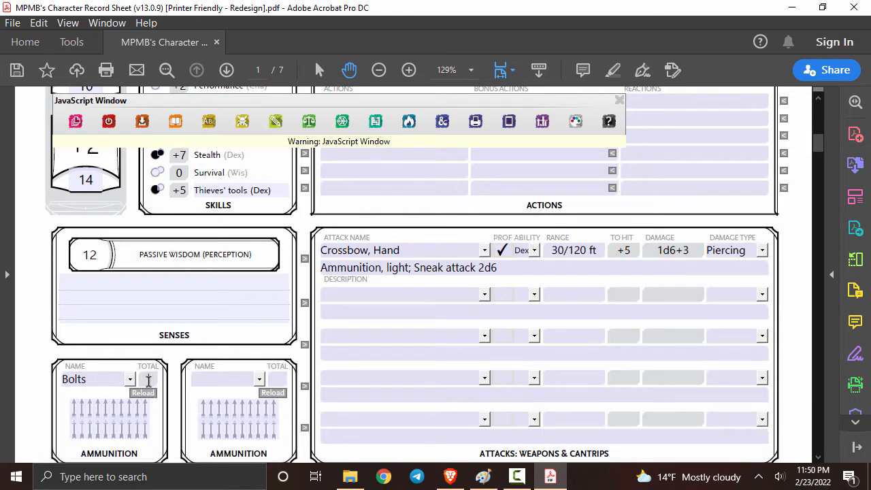
# Step: Restock the Bolts ammunition to 48 and check the second attack's weapon list
pyautogui.click(405, 294)
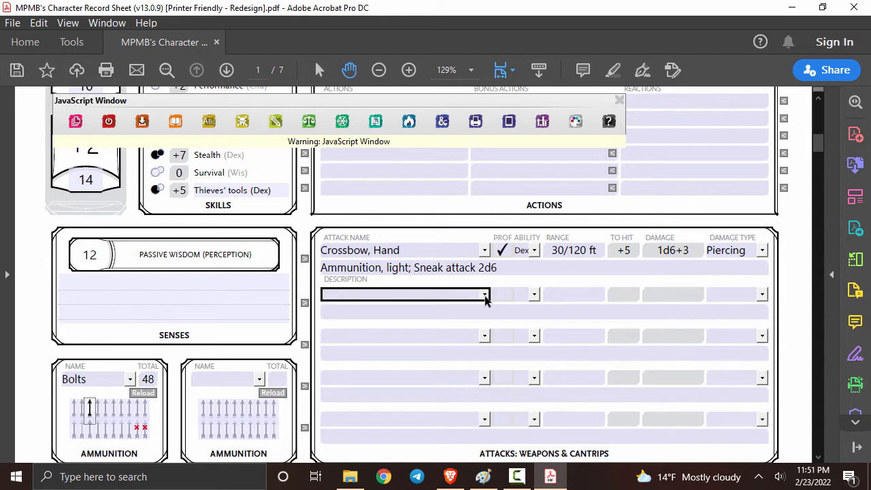
pyautogui.click(485, 294)
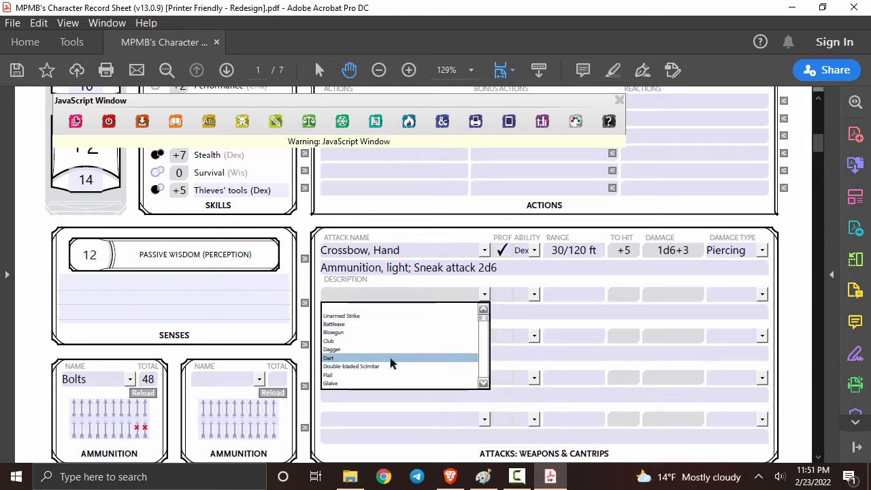
pyautogui.click(333, 349)
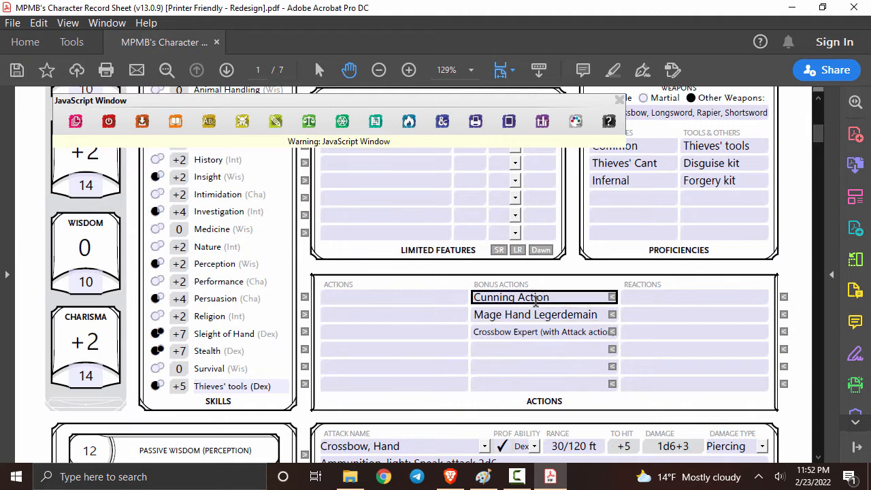
# Step: Choose Leather in the Armor dropdown, raising armor class to 14
pyautogui.scroll(3)
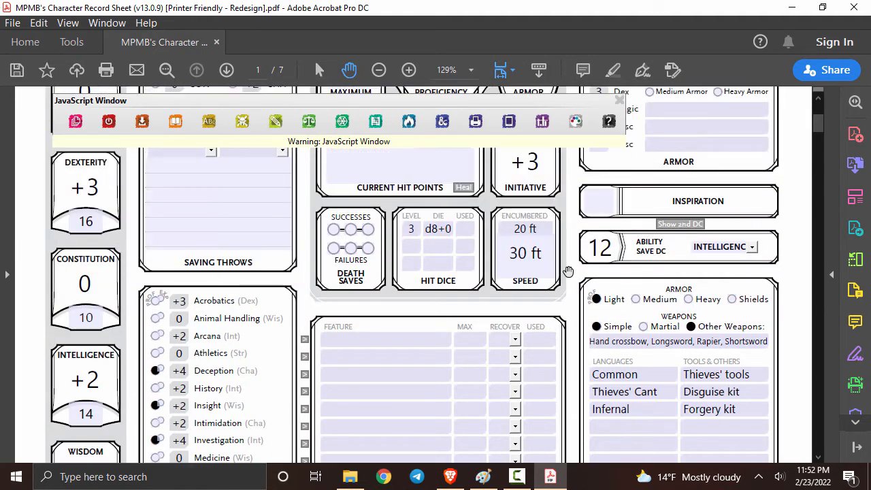
pyautogui.scroll(3)
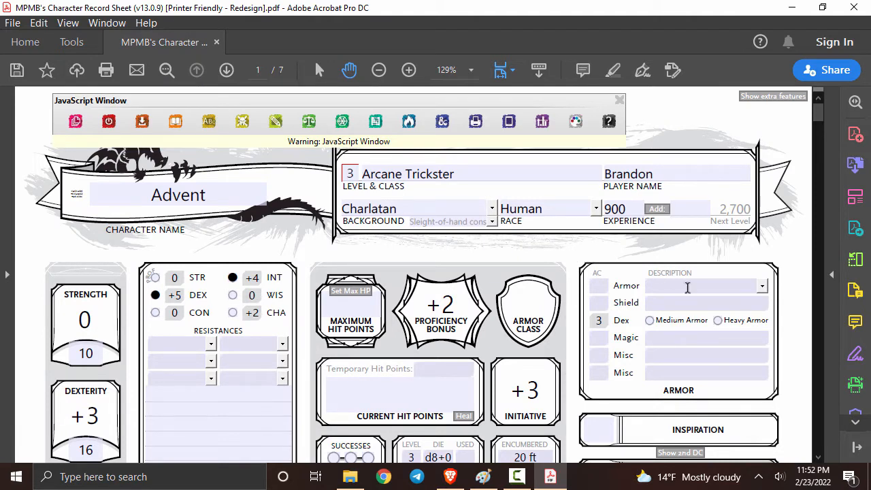
pyautogui.click(763, 286)
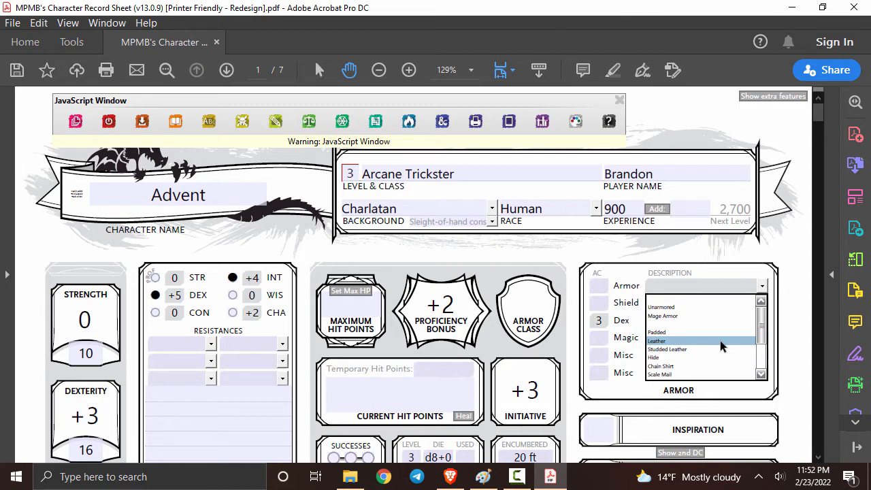
pyautogui.click(656, 341)
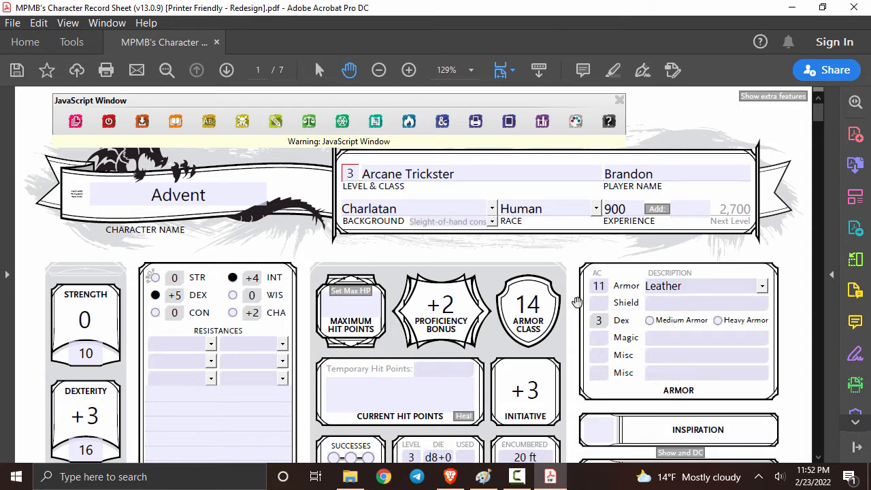
pyautogui.moveTo(531, 257)
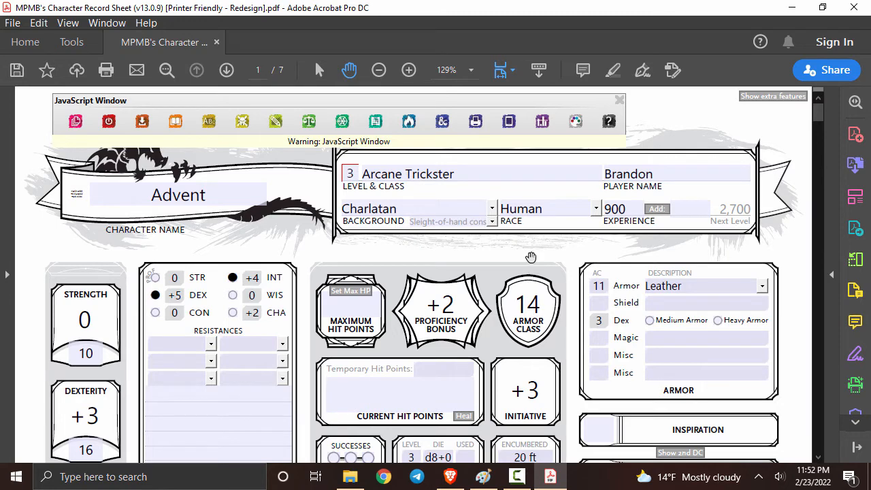
pyautogui.scroll(-3)
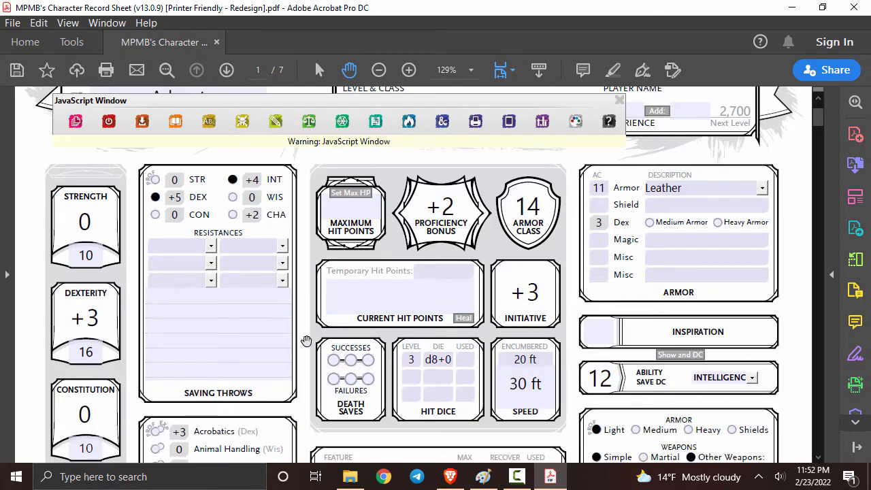
pyautogui.rightClick(351, 193)
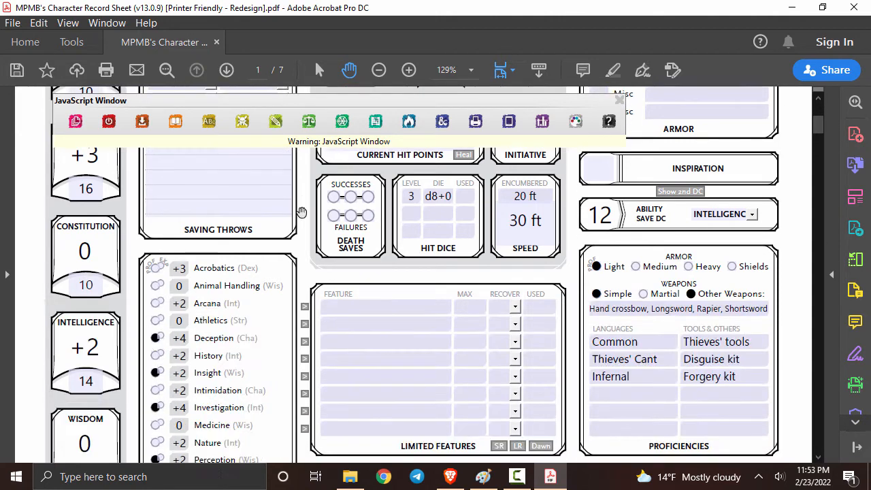
# Step: Scroll to page 2's empty equipment section and show the Add Equipment options
pyautogui.scroll(-3)
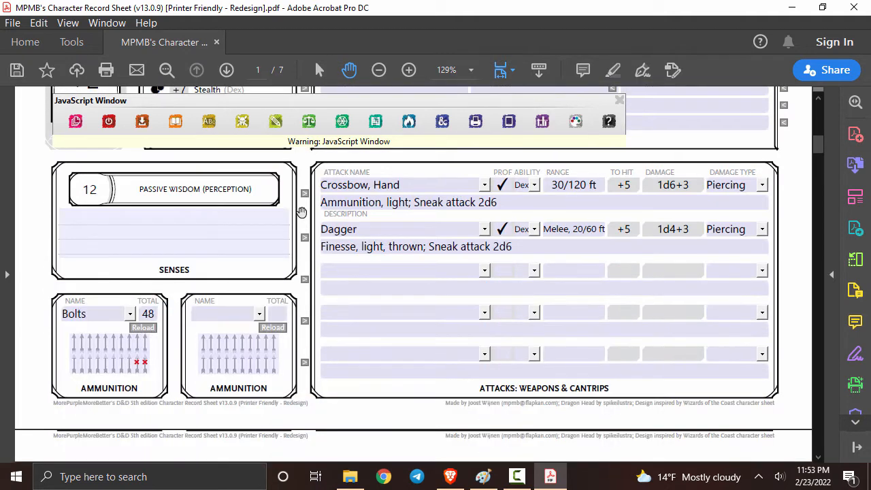
pyautogui.click(226, 71)
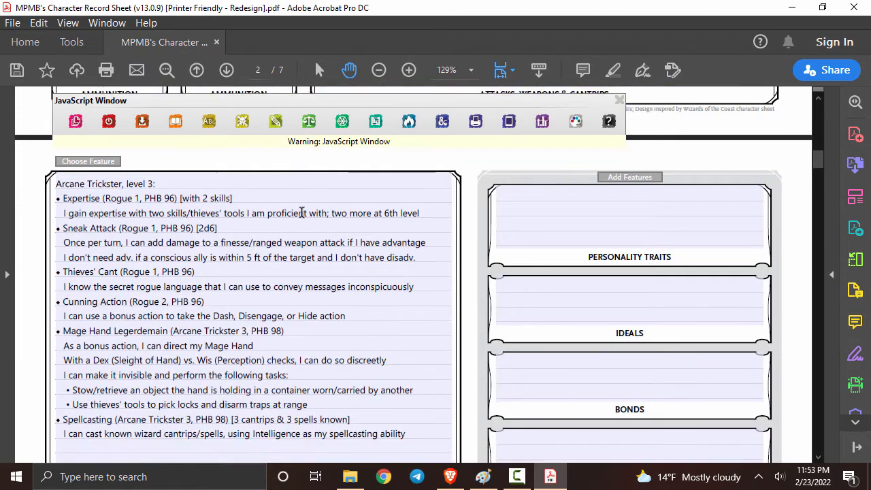
pyautogui.scroll(-3)
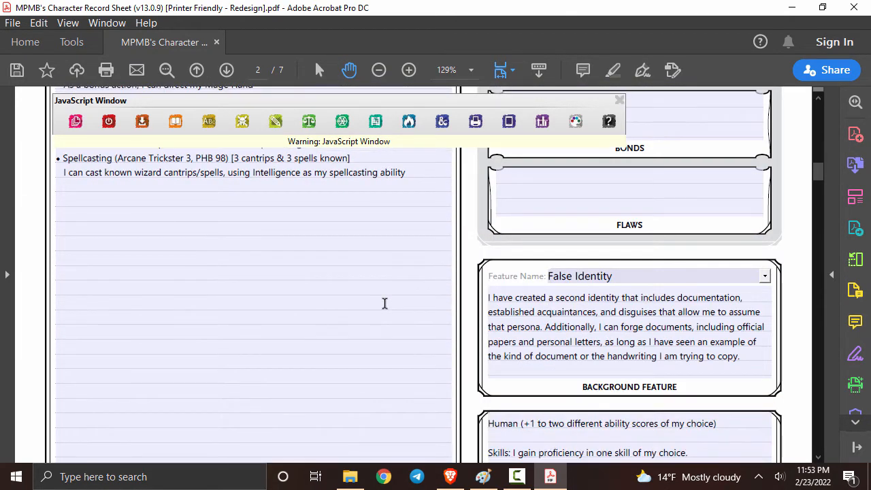
pyautogui.scroll(-3)
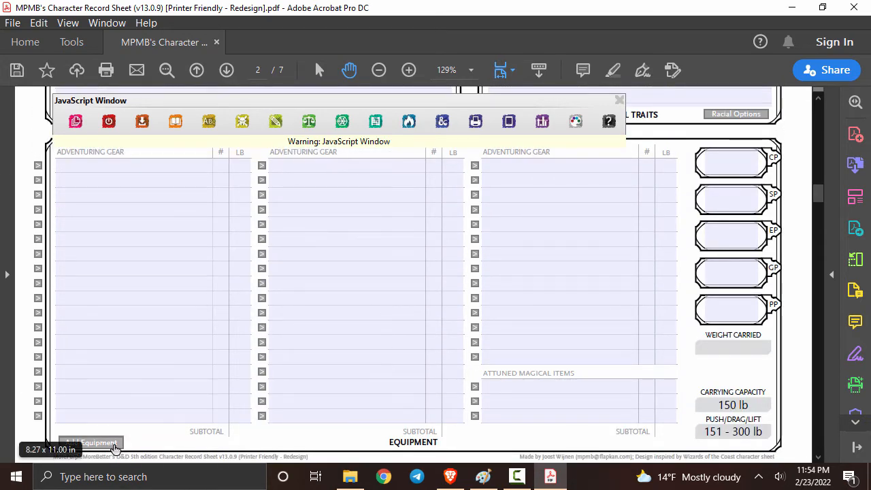
pyautogui.moveTo(98, 443)
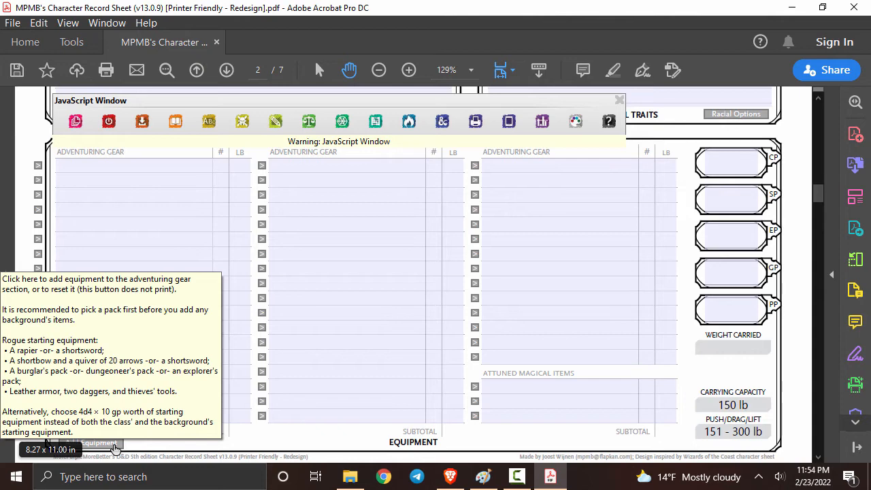
pyautogui.click(90, 442)
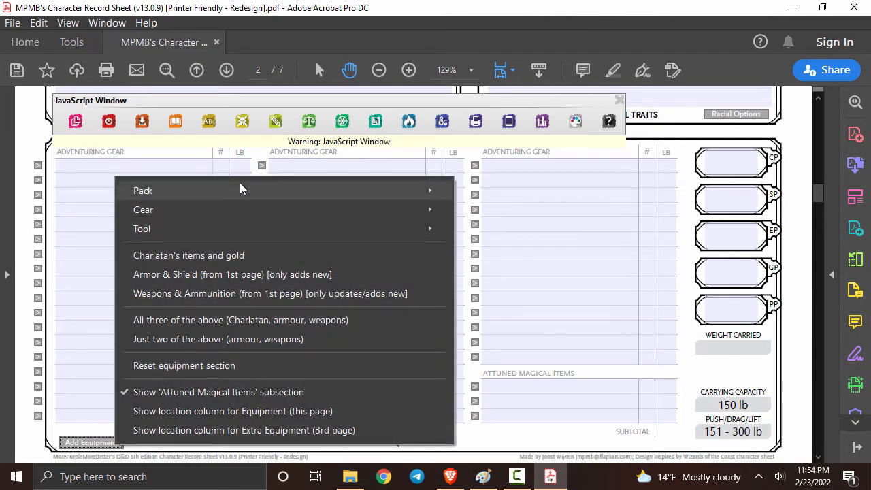
pyautogui.moveTo(143, 190)
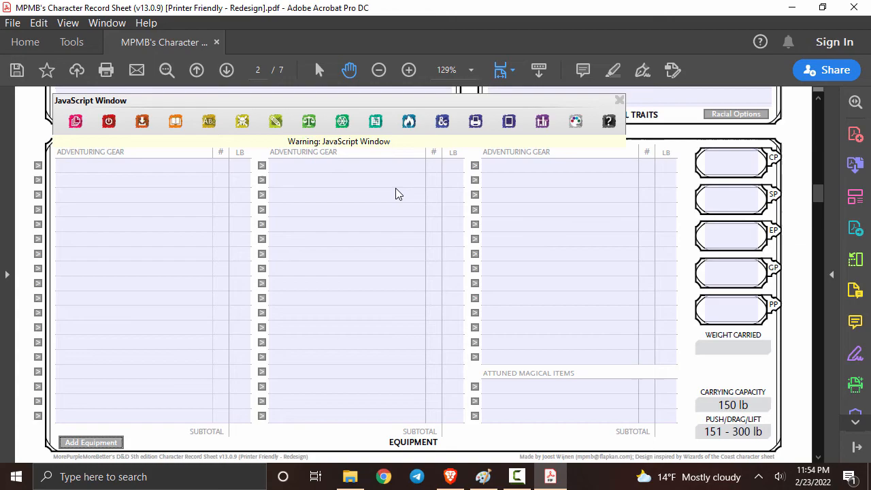
# Step: In the Spells Options dialog, pick Booming Blade and Message as cantrips
pyautogui.click(196, 71)
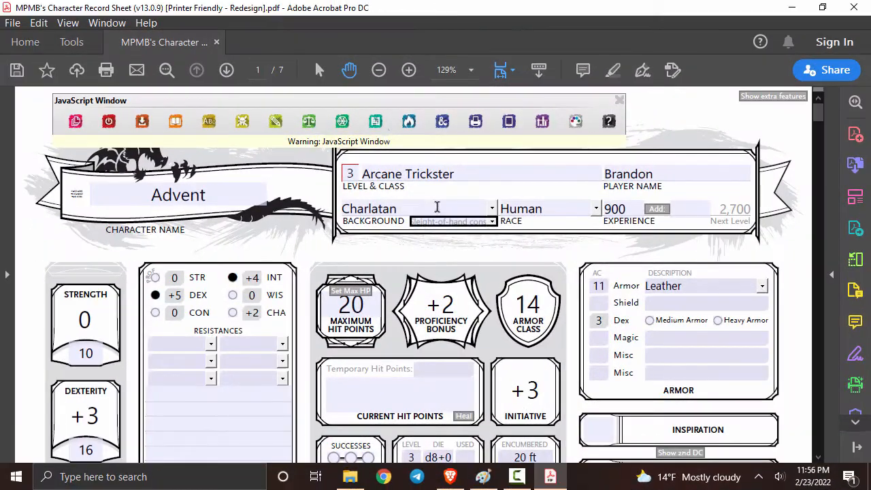
pyautogui.moveTo(409, 121)
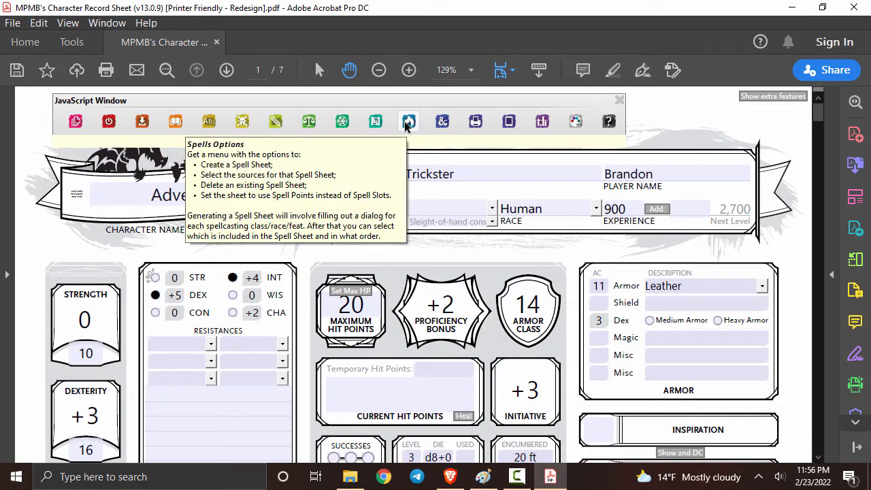
pyautogui.click(408, 121)
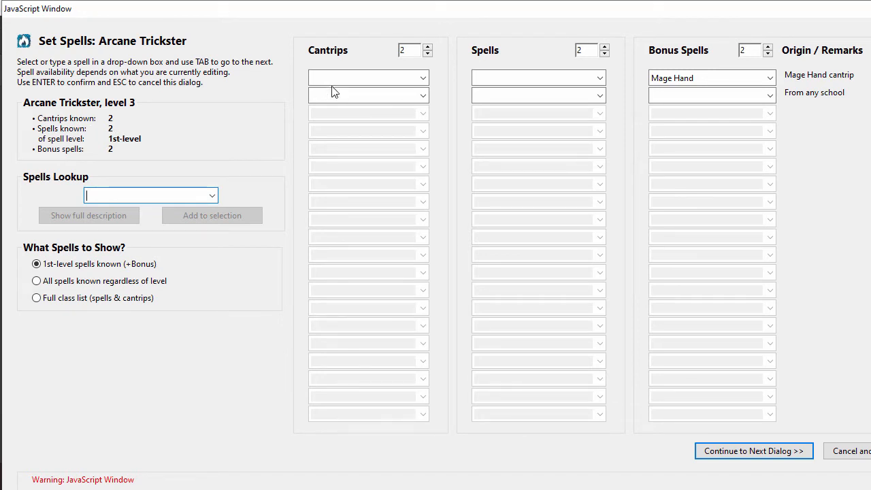
pyautogui.click(422, 77)
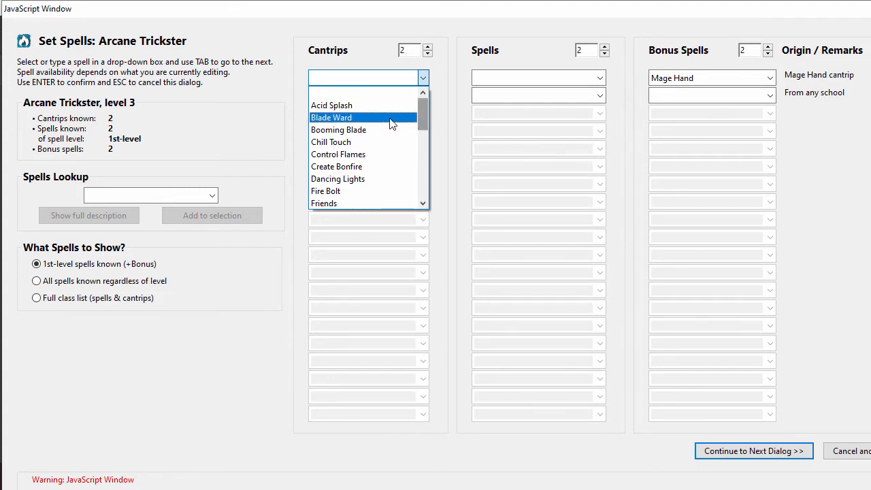
pyautogui.click(338, 129)
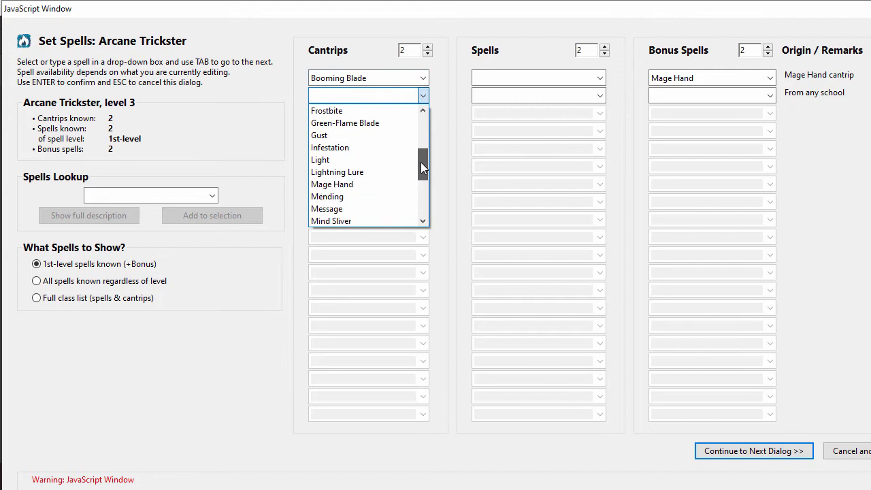
pyautogui.click(326, 208)
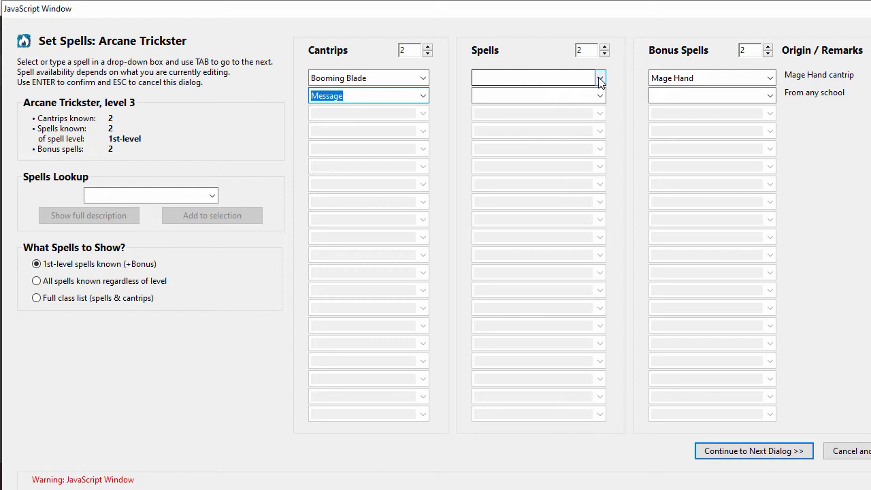
# Step: Choose the 1st-level spells and Find Familiar as the bonus spell
pyautogui.click(600, 77)
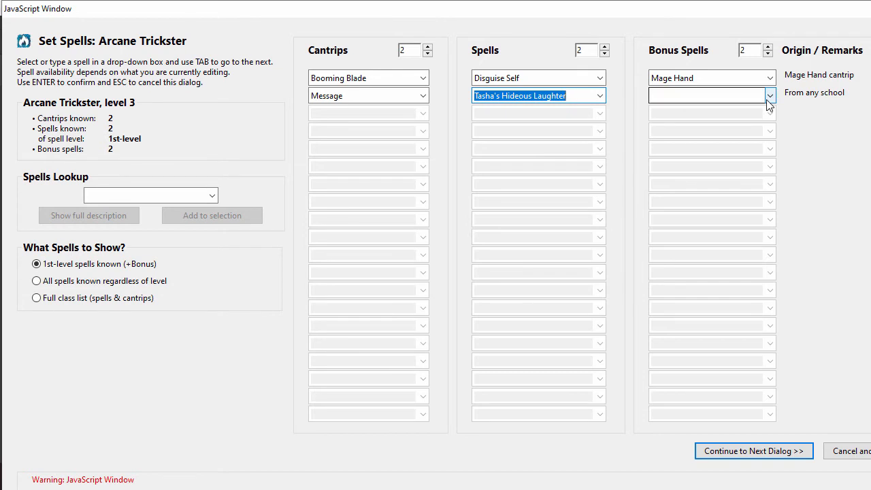
pyautogui.click(771, 96)
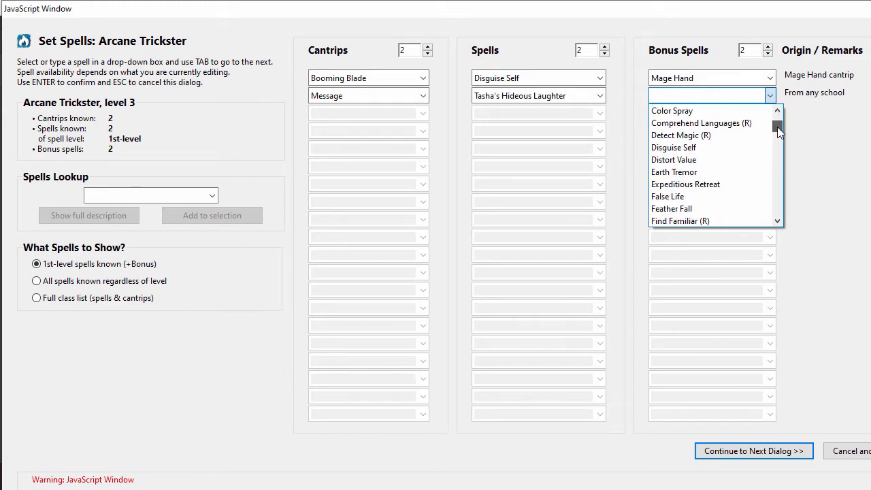
pyautogui.click(680, 221)
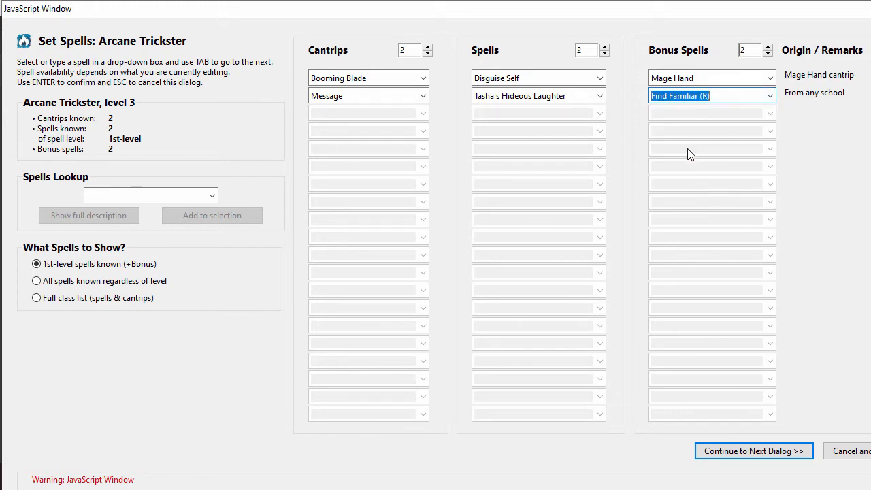
pyautogui.moveTo(305, 169)
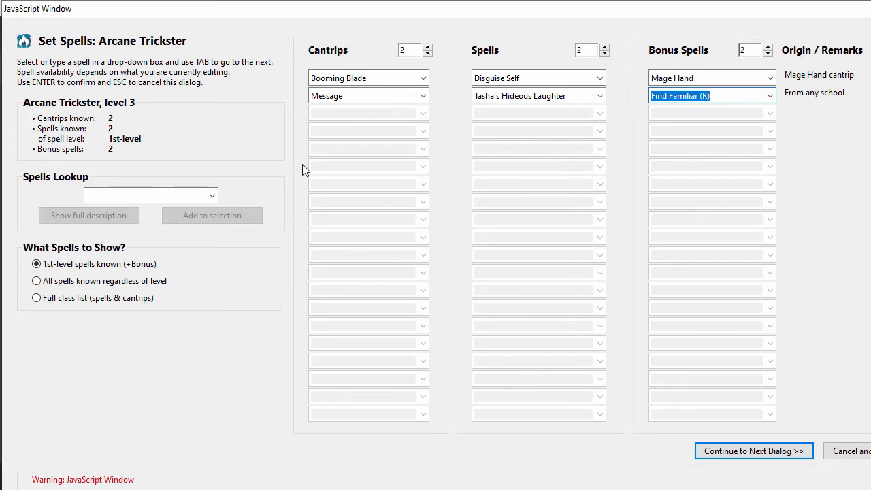
# Step: Read Booming Blade's full description, then confirm the spell choices and continue
pyautogui.click(212, 196)
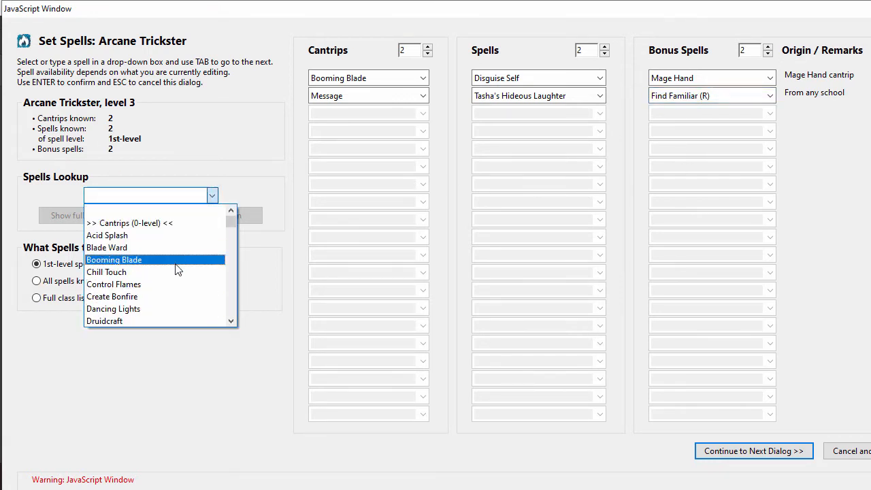
pyautogui.moveTo(137, 261)
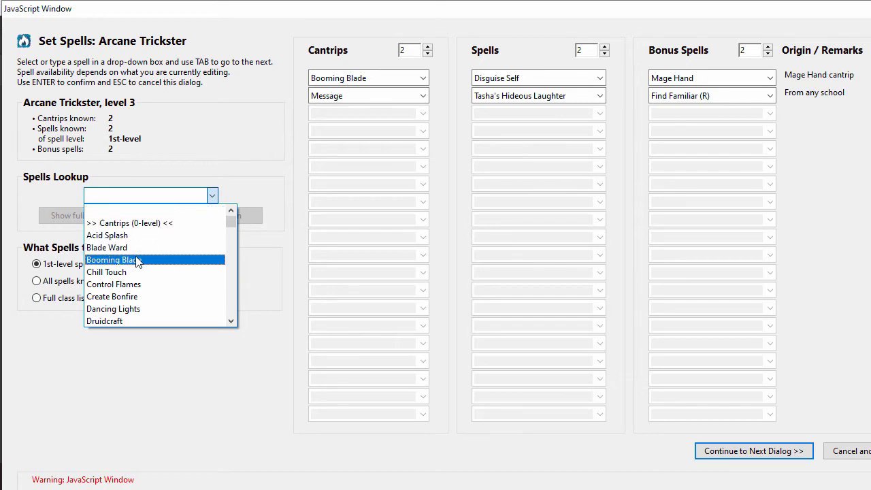
pyautogui.click(113, 259)
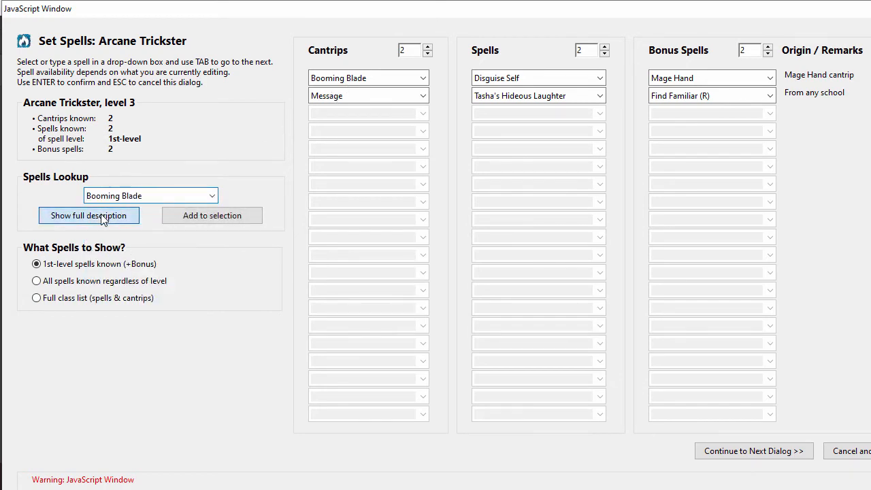
pyautogui.click(89, 215)
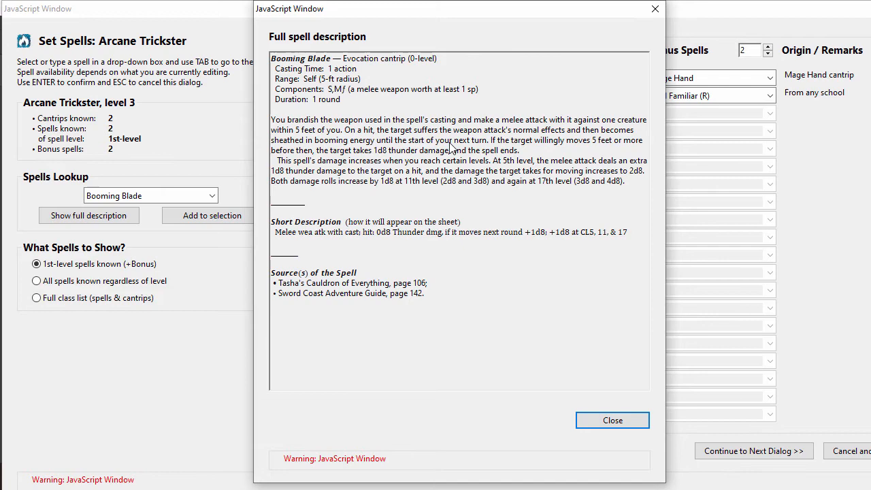
pyautogui.moveTo(367, 288)
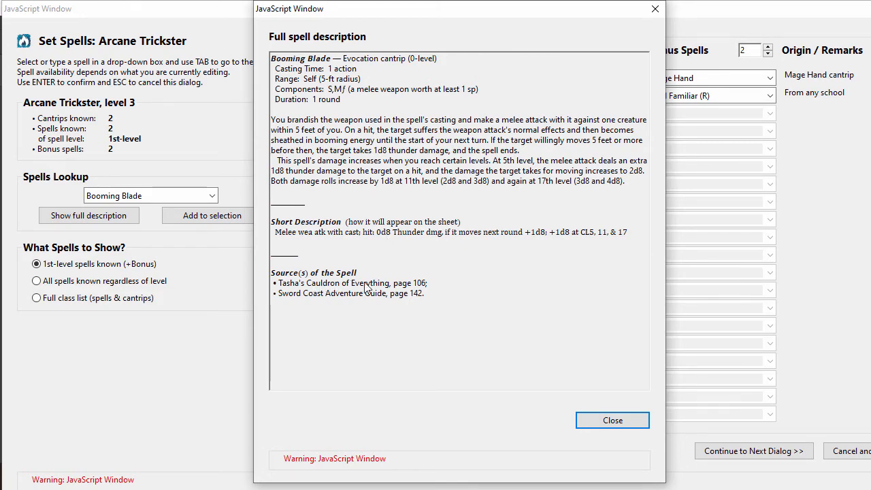
pyautogui.click(612, 419)
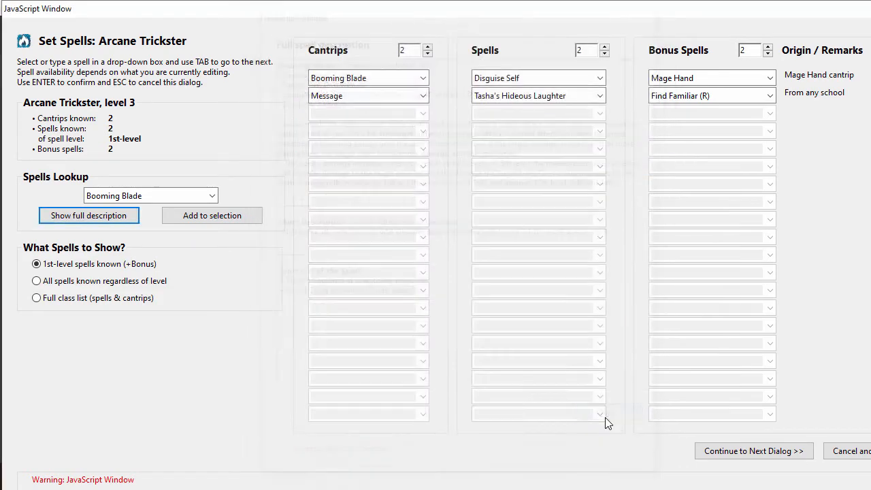
pyautogui.click(755, 451)
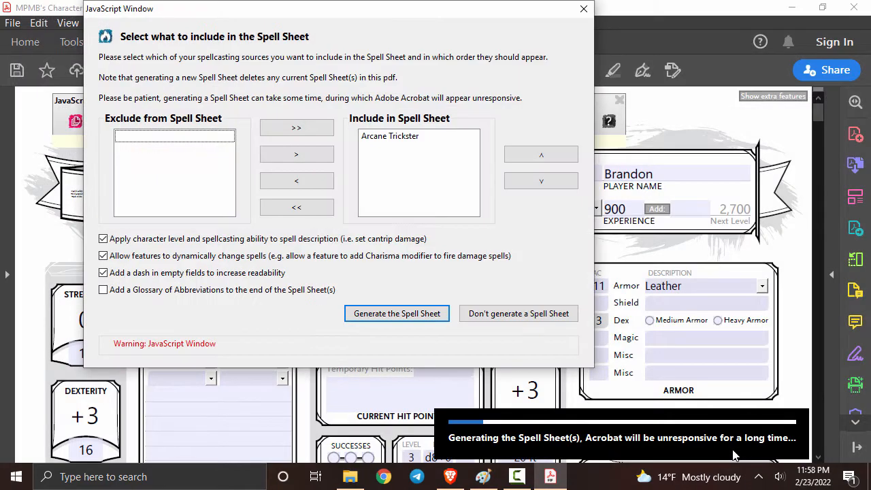
pyautogui.moveTo(455, 291)
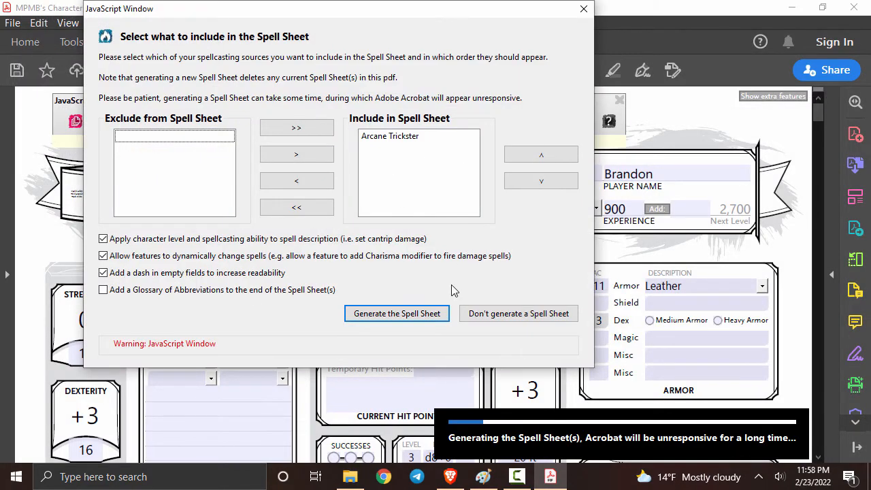
pyautogui.moveTo(398, 313)
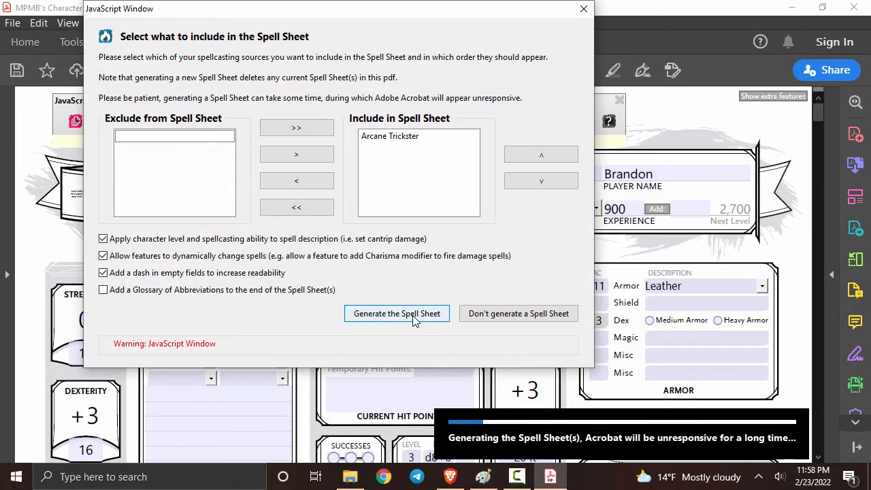
# Step: Generate the Arcane Trickster spell sheet with cantrips and 1st-level spells
pyautogui.click(397, 313)
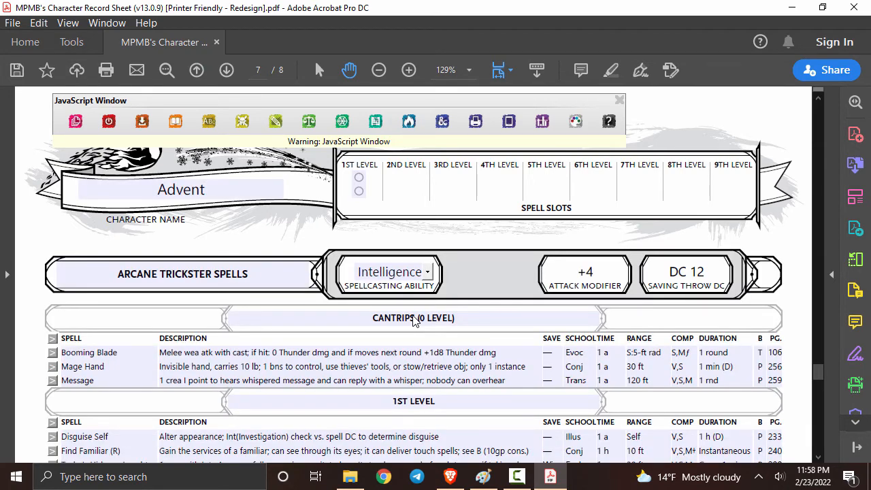
pyautogui.moveTo(476, 278)
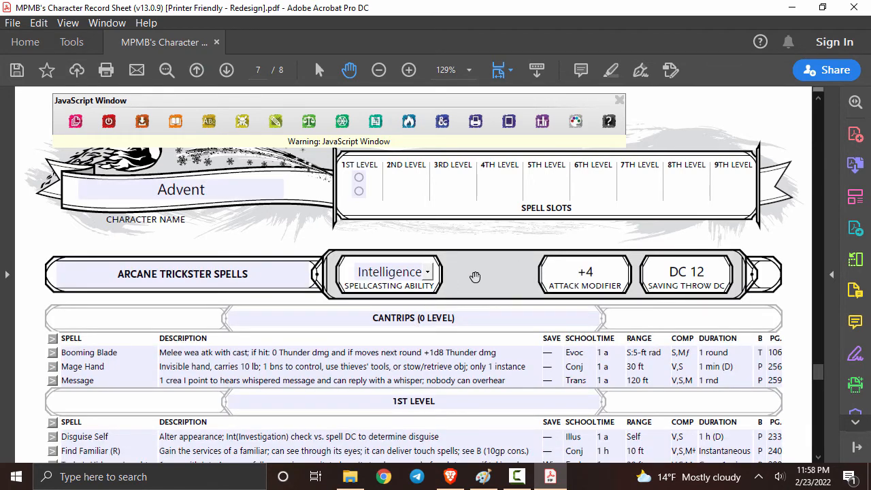
pyautogui.moveTo(447, 299)
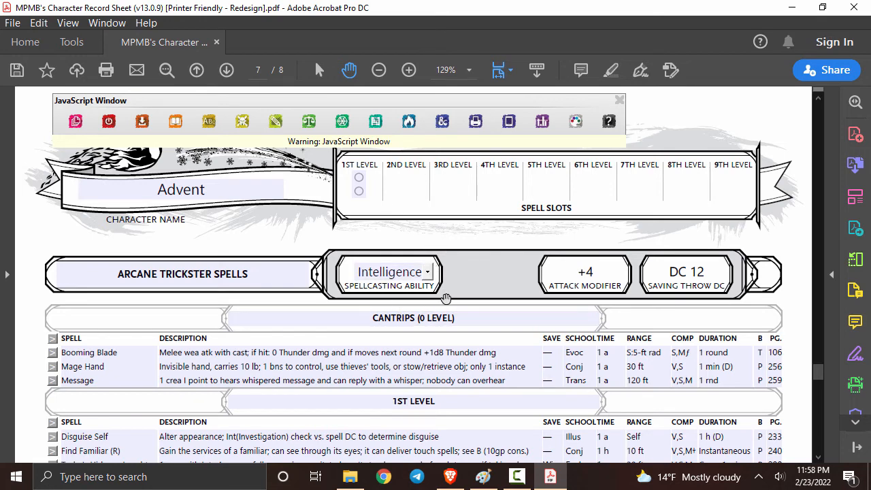
pyautogui.moveTo(607, 300)
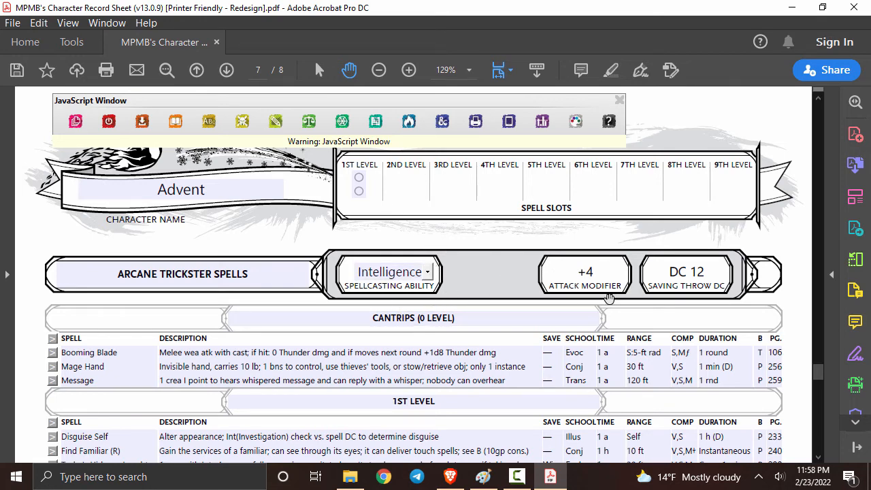
# Step: Scroll to the blank Companion page (page 5)
pyautogui.scroll(-3)
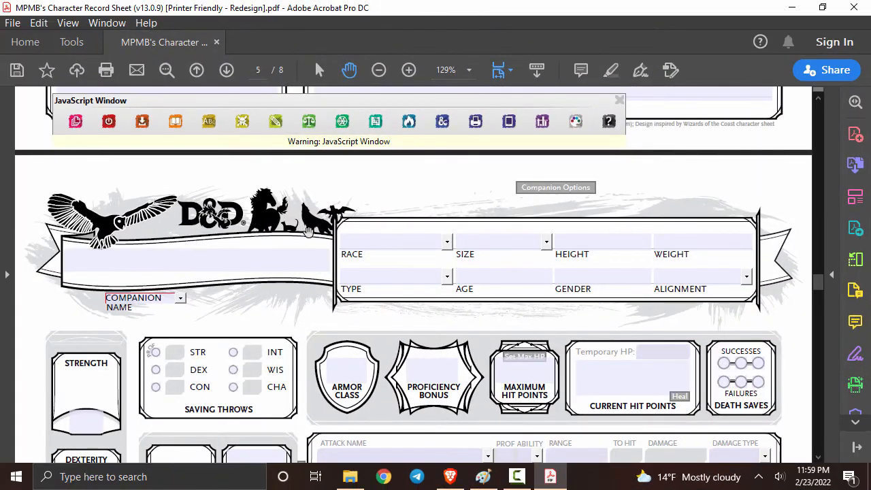
# Step: Create a Celestial Owl familiar from the Find Familiar spell on the companion page
pyautogui.click(392, 243)
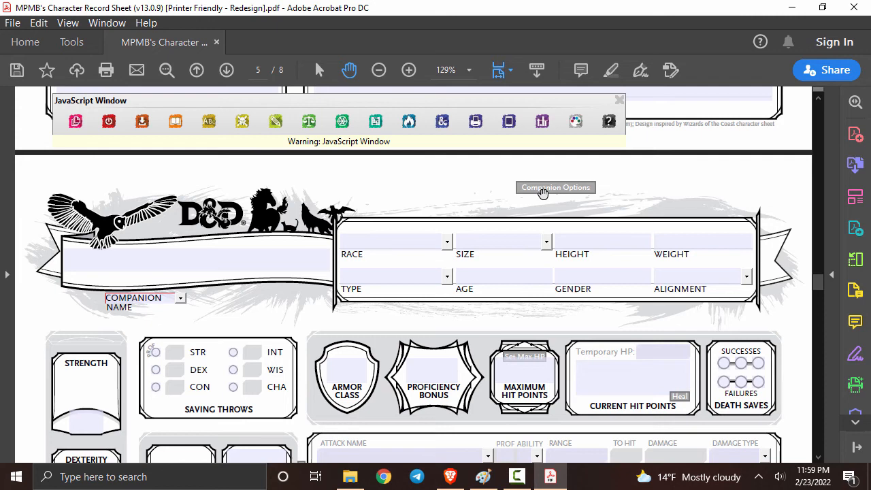
pyautogui.click(556, 188)
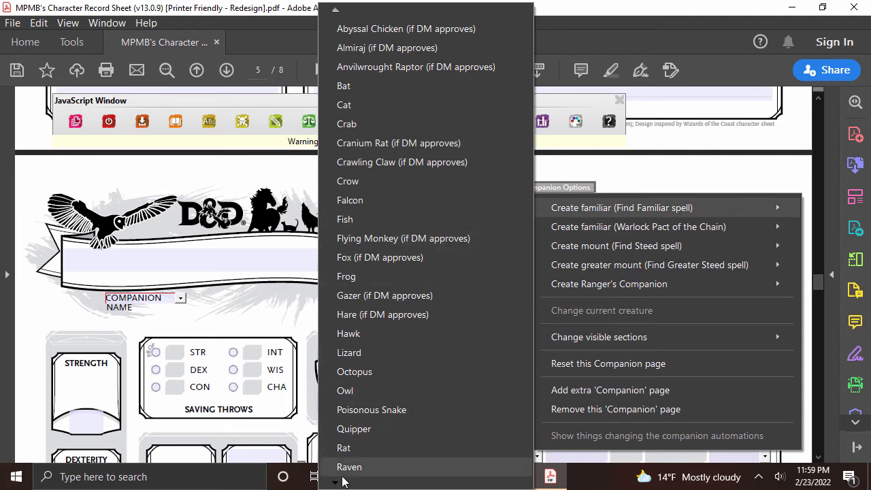
pyautogui.moveTo(378, 390)
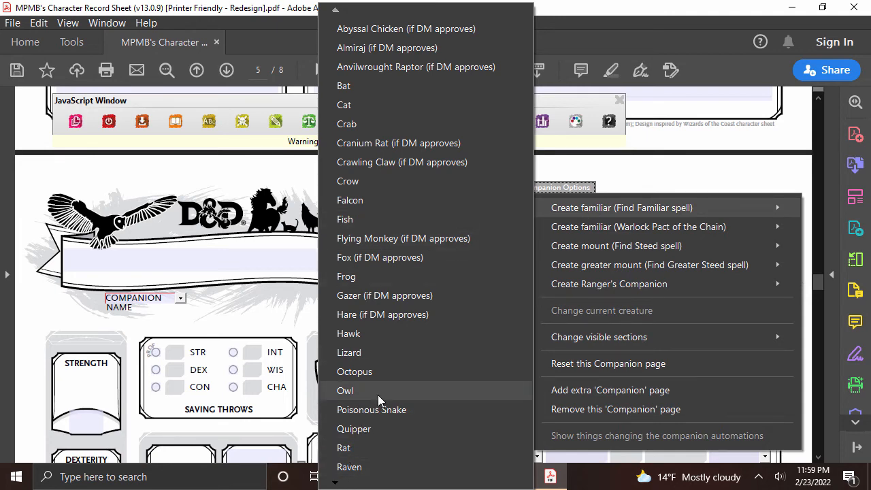
pyautogui.click(346, 389)
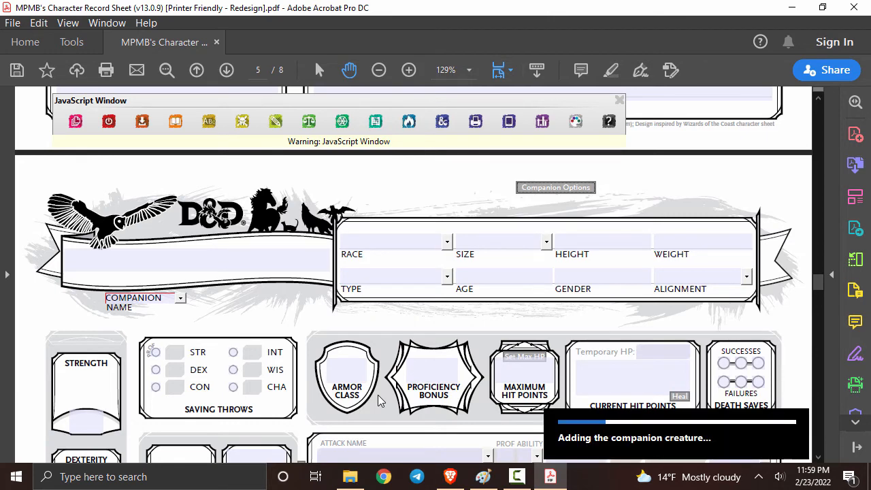
pyautogui.click(555, 188)
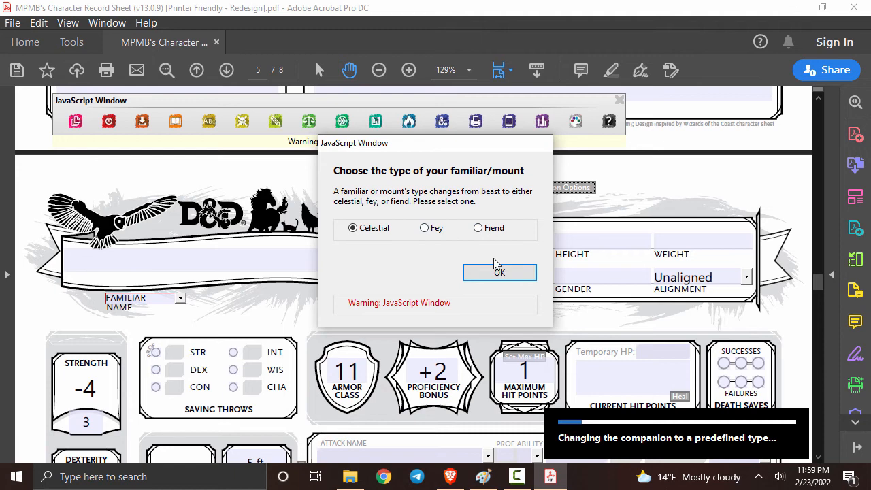
pyautogui.click(498, 272)
pyautogui.write('H')
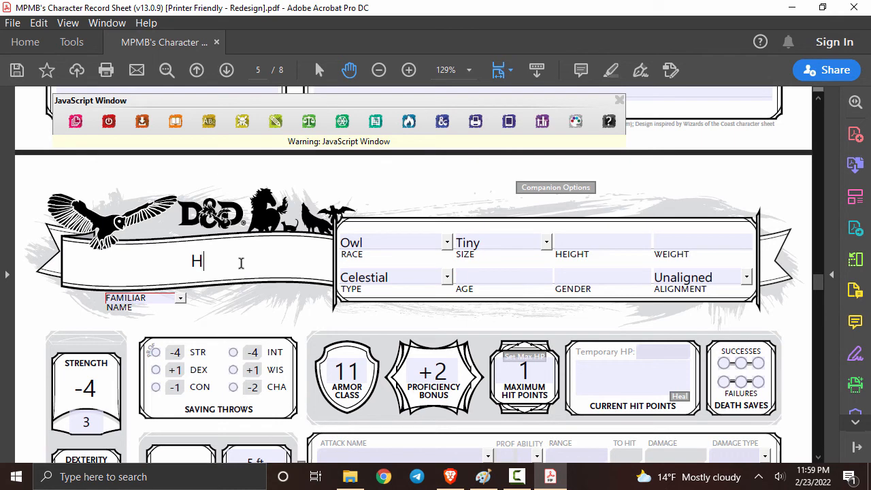
# Step: Name the owl familiar Hedwig
pyautogui.write('edwig')
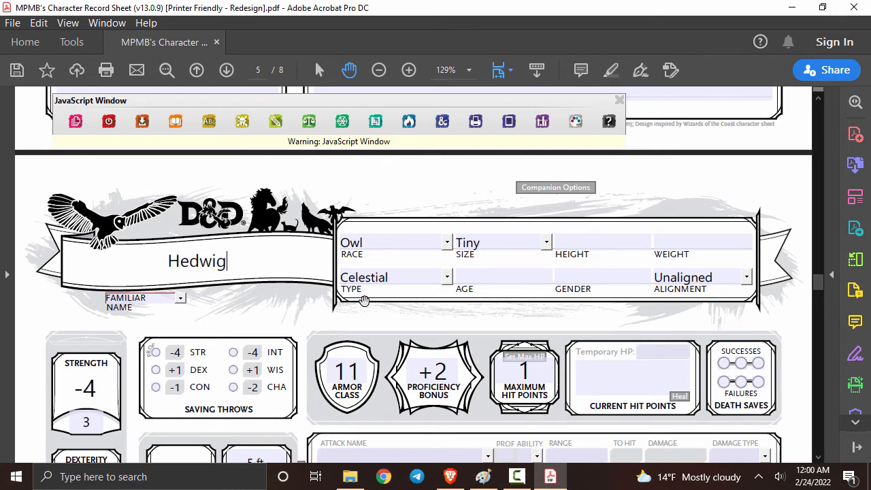
pyautogui.scroll(-3)
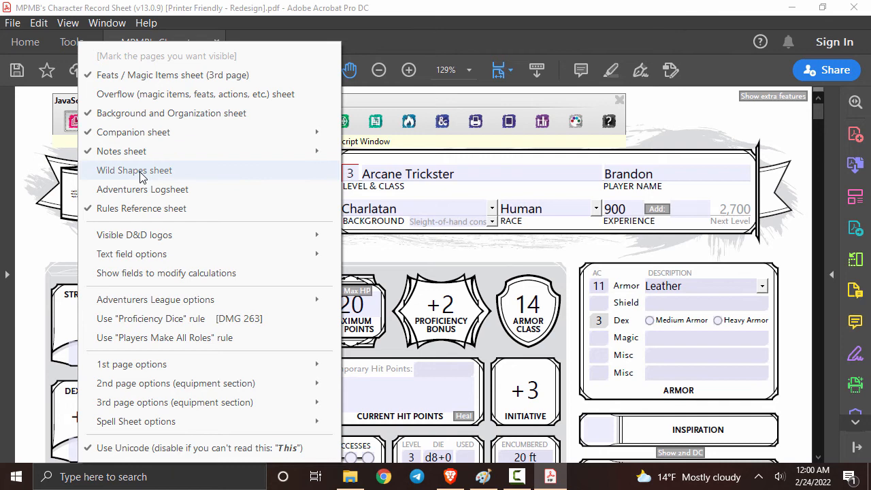
# Step: Add a Wild Shapes sheet and set its first wild shape to Black Bear
pyautogui.click(134, 170)
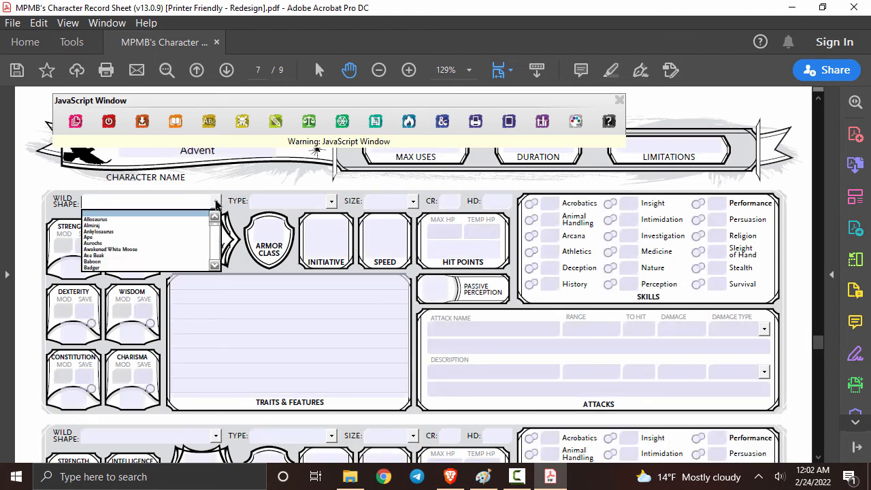
pyautogui.write('B')
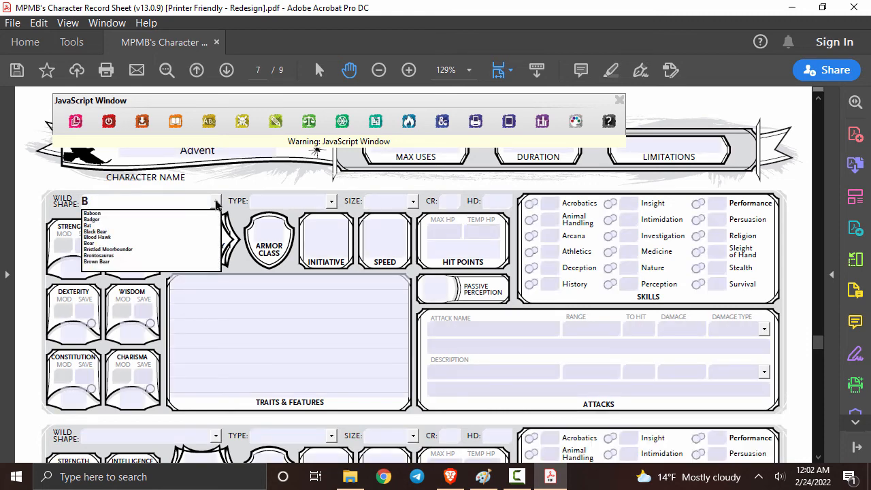
pyautogui.click(95, 231)
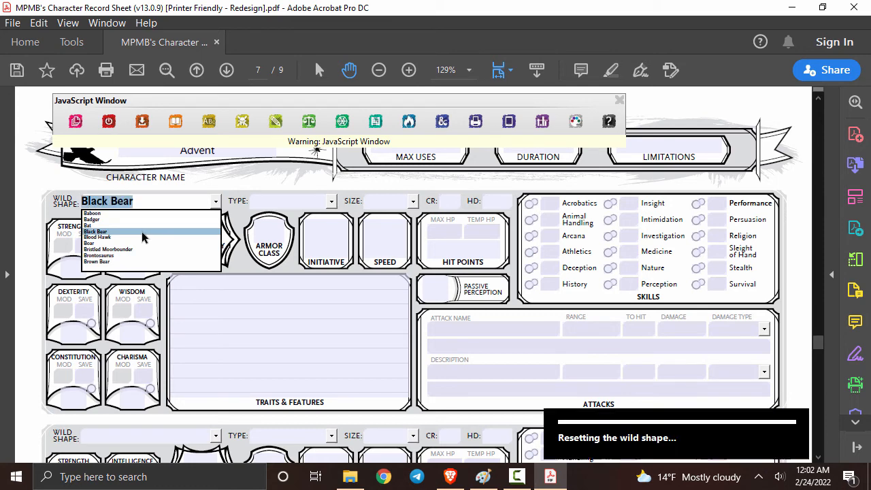
pyautogui.click(95, 231)
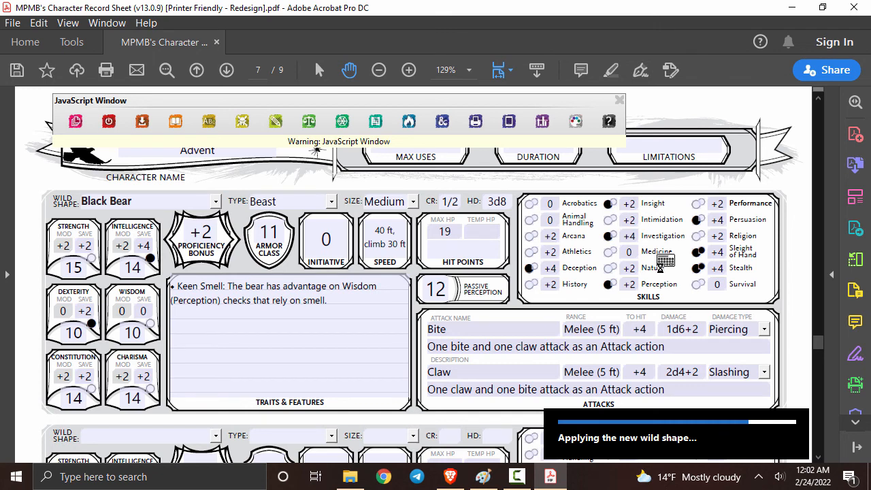
# Step: Choose a creature for the second wild shape slot
pyautogui.scroll(-3)
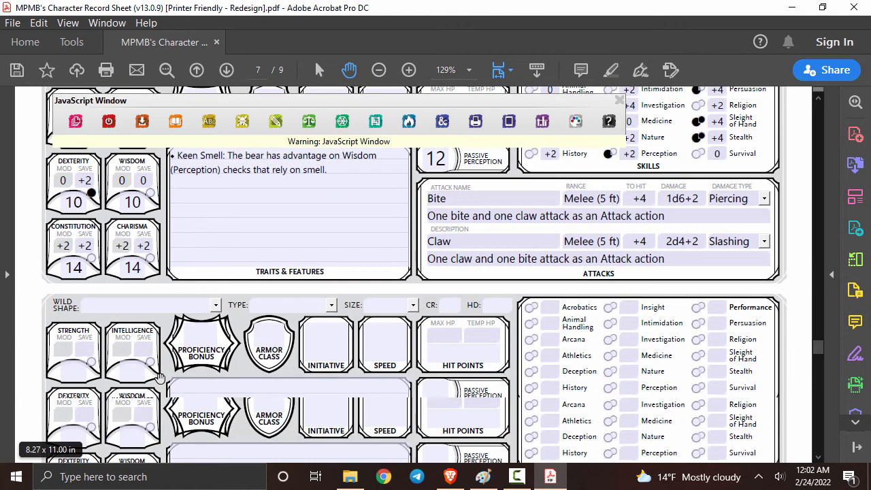
pyautogui.click(215, 305)
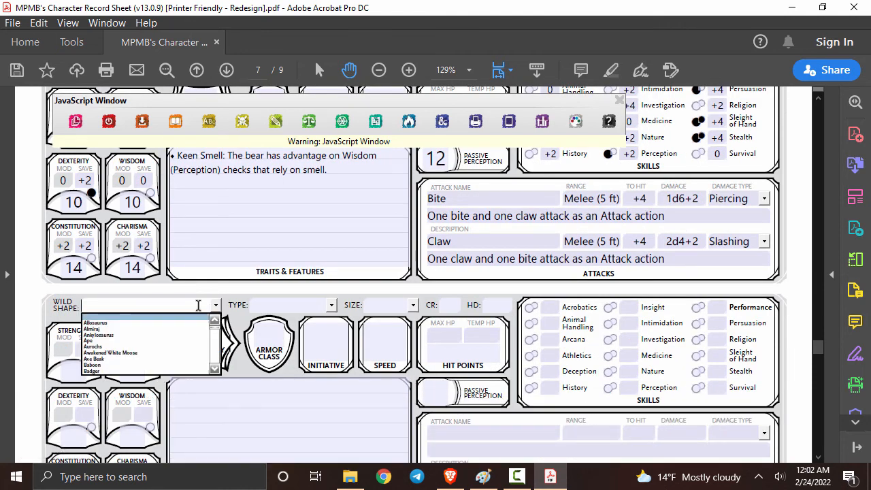
pyautogui.write('W')
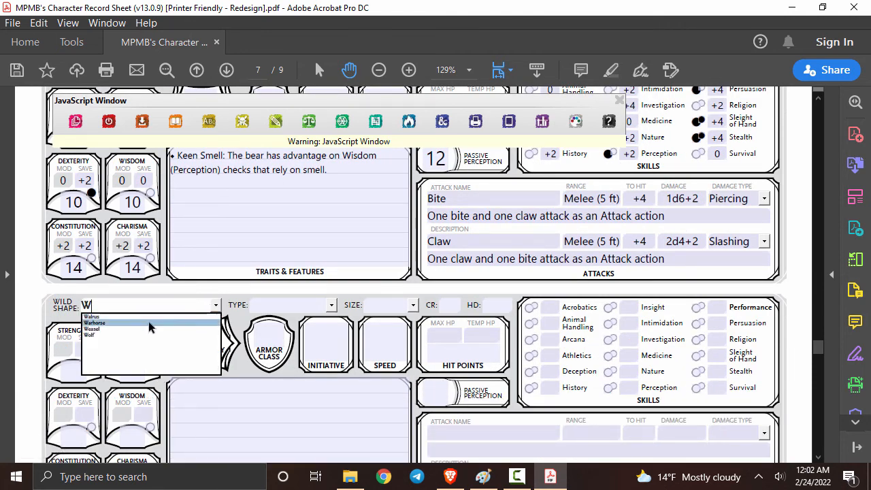
pyautogui.click(95, 322)
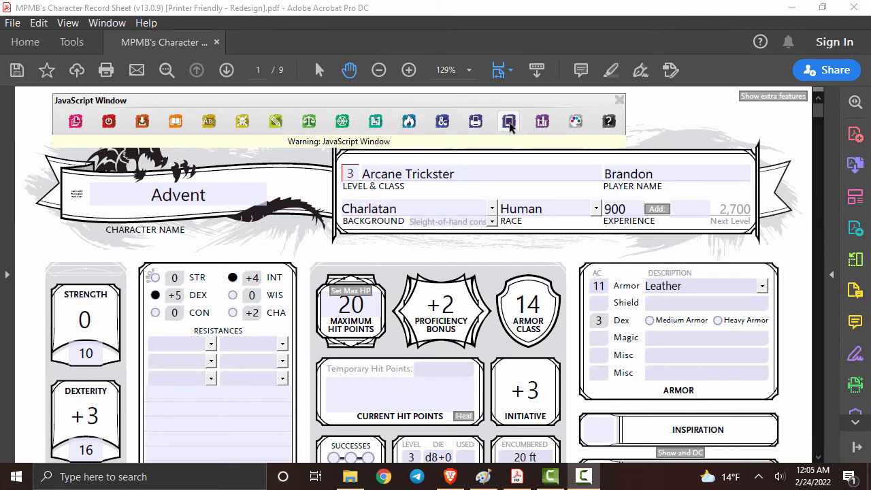
pyautogui.moveTo(509, 121)
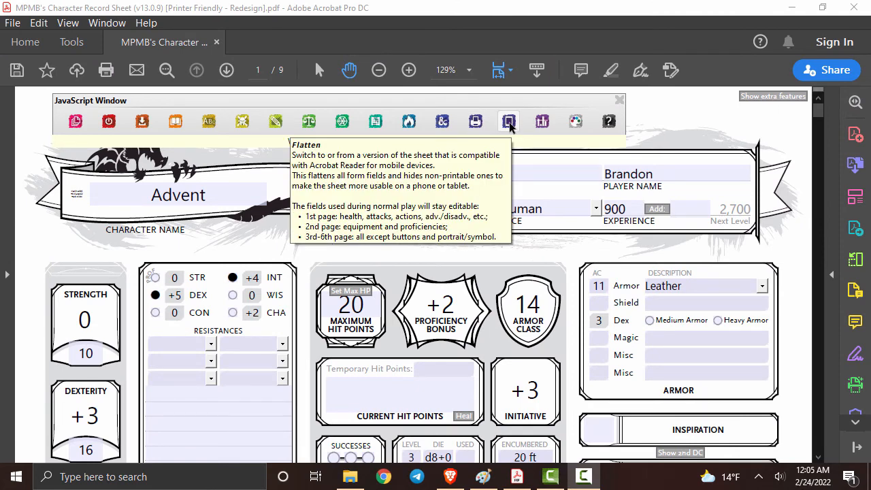
# Step: Flatten the character sheet into its mobile-friendly version
pyautogui.click(509, 121)
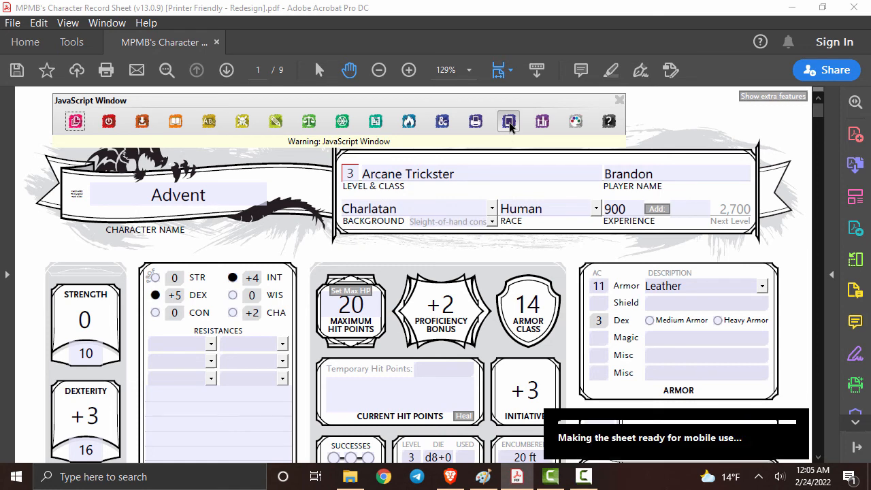